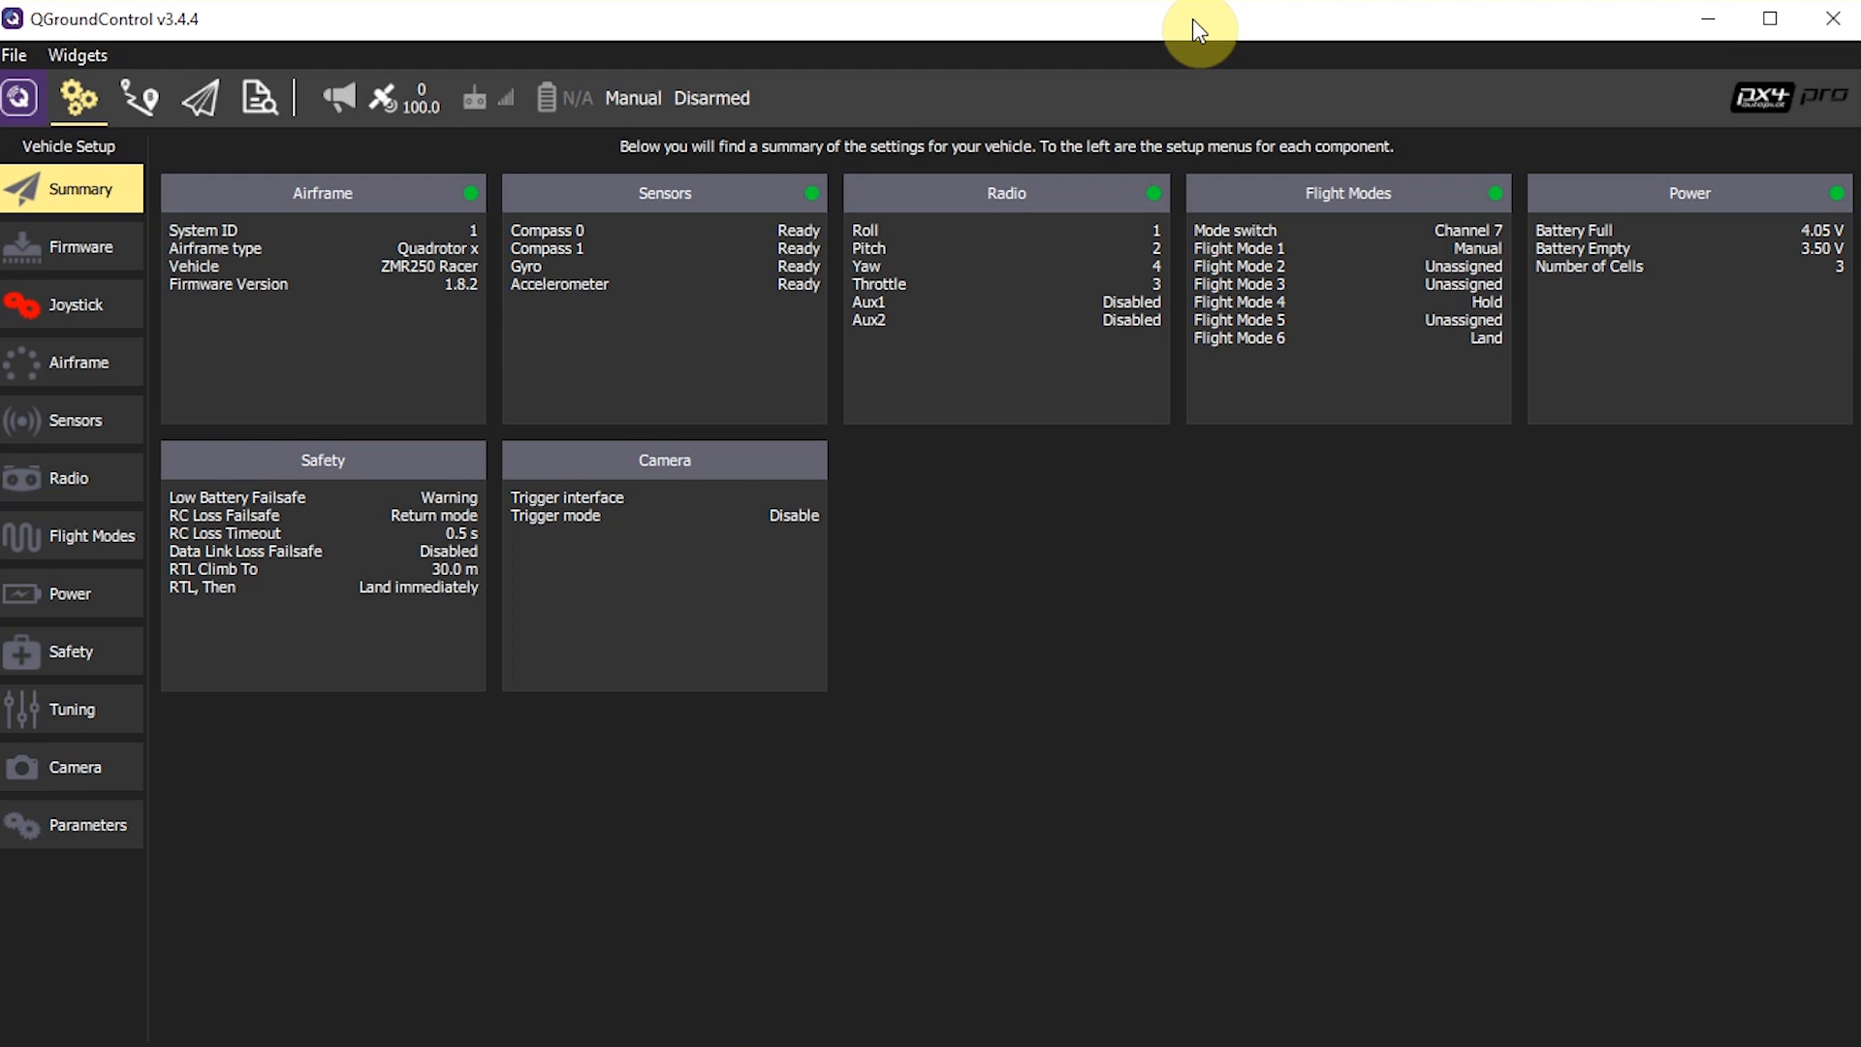
mouse_move(1084, 90)
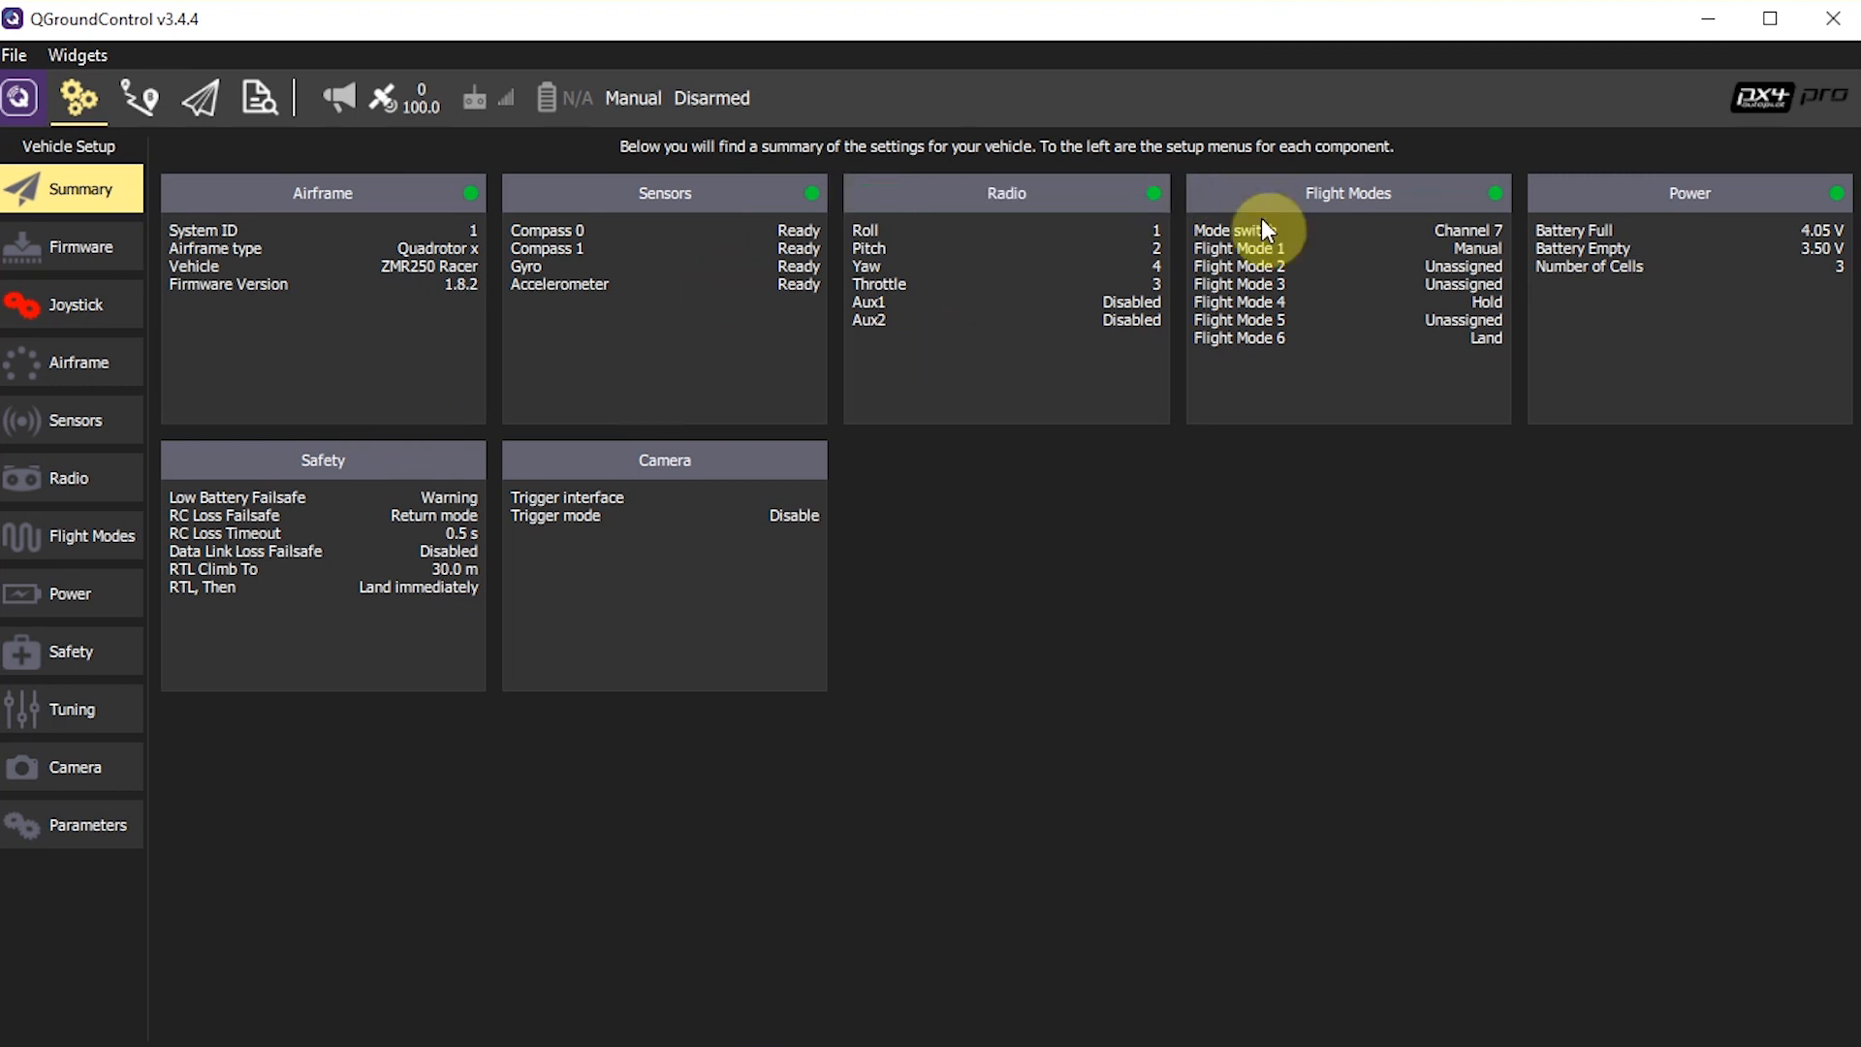
mouse_move(1504, 766)
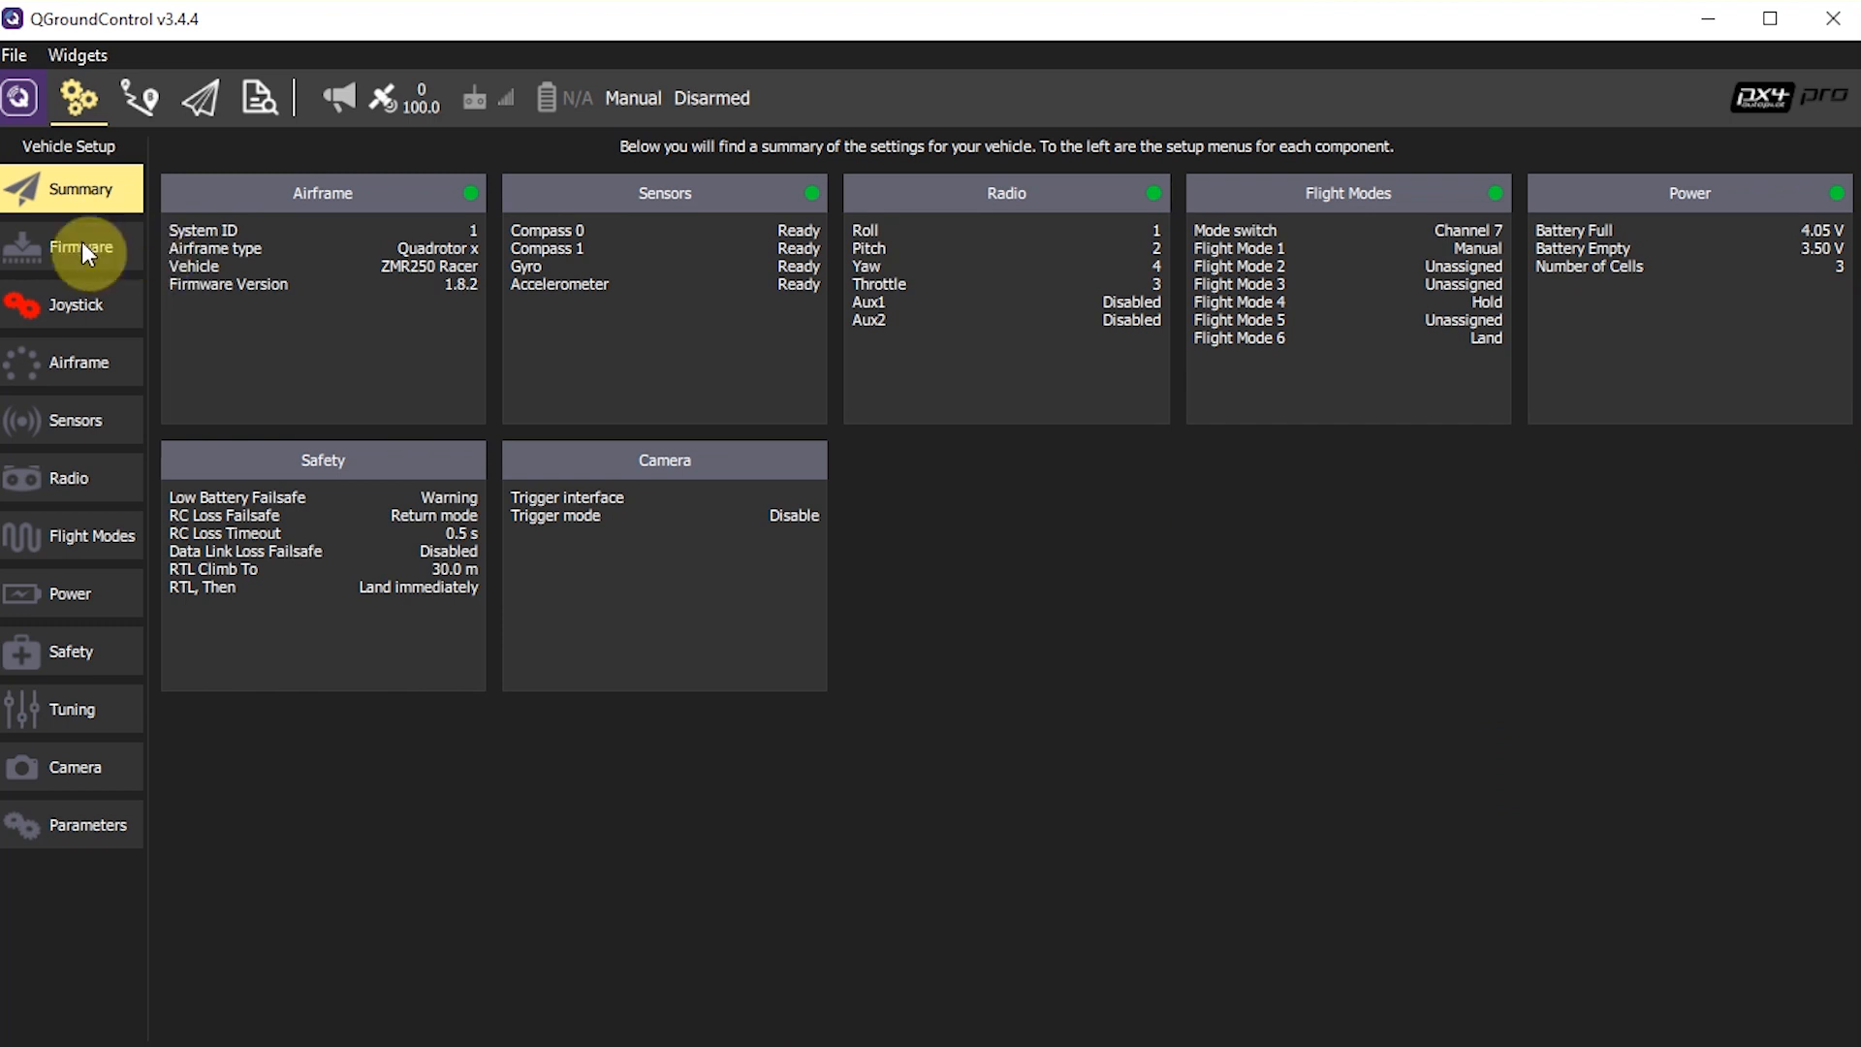
- View the Firmware page, then open Joystick Setup showing the unmapped vJoy device
click(83, 248)
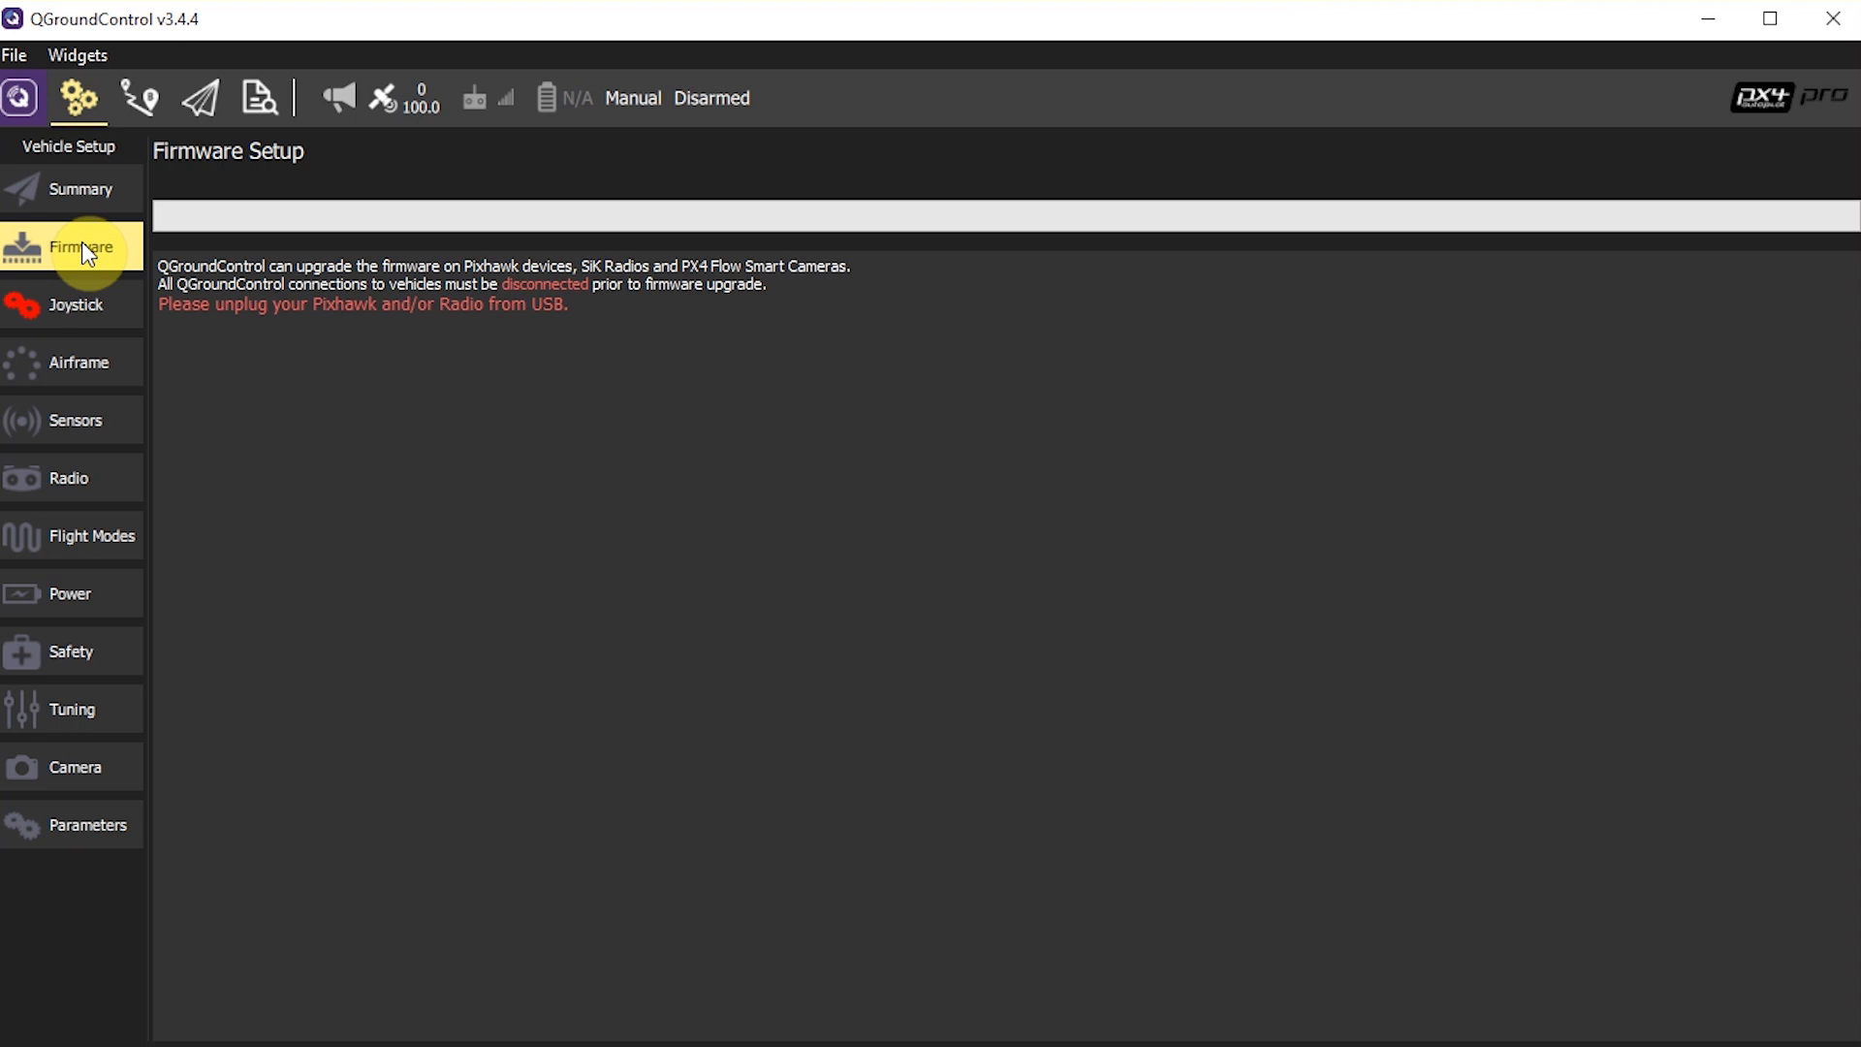
mouse_move(92, 295)
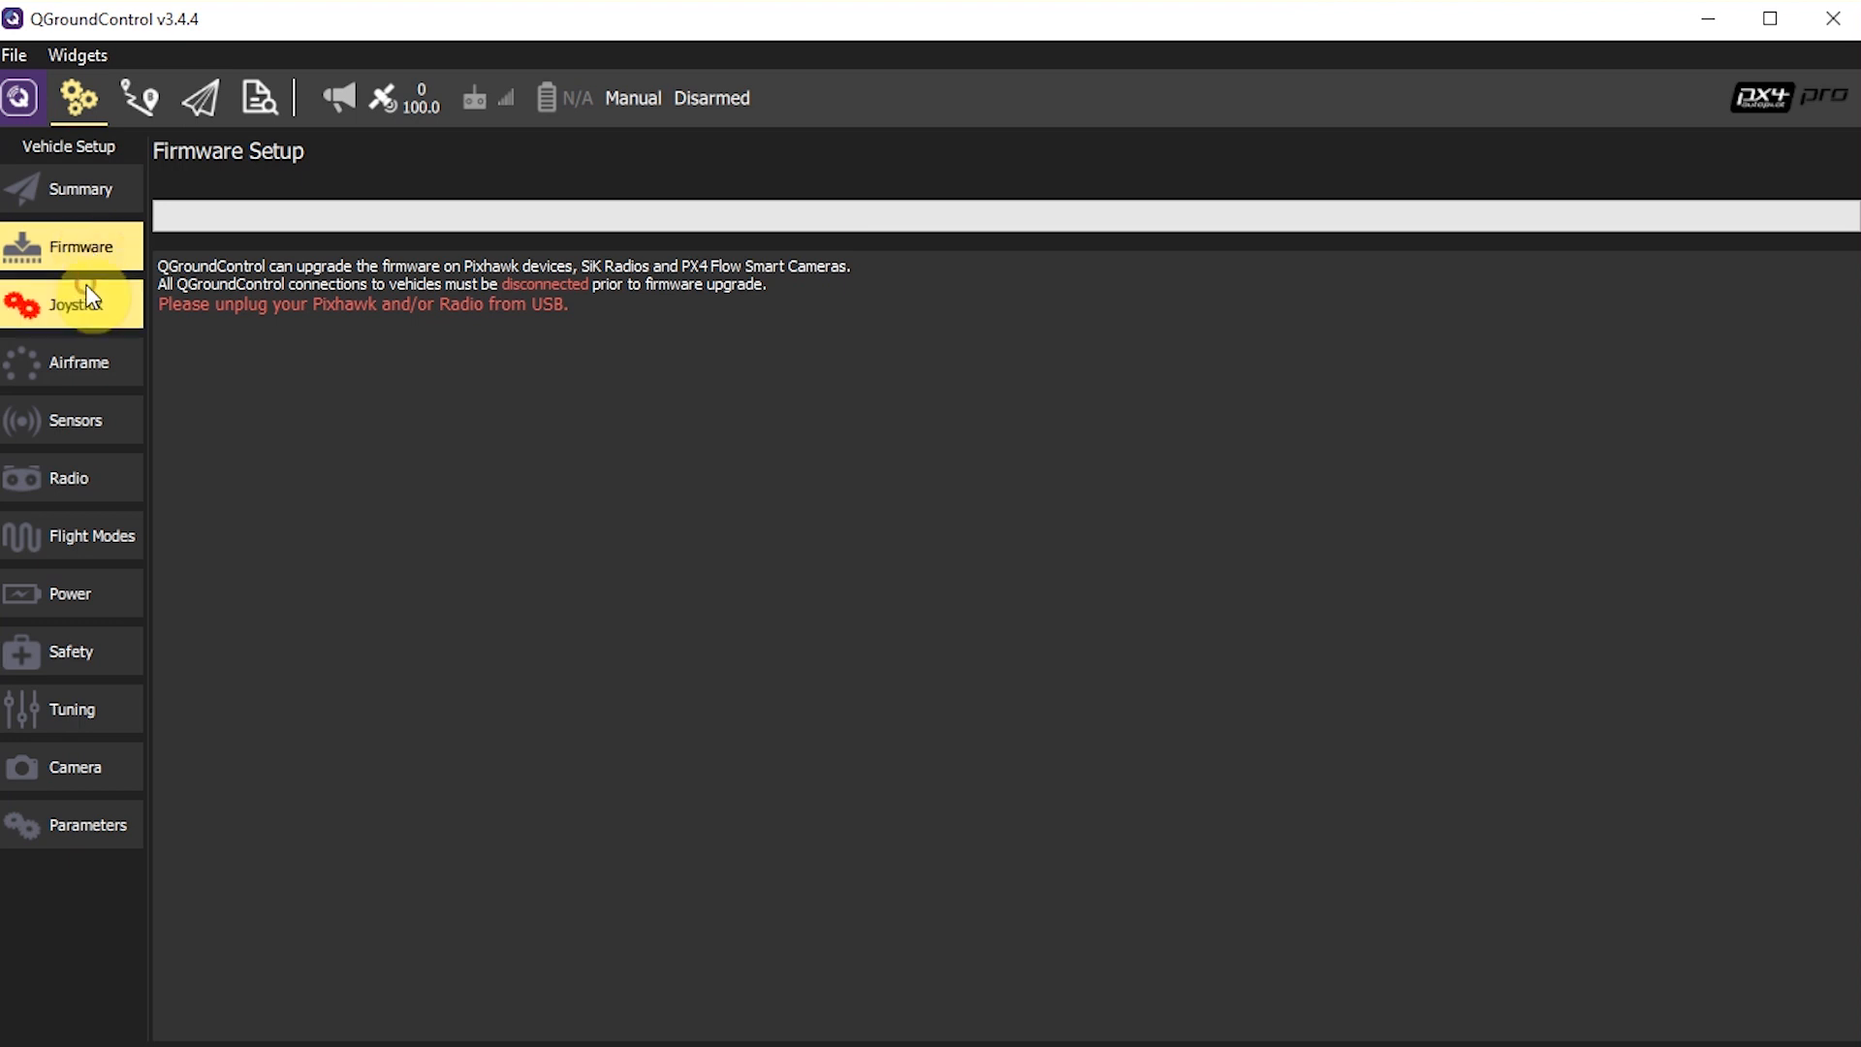
click(82, 303)
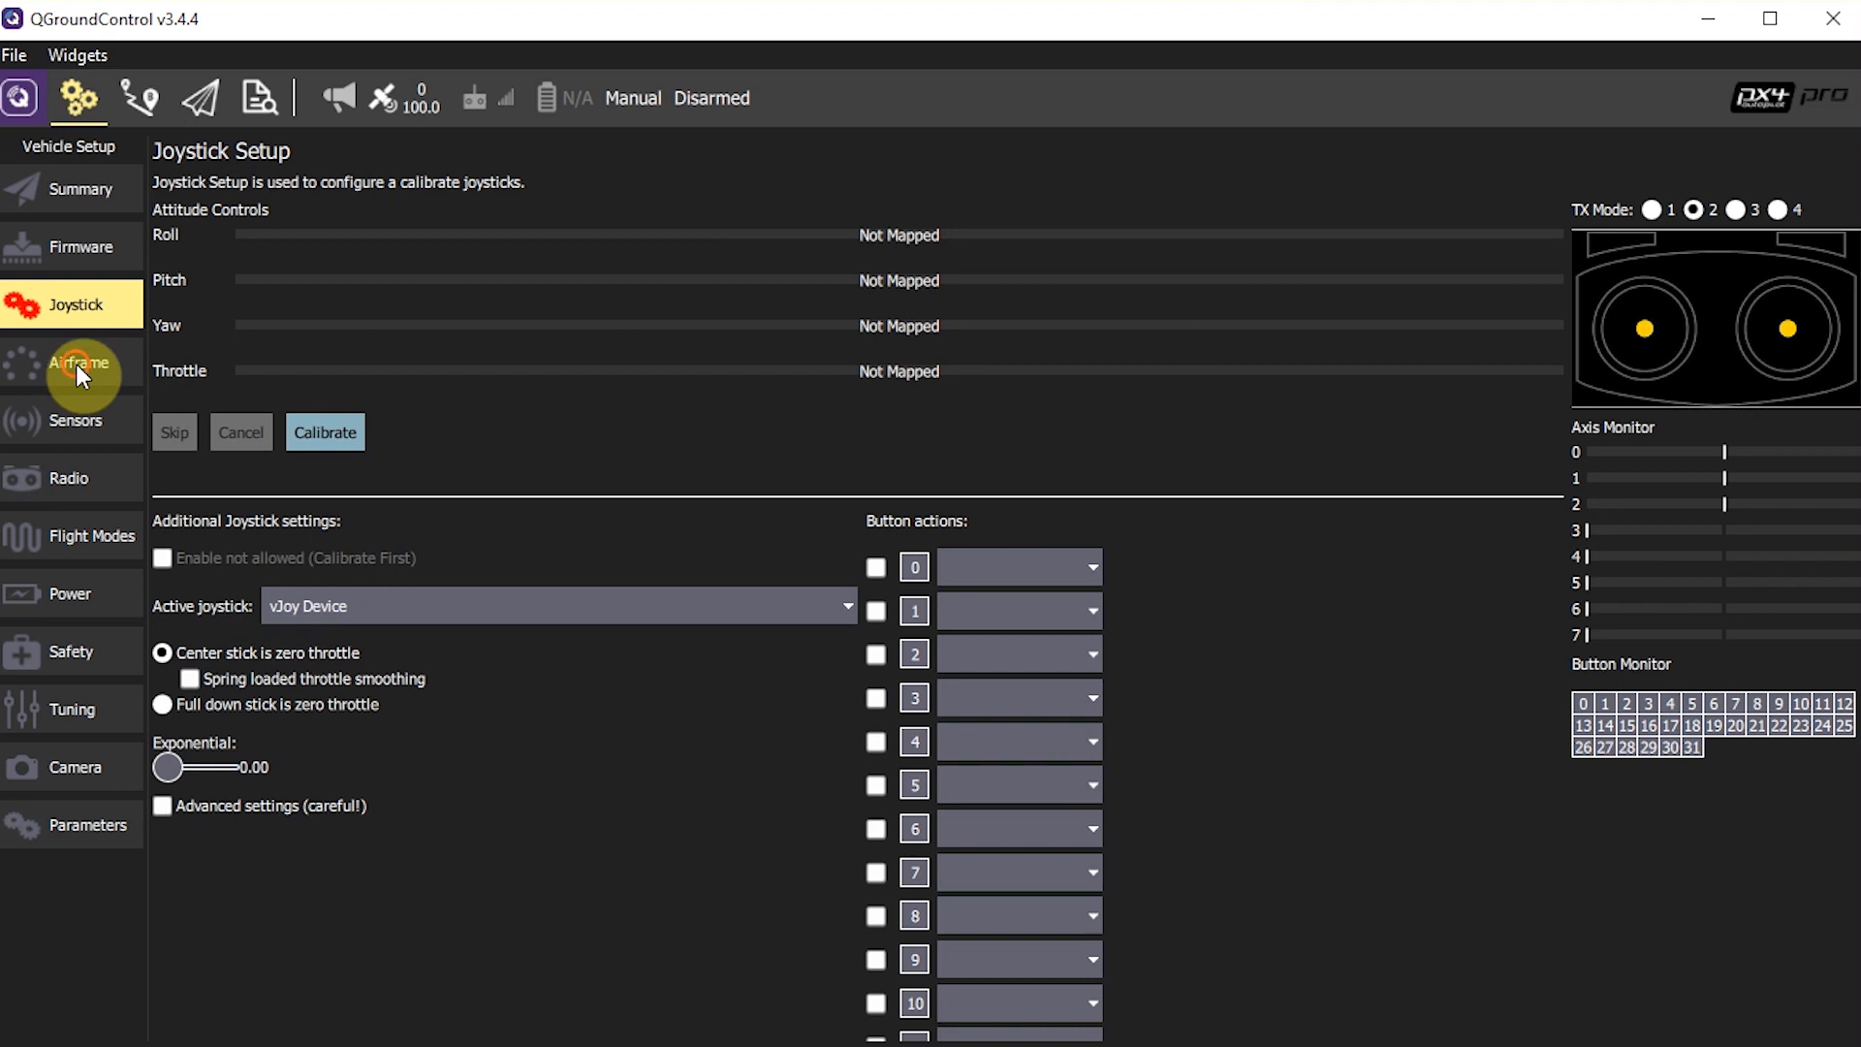
- Open Airframe Setup and browse the vehicle gallery, with ZMR250 Racer quadrotor current
click(79, 361)
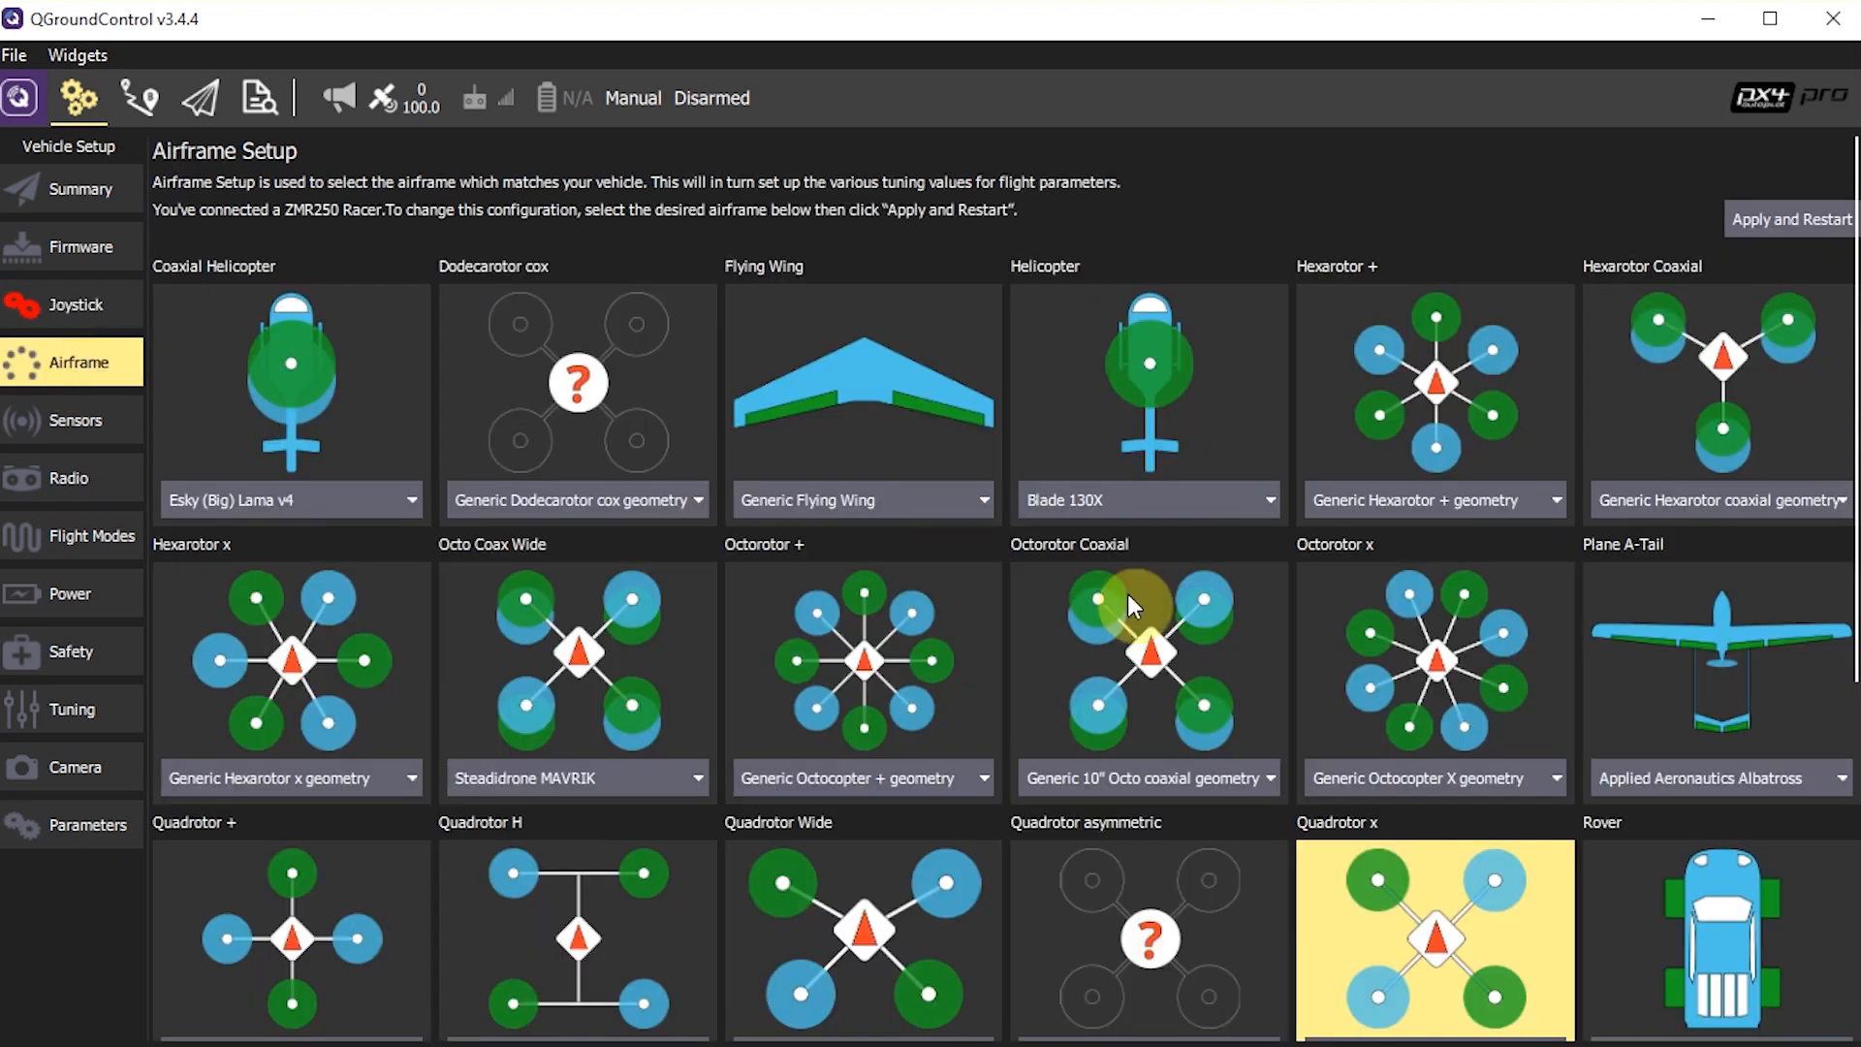
mouse_move(1298, 484)
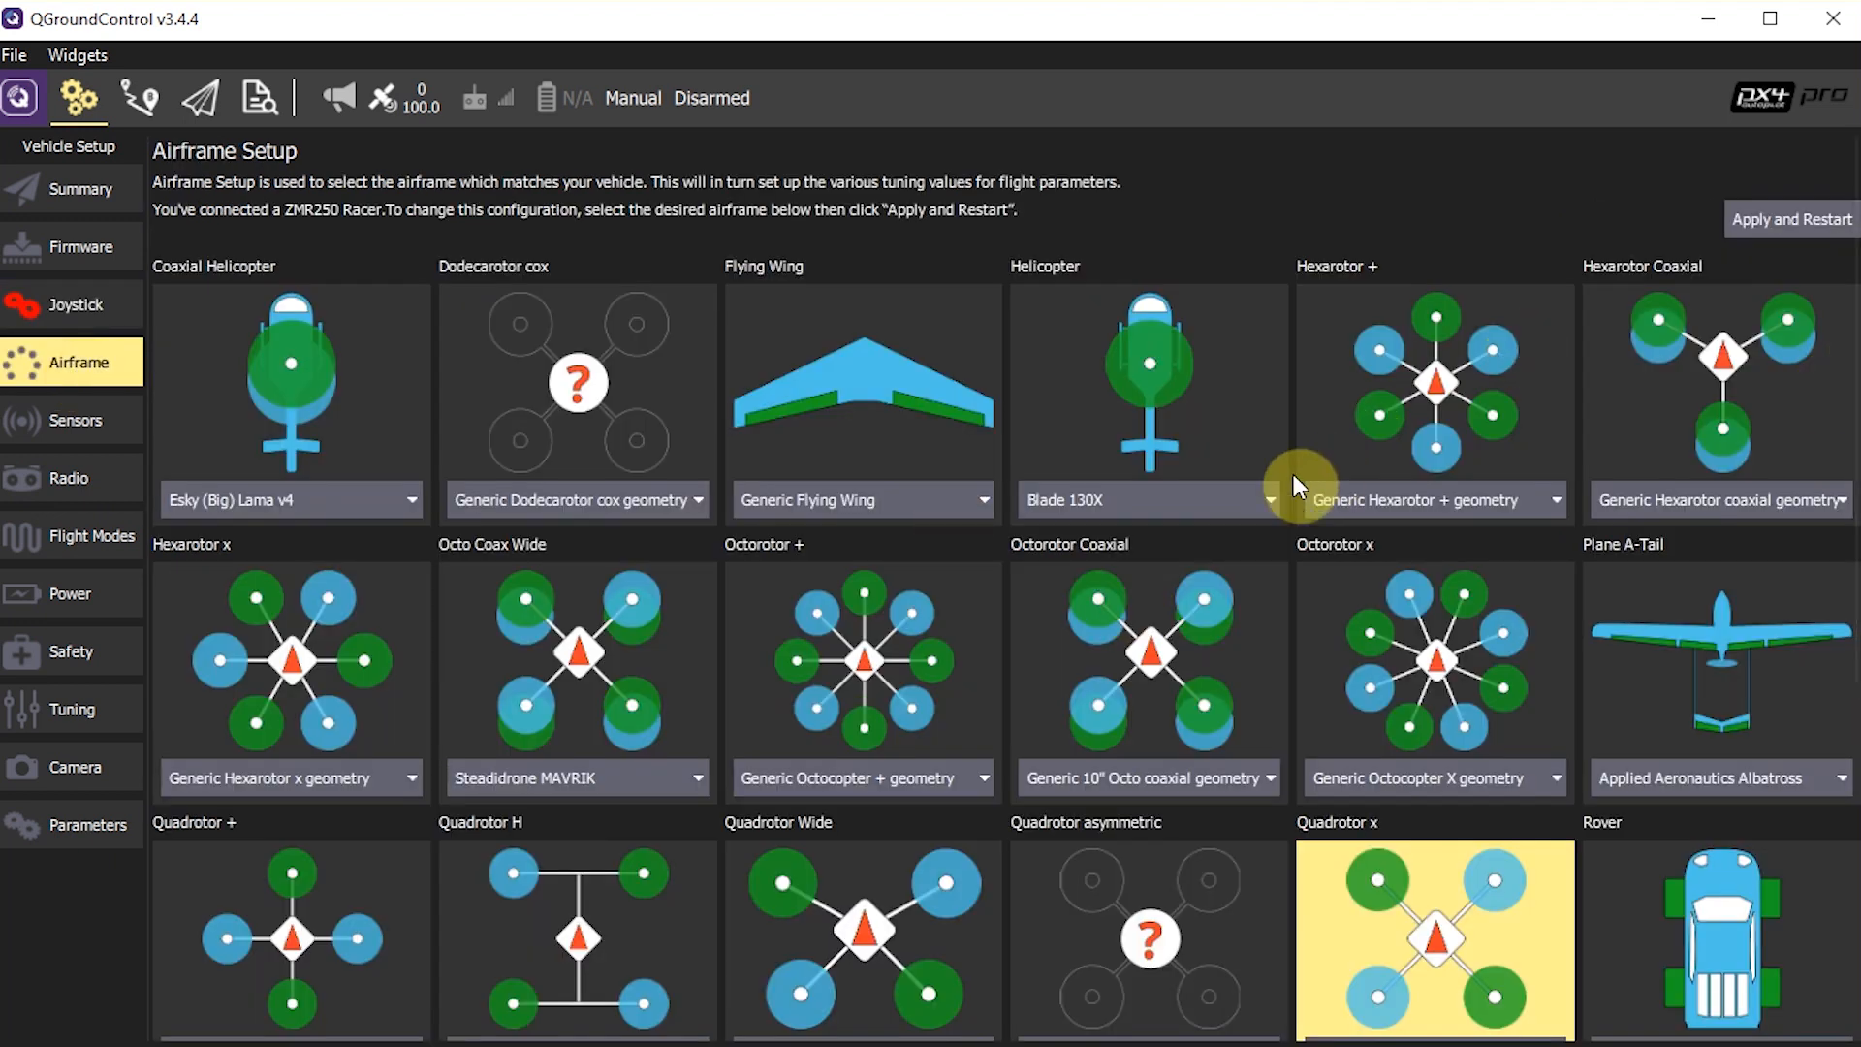
mouse_move(1297, 473)
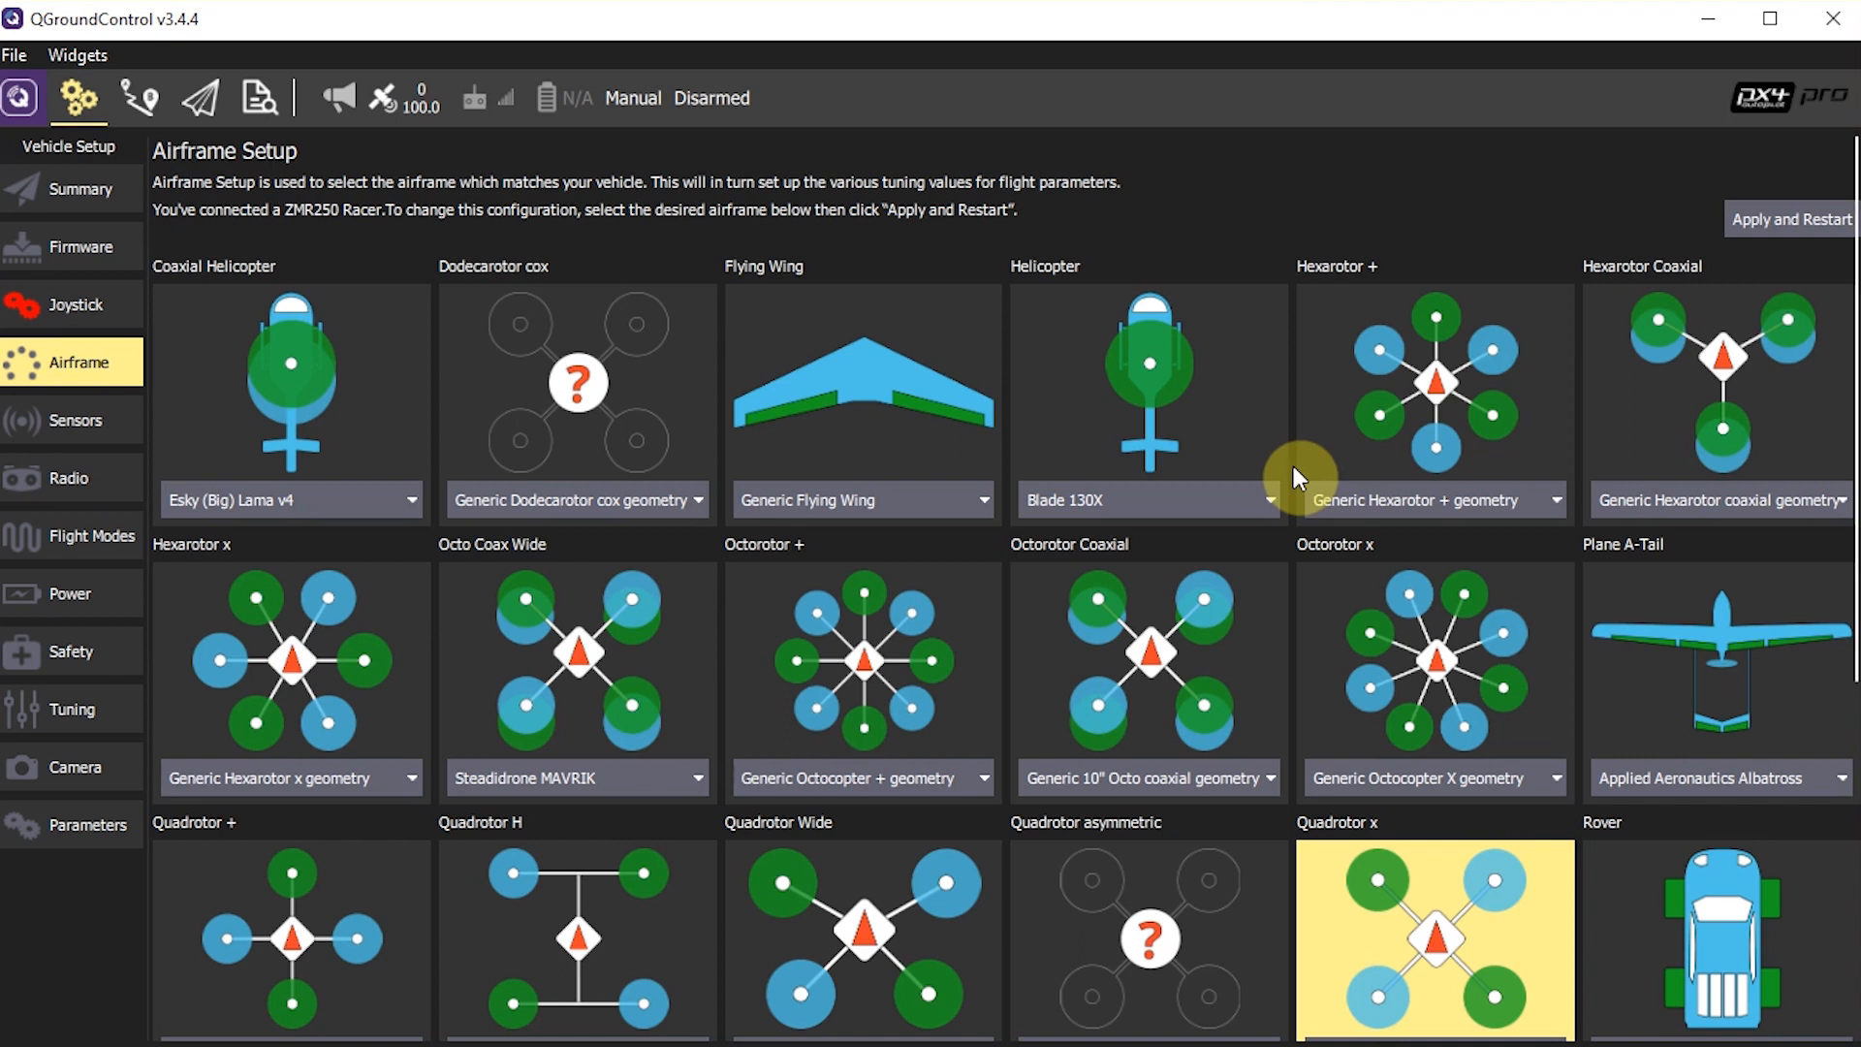
scroll(down, 3)
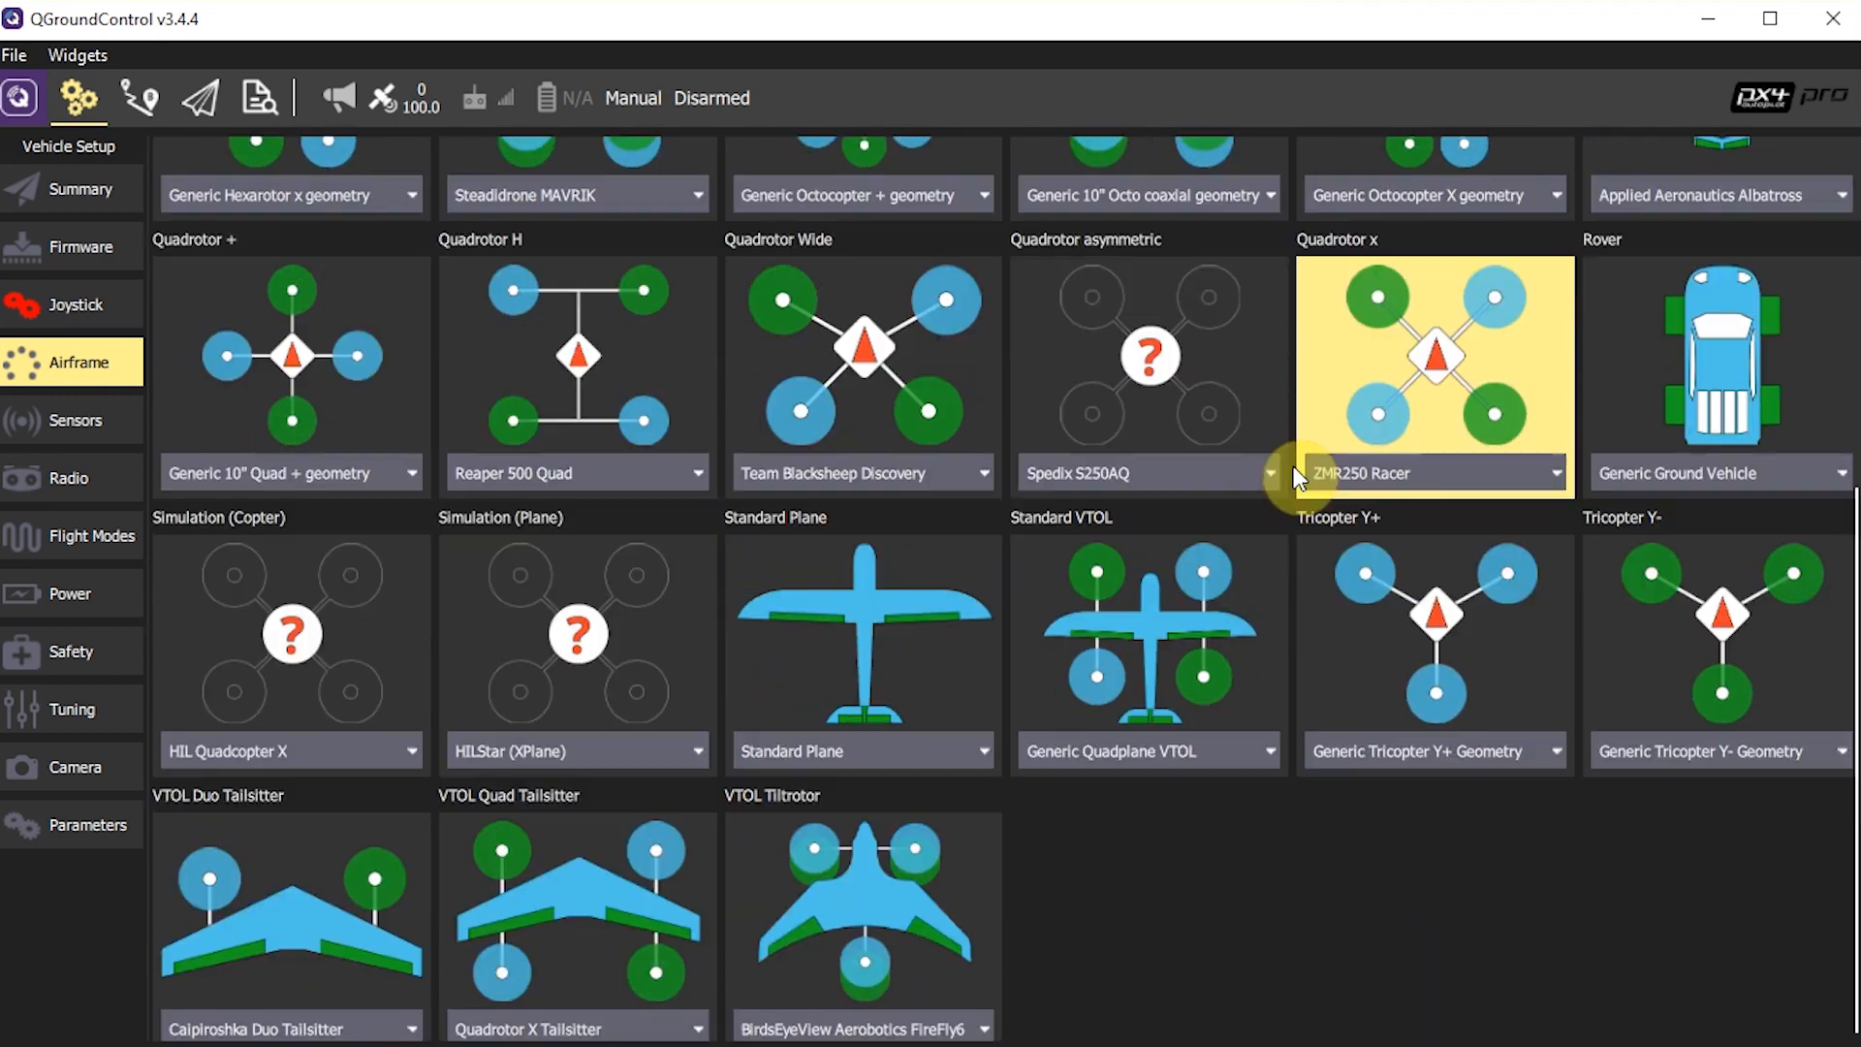
scroll(down, 3)
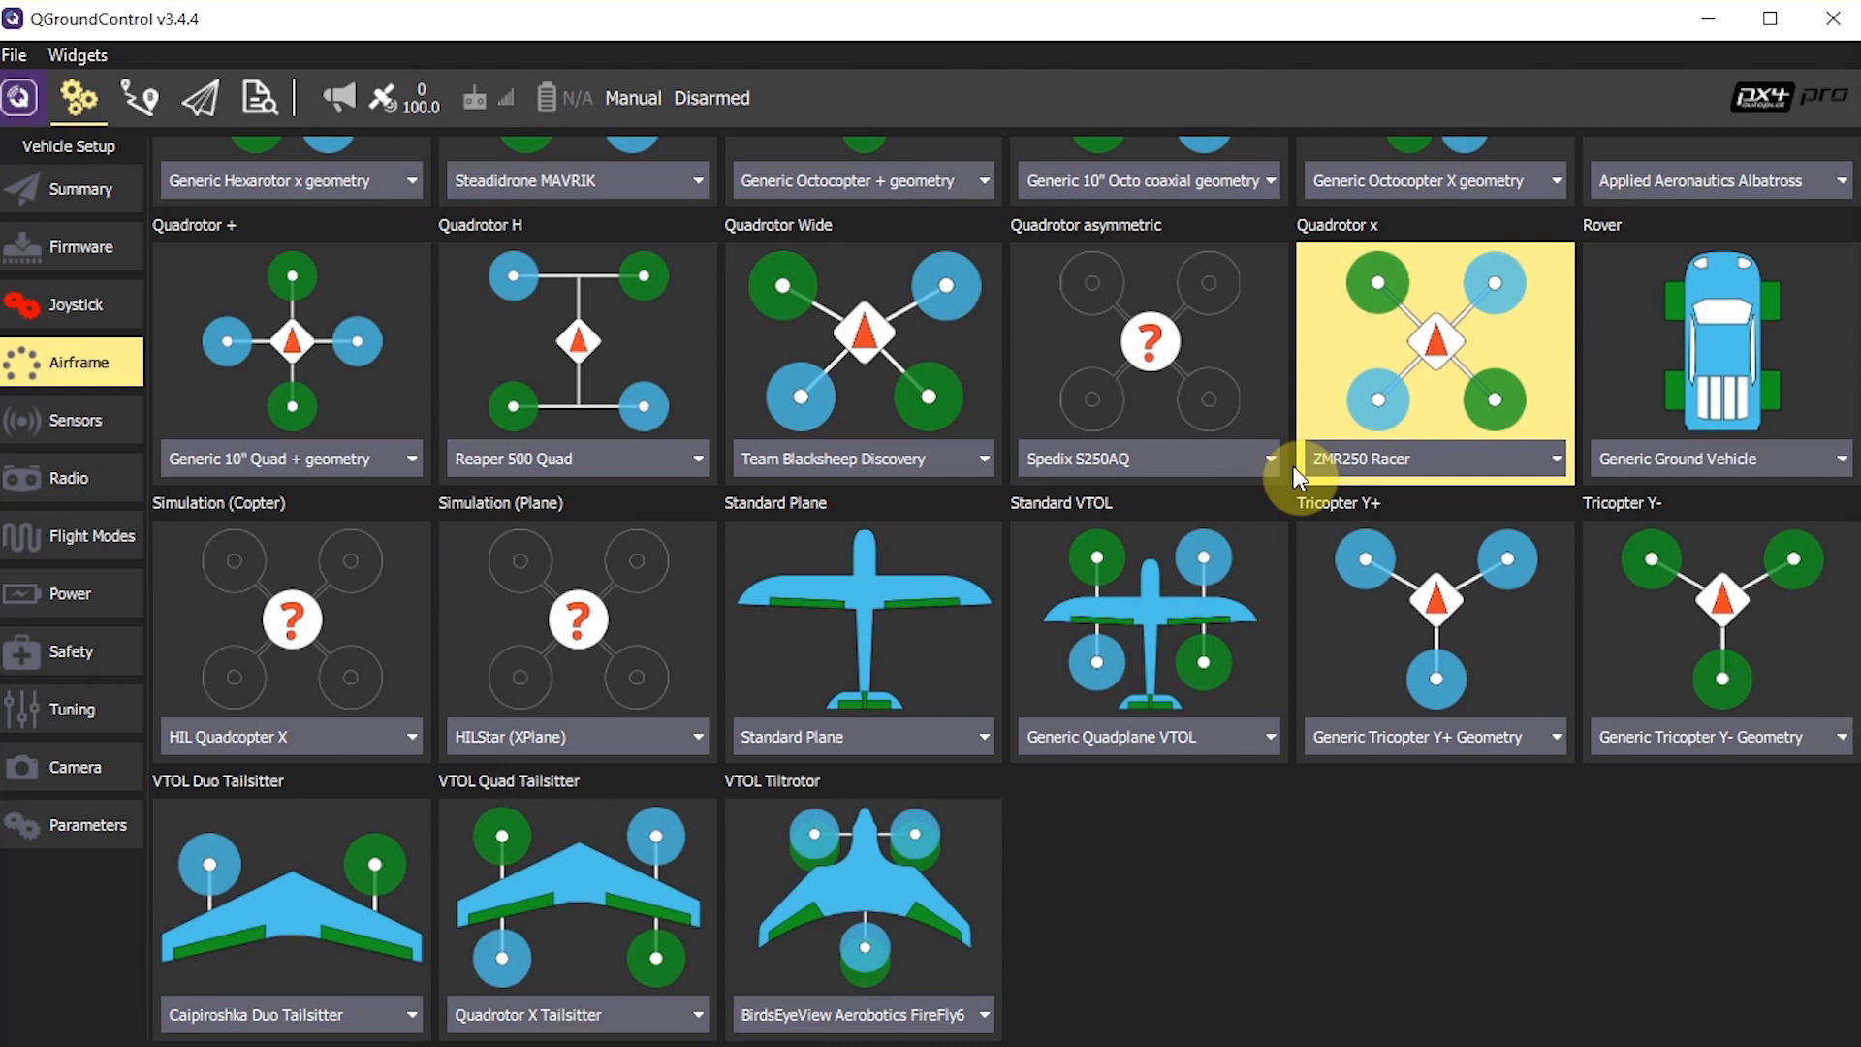
scroll(up, 3)
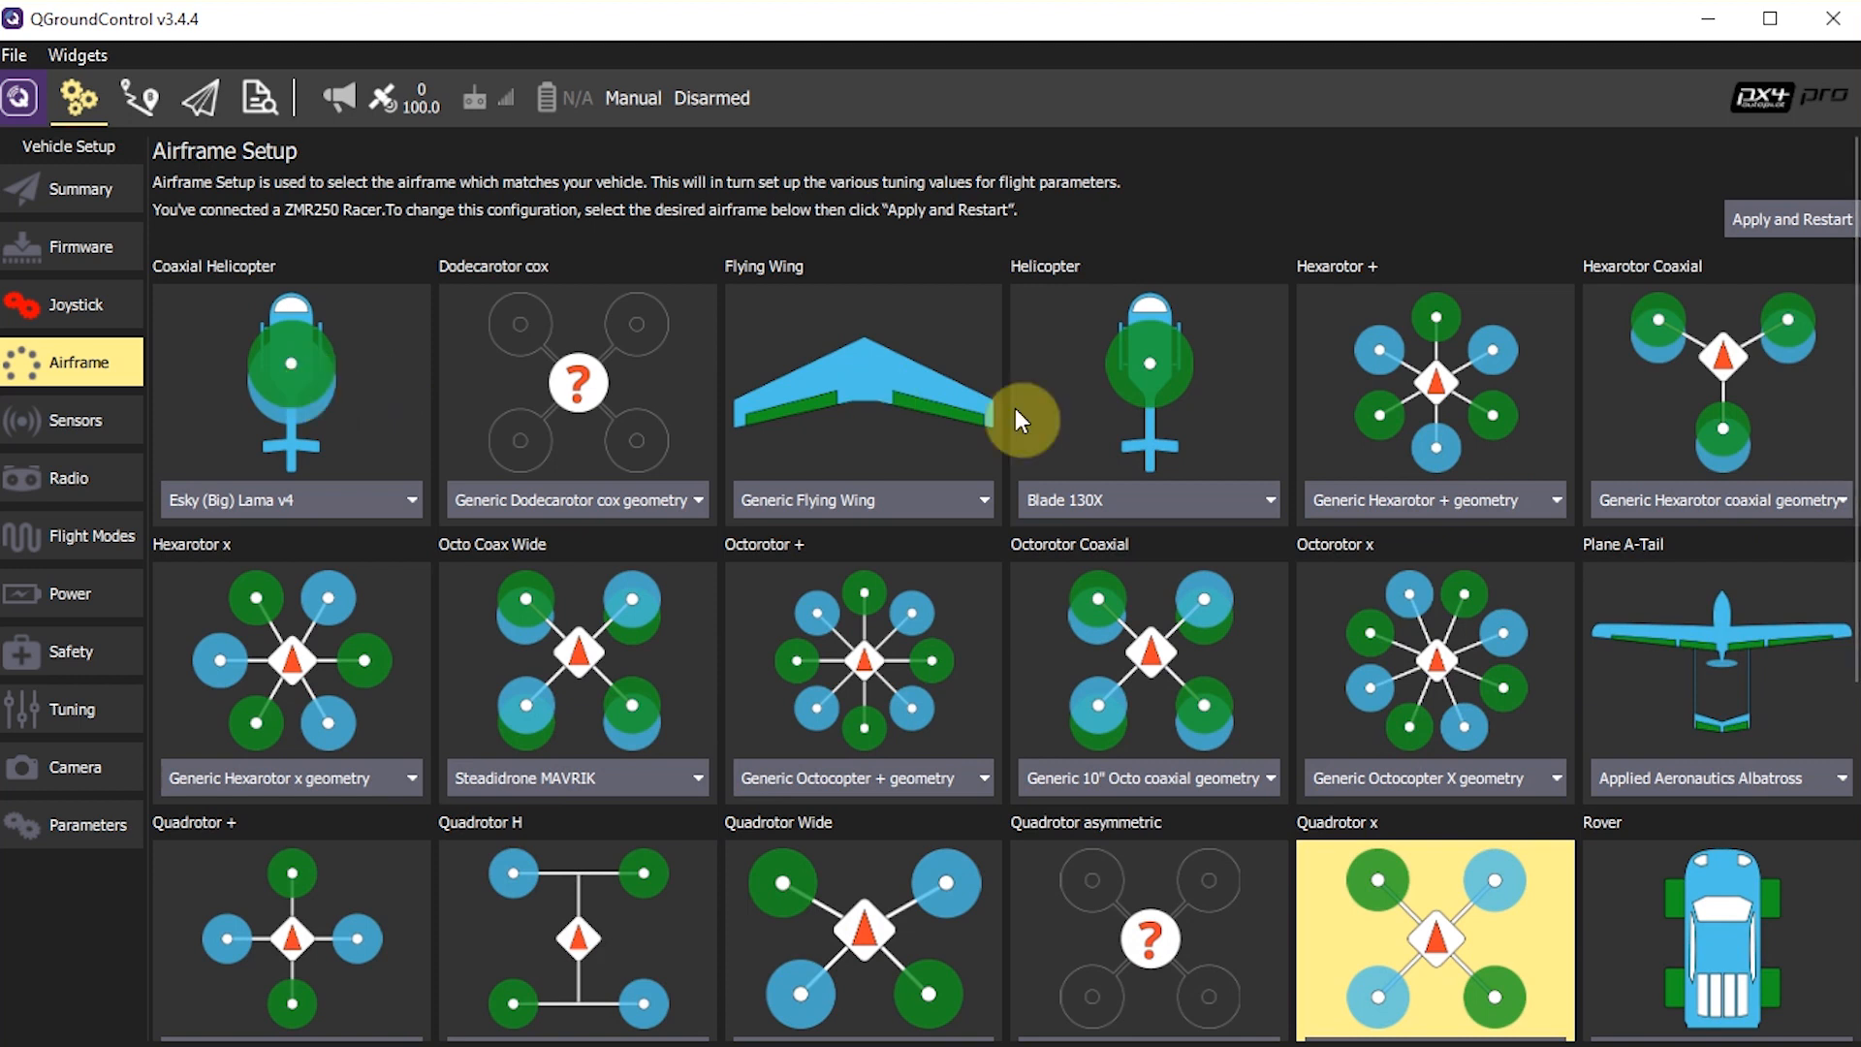
mouse_move(1418, 560)
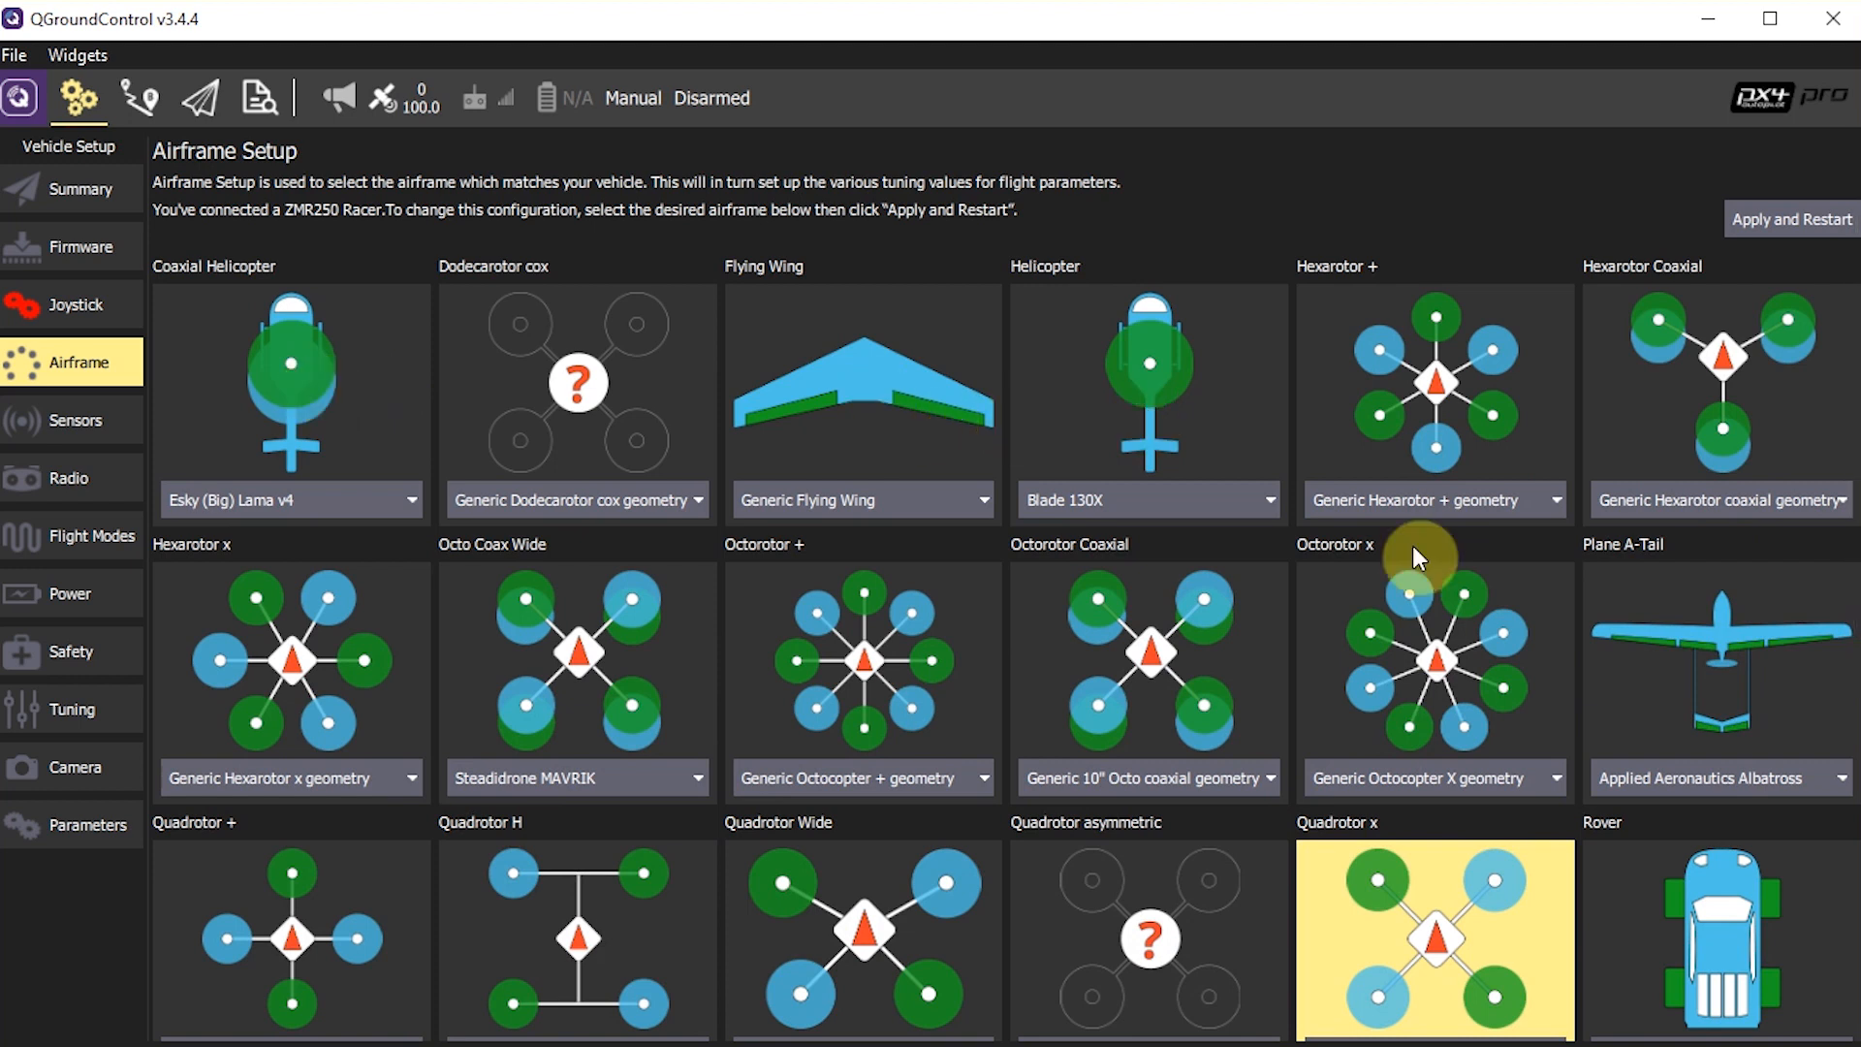
mouse_move(1416, 719)
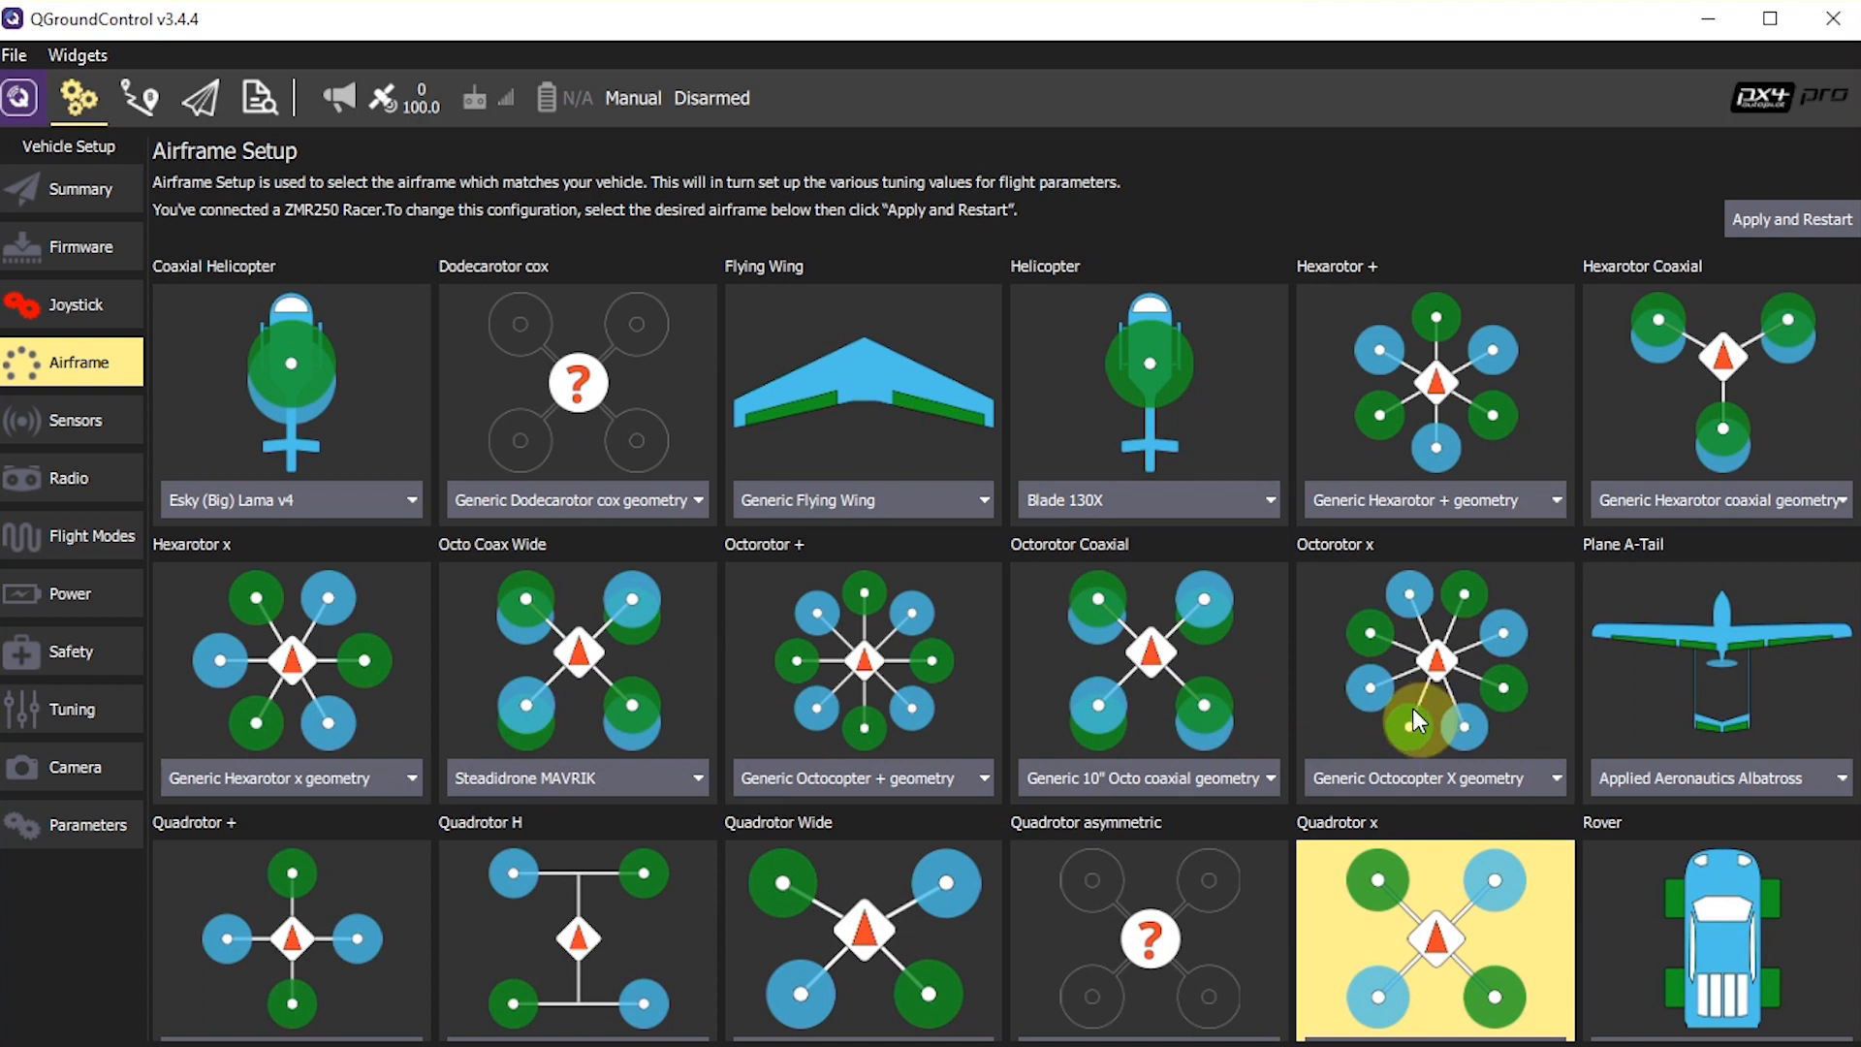
mouse_move(846, 710)
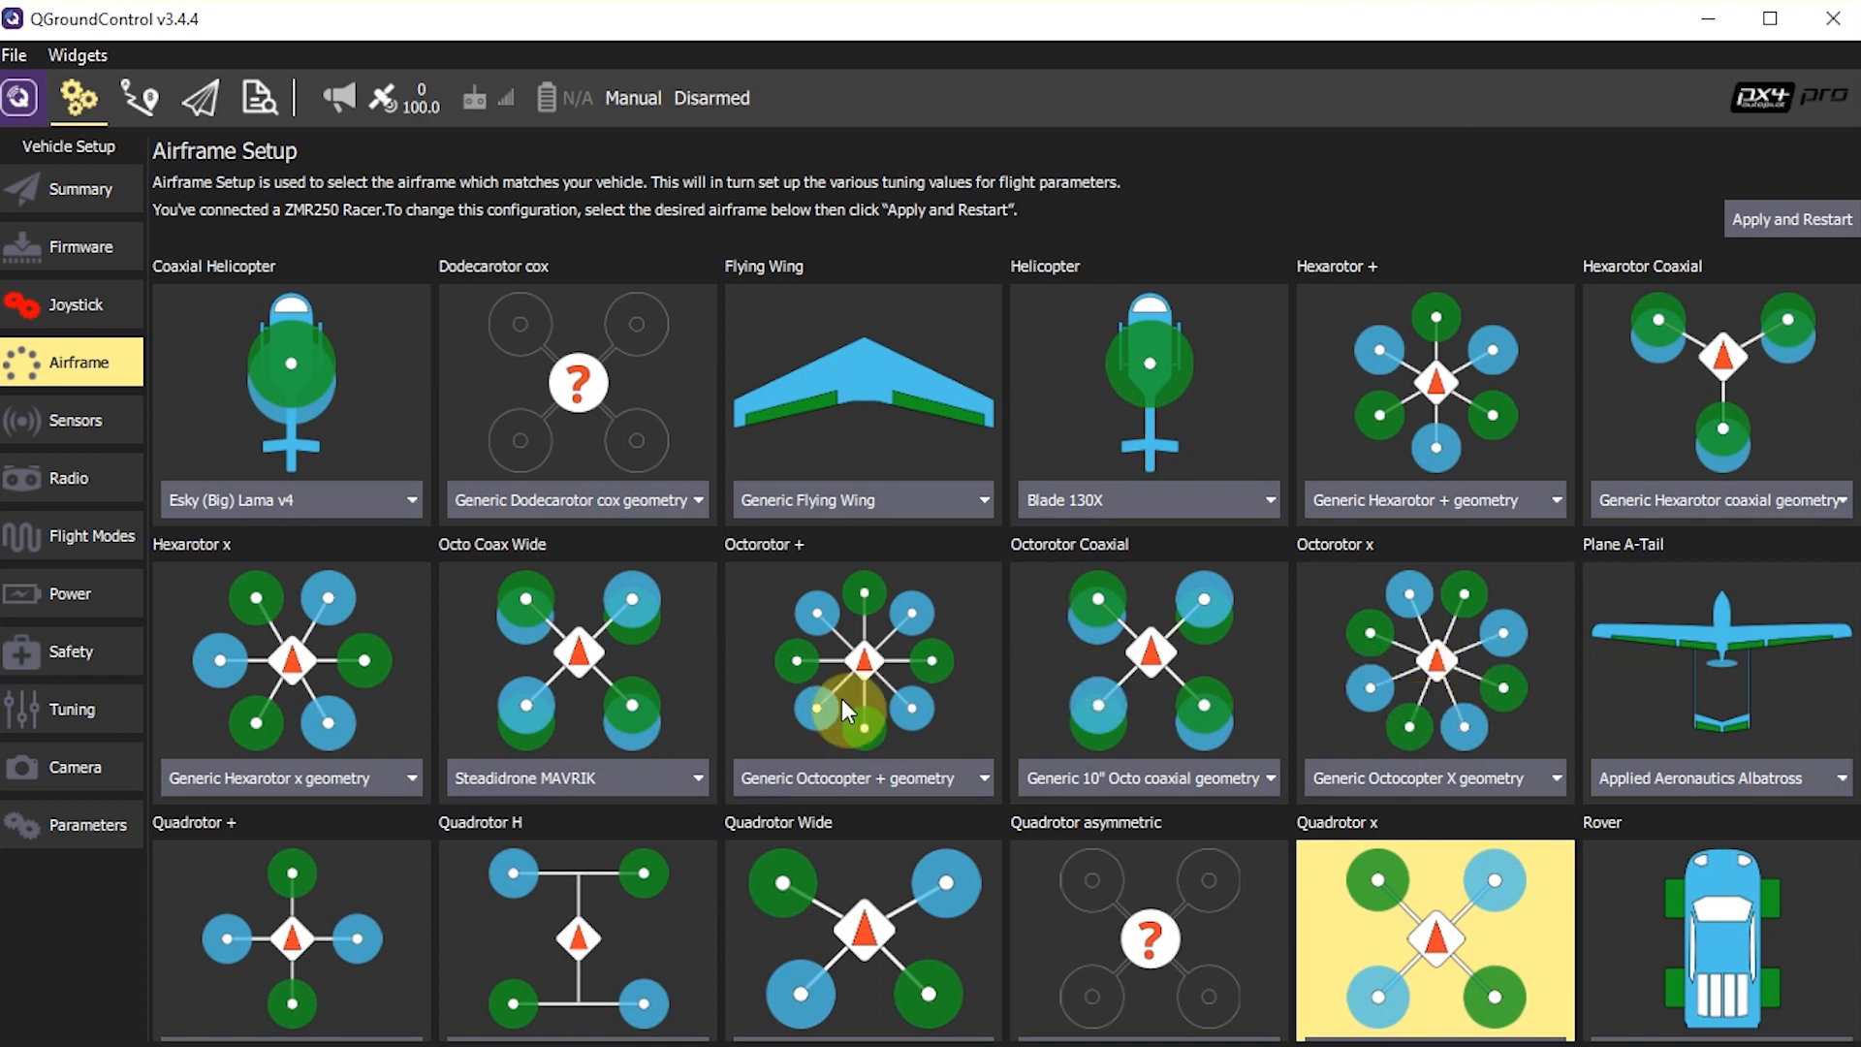
scroll(down, 3)
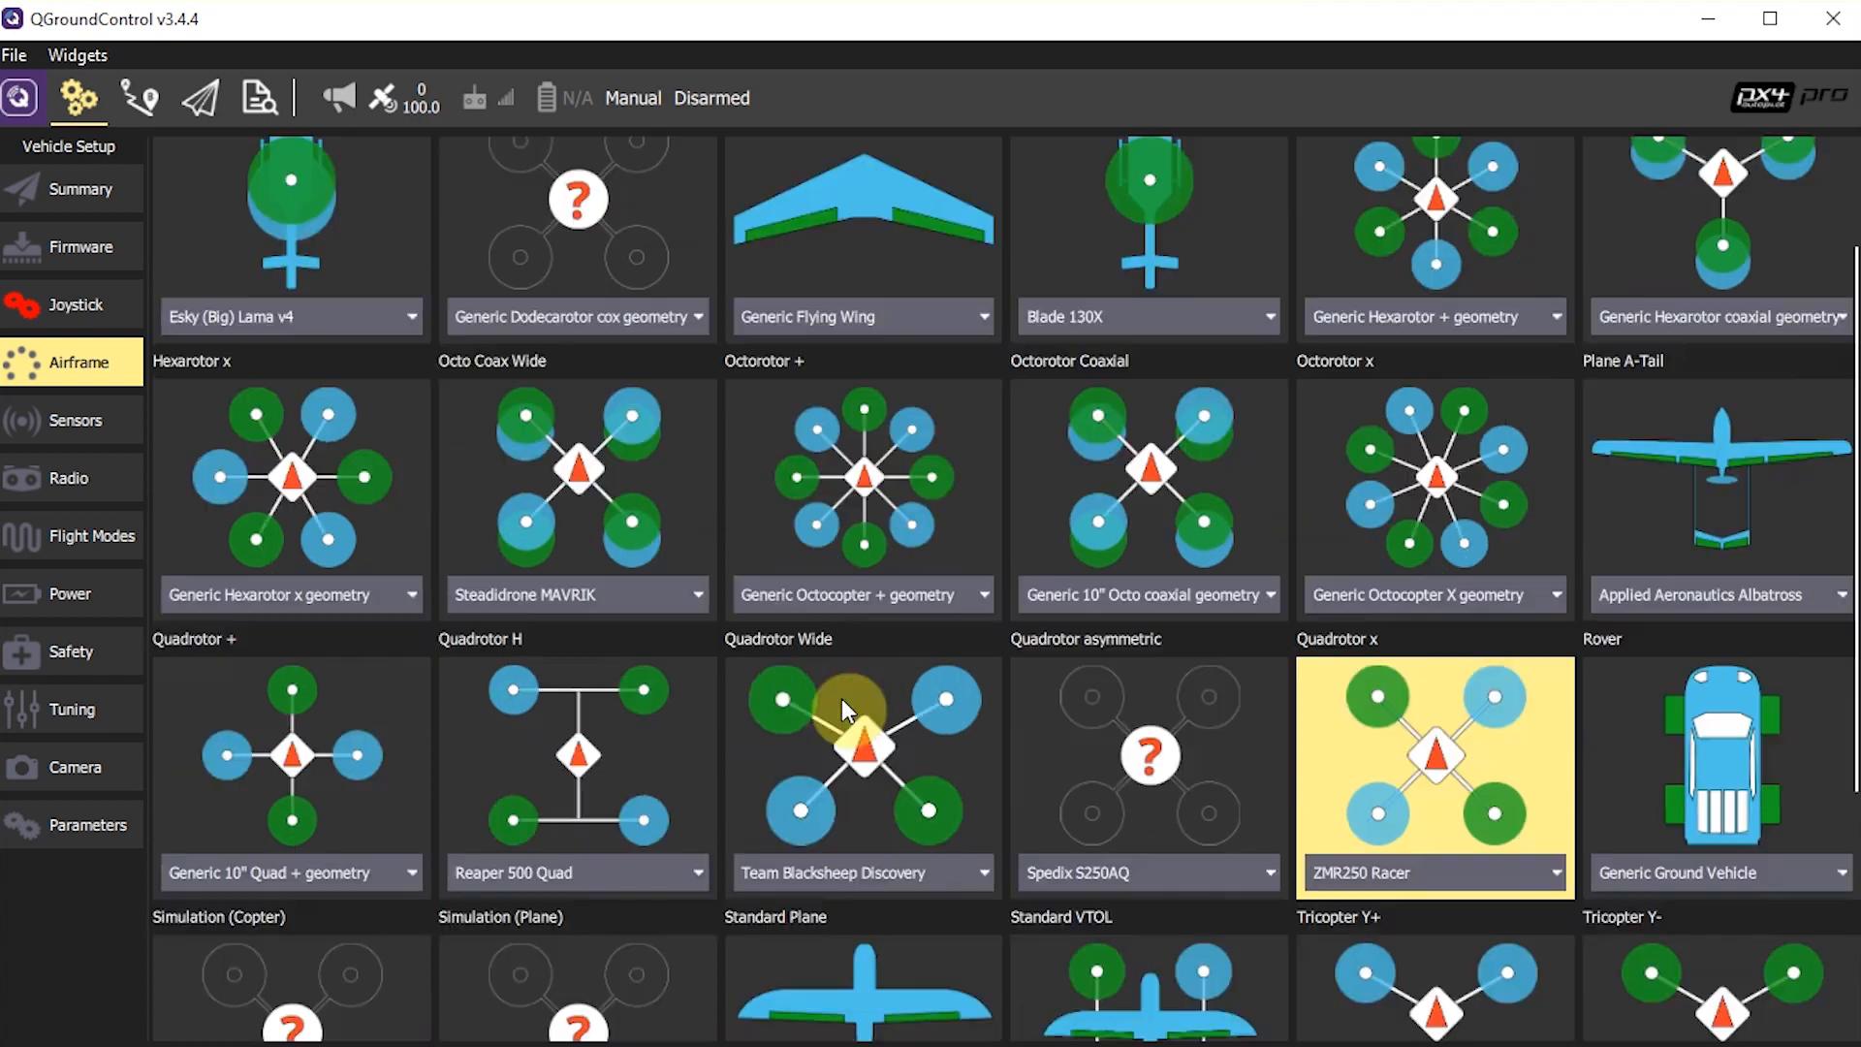
scroll(down, 3)
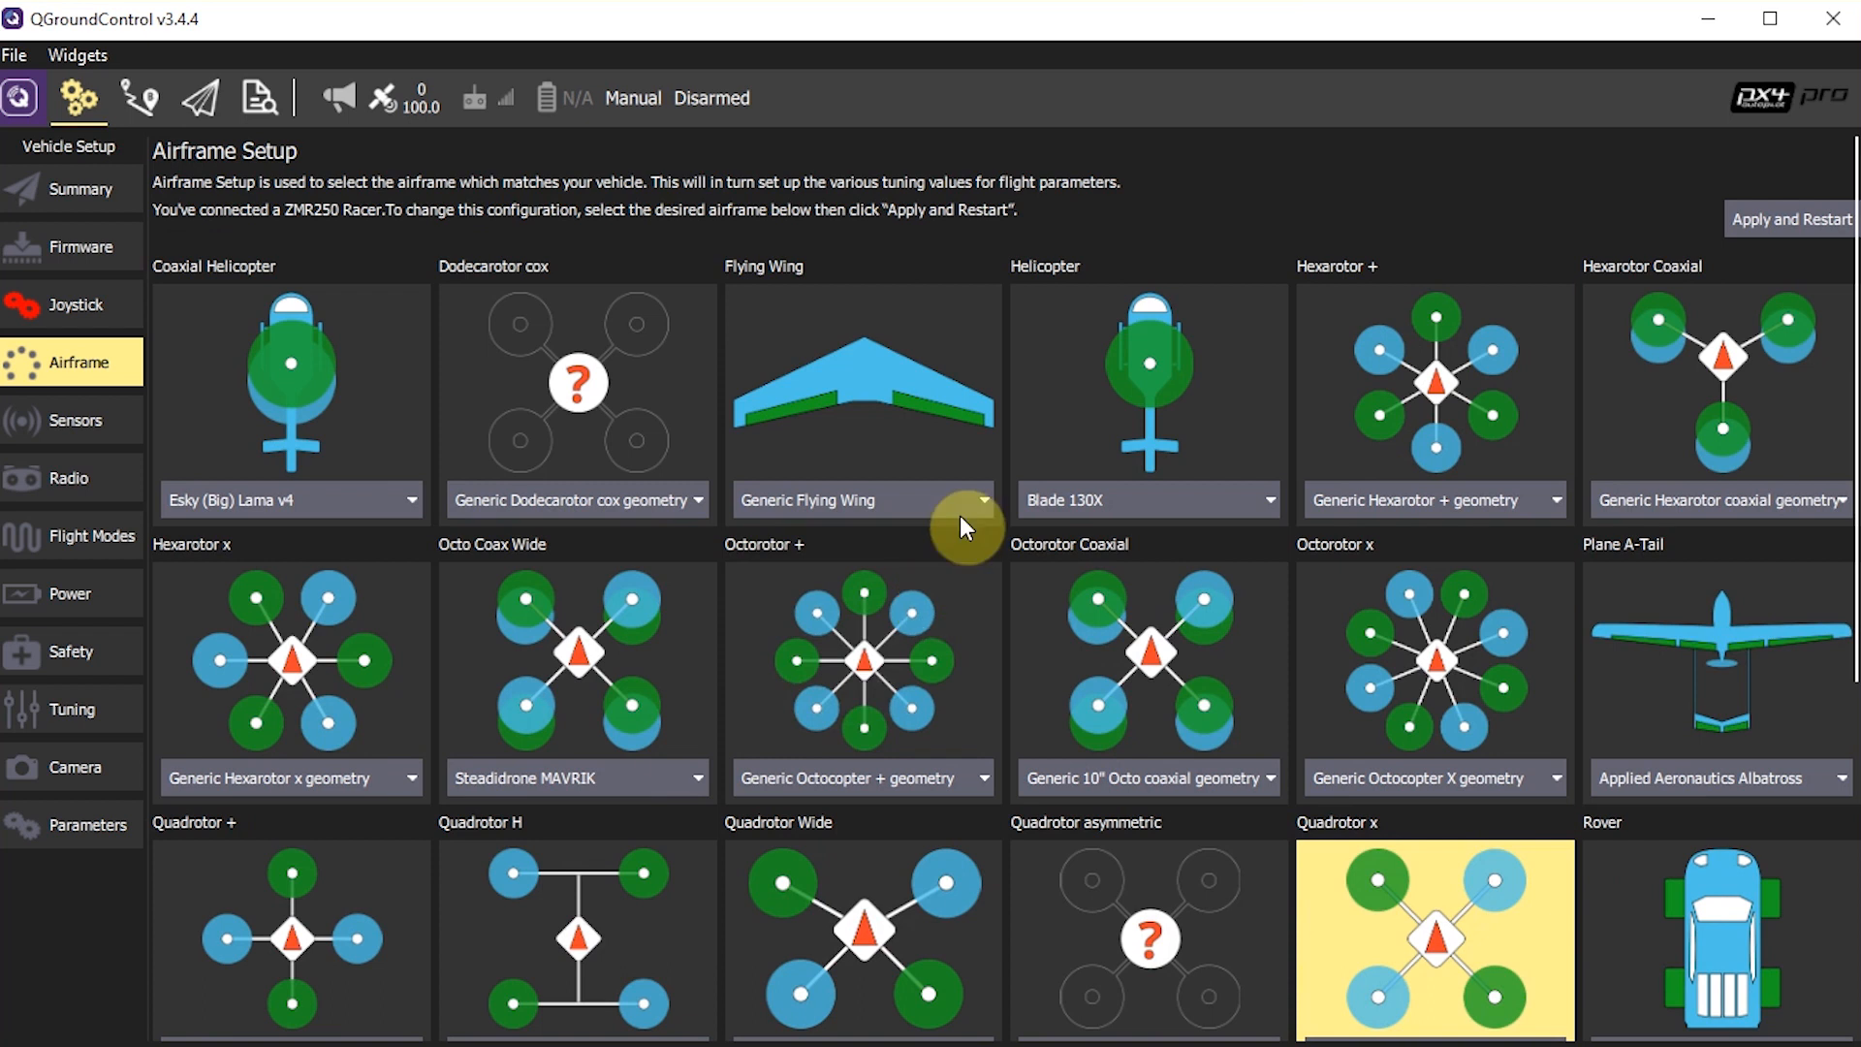
- Show the Flying Wing variants, such as Phantom FPV, Skywalker X5 and TBS Caipirinha
click(984, 500)
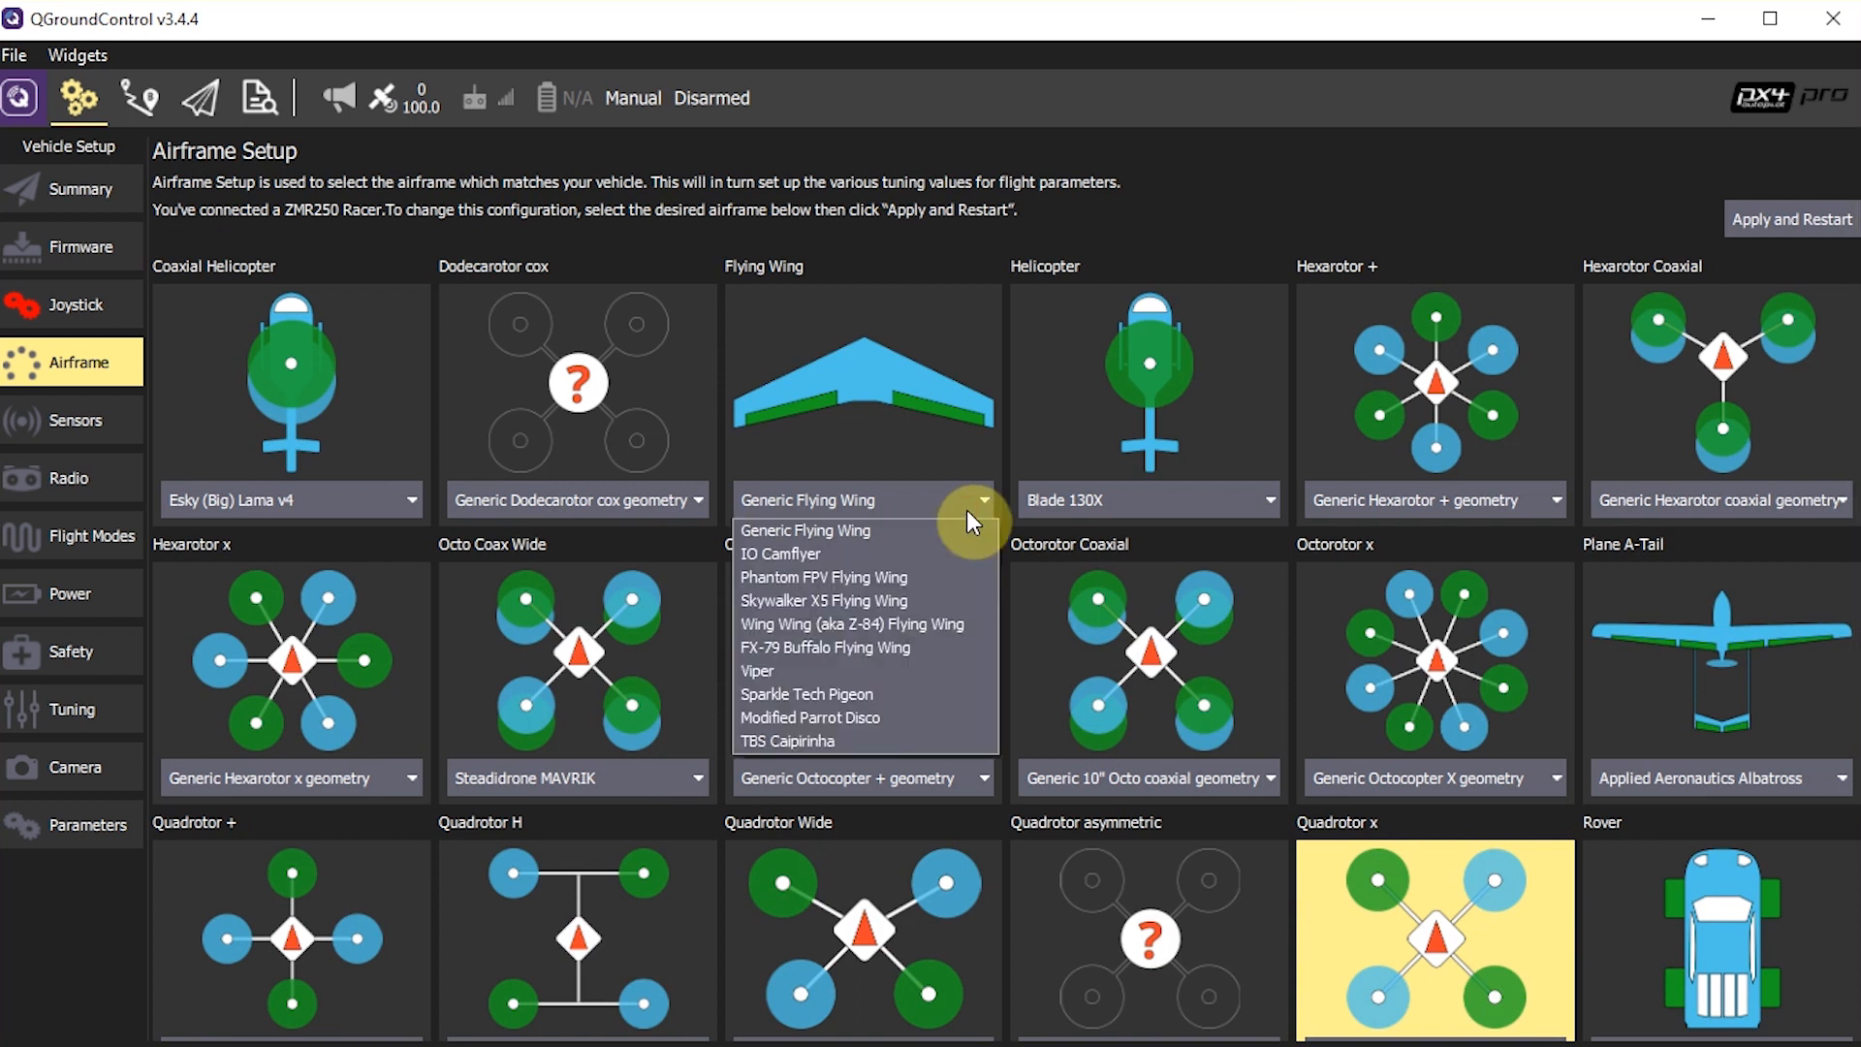
mouse_move(921, 415)
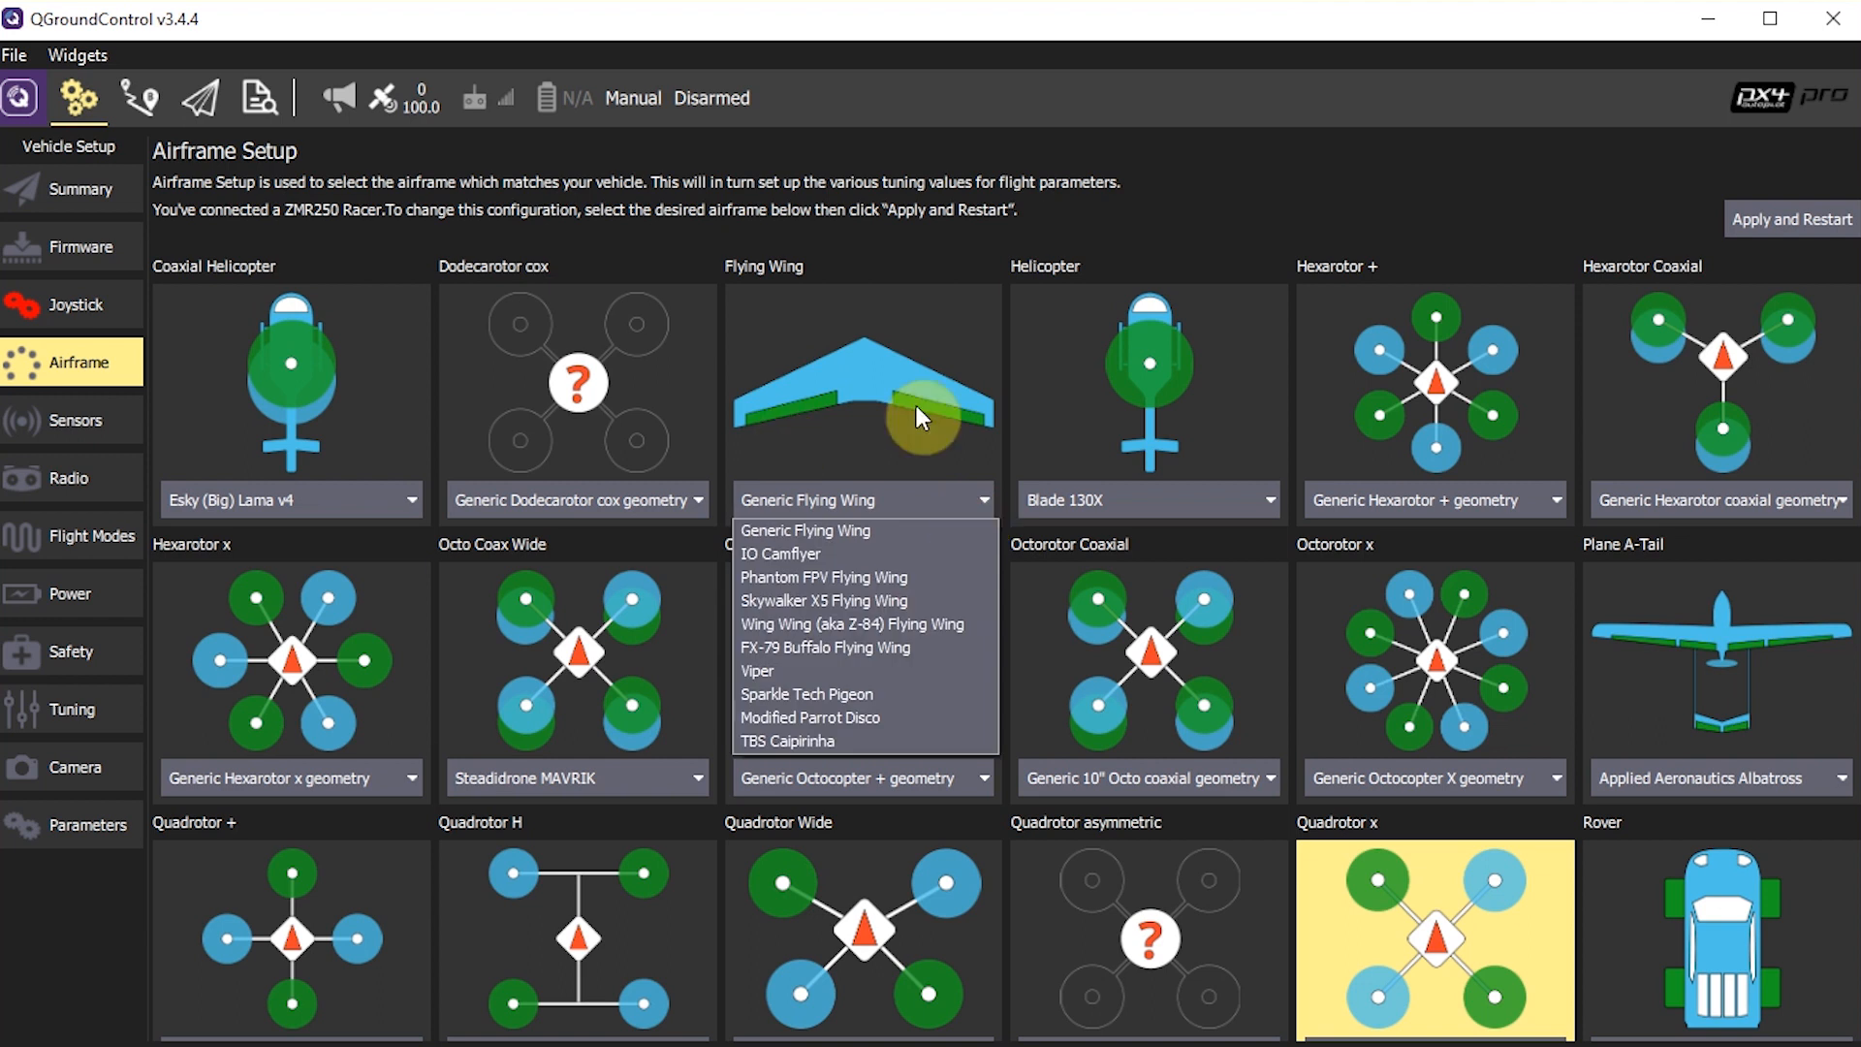
mouse_move(805, 406)
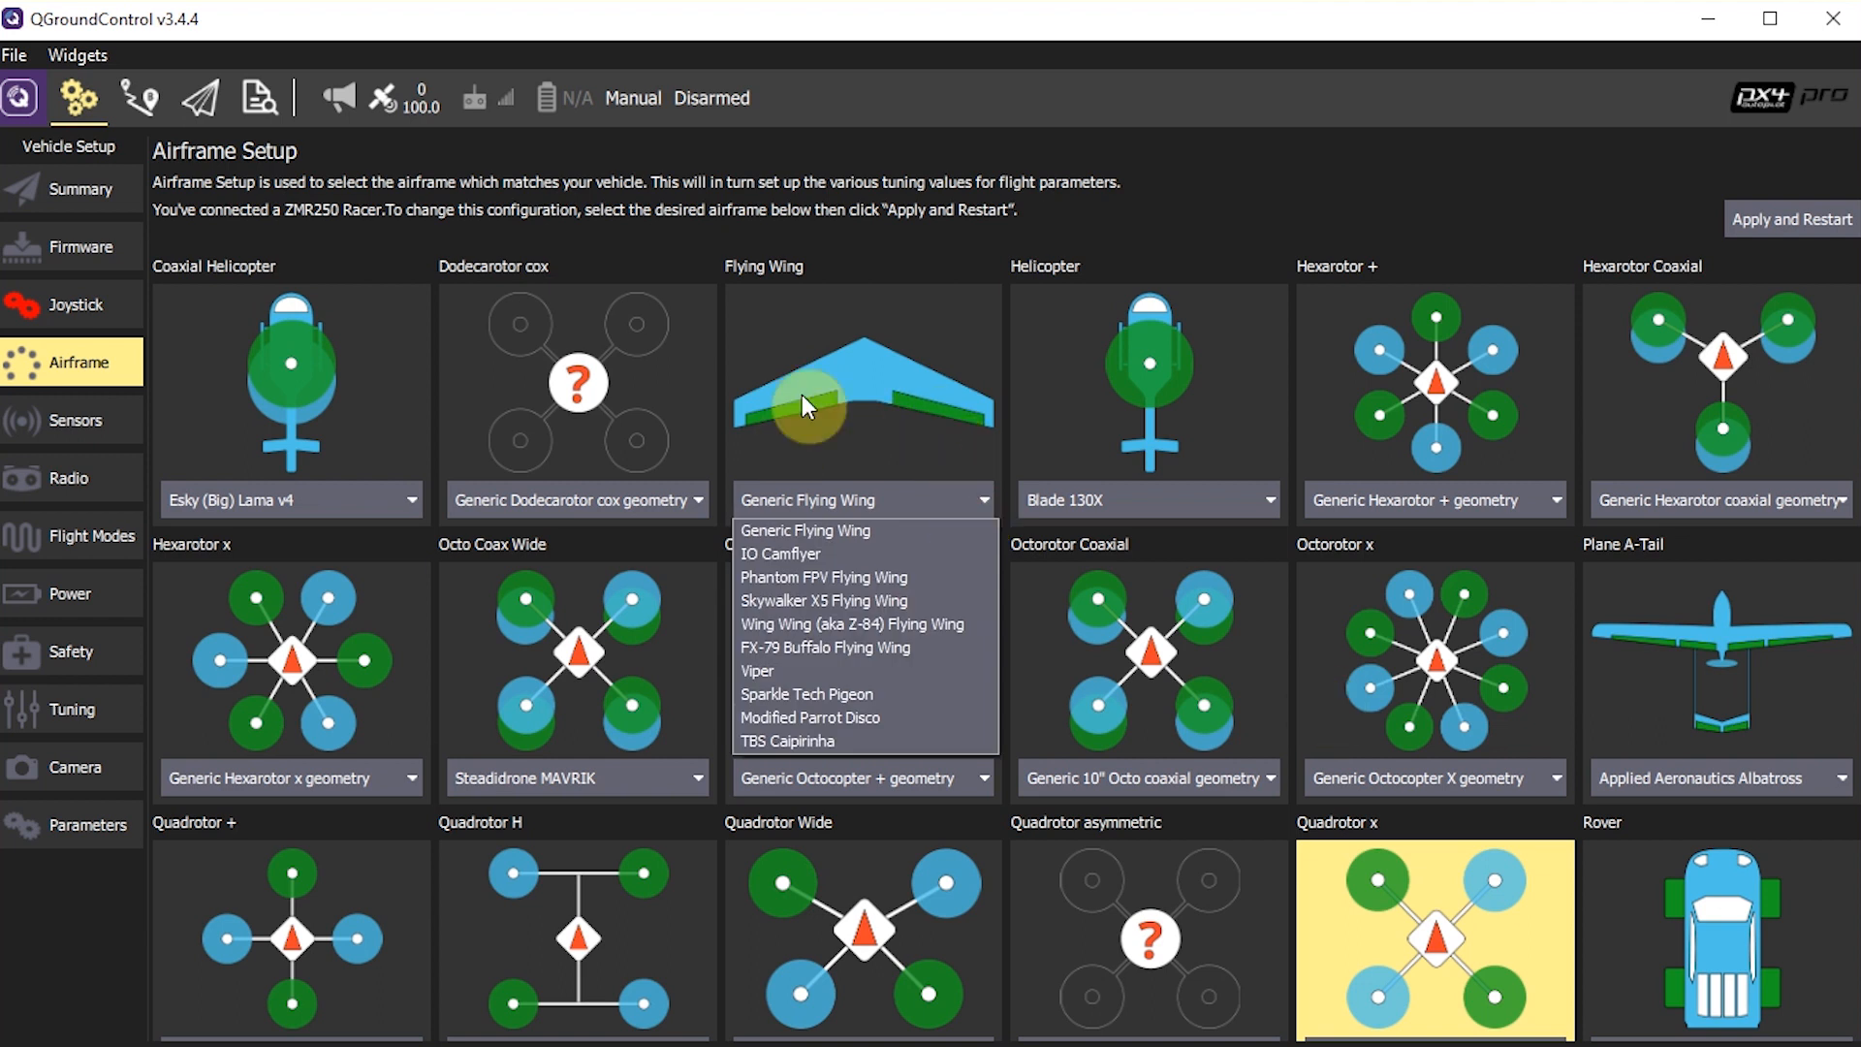
mouse_move(856, 661)
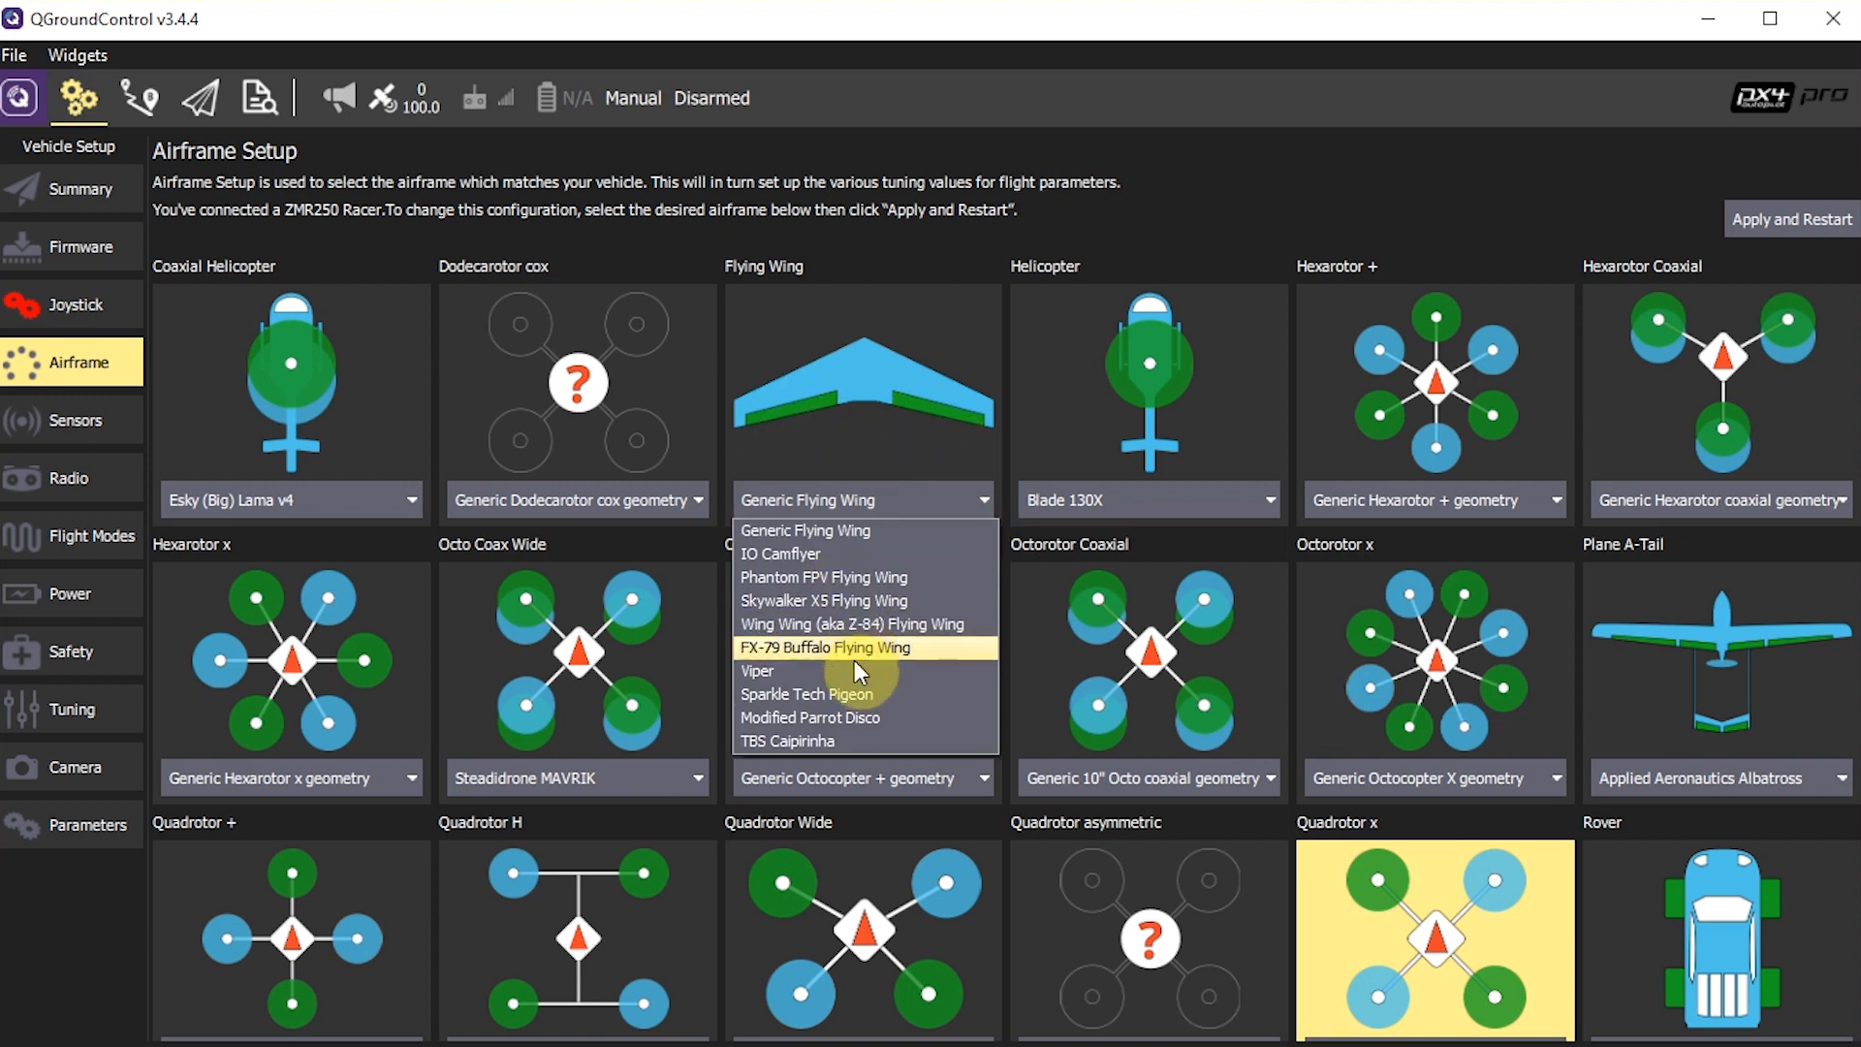
mouse_move(859, 717)
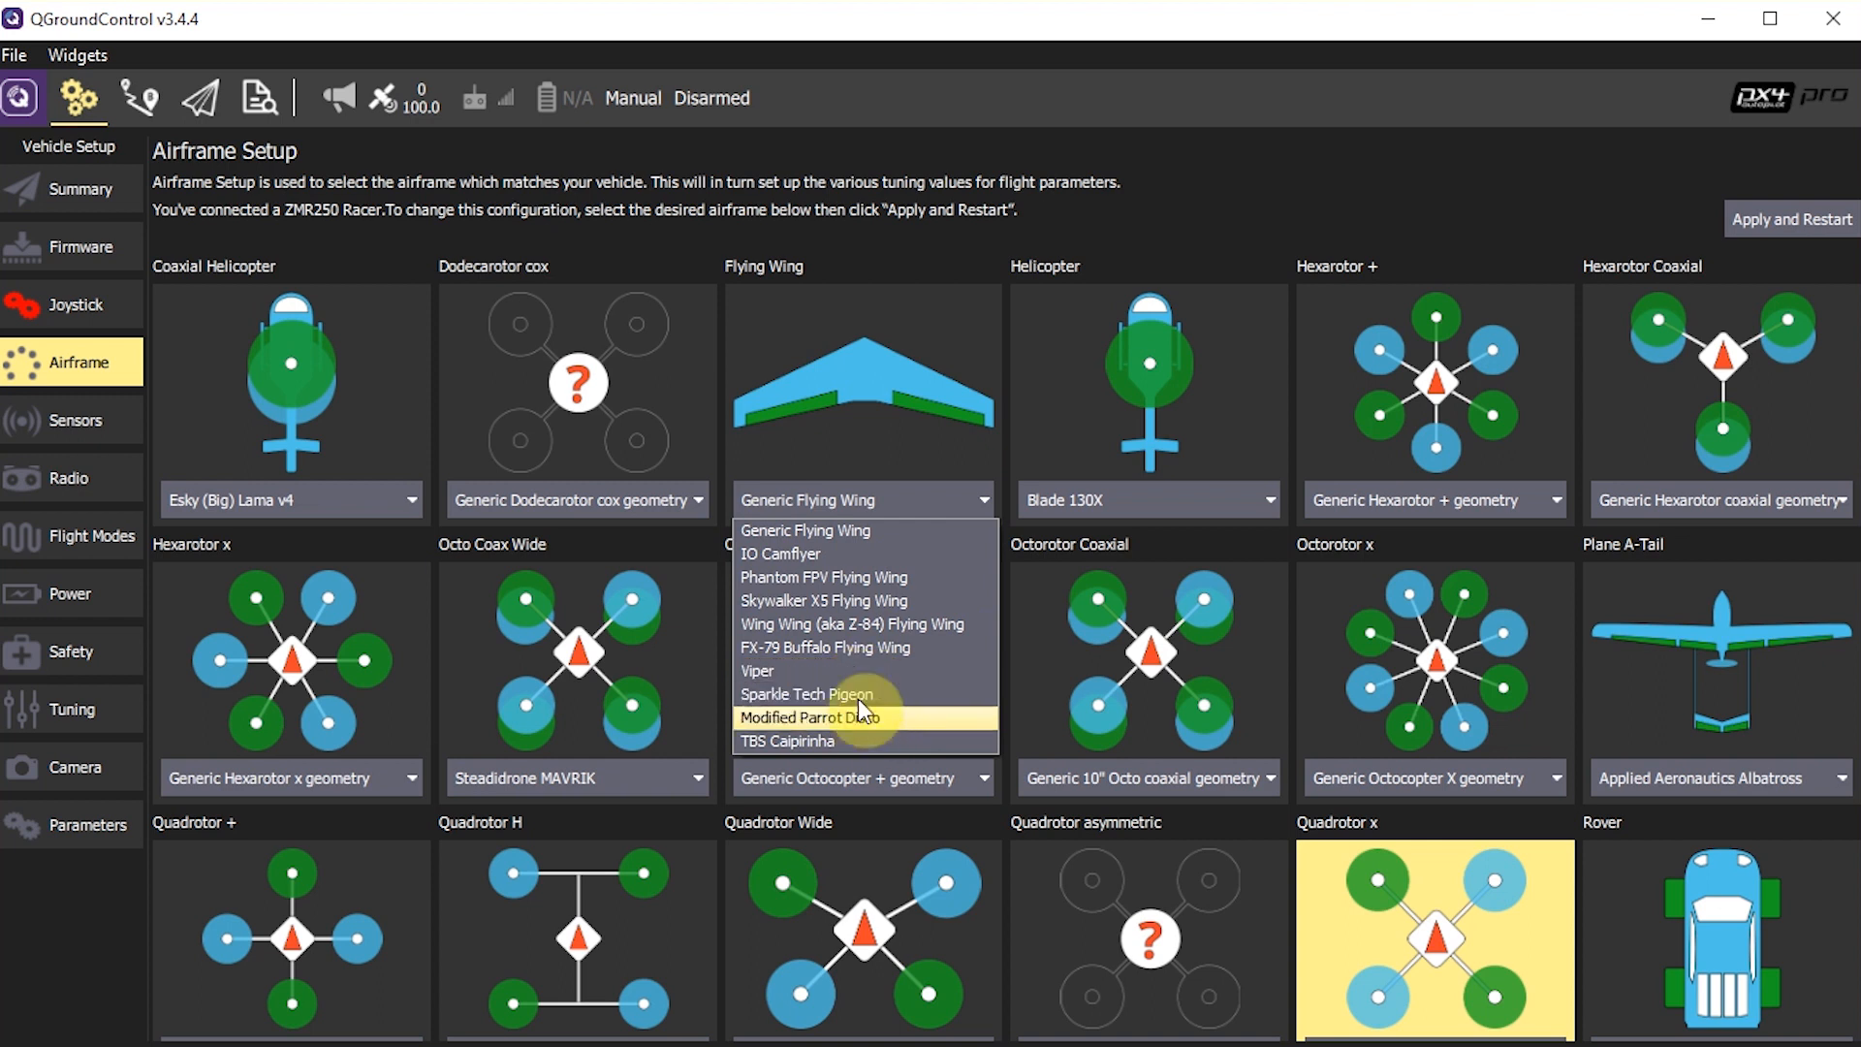
mouse_move(960, 593)
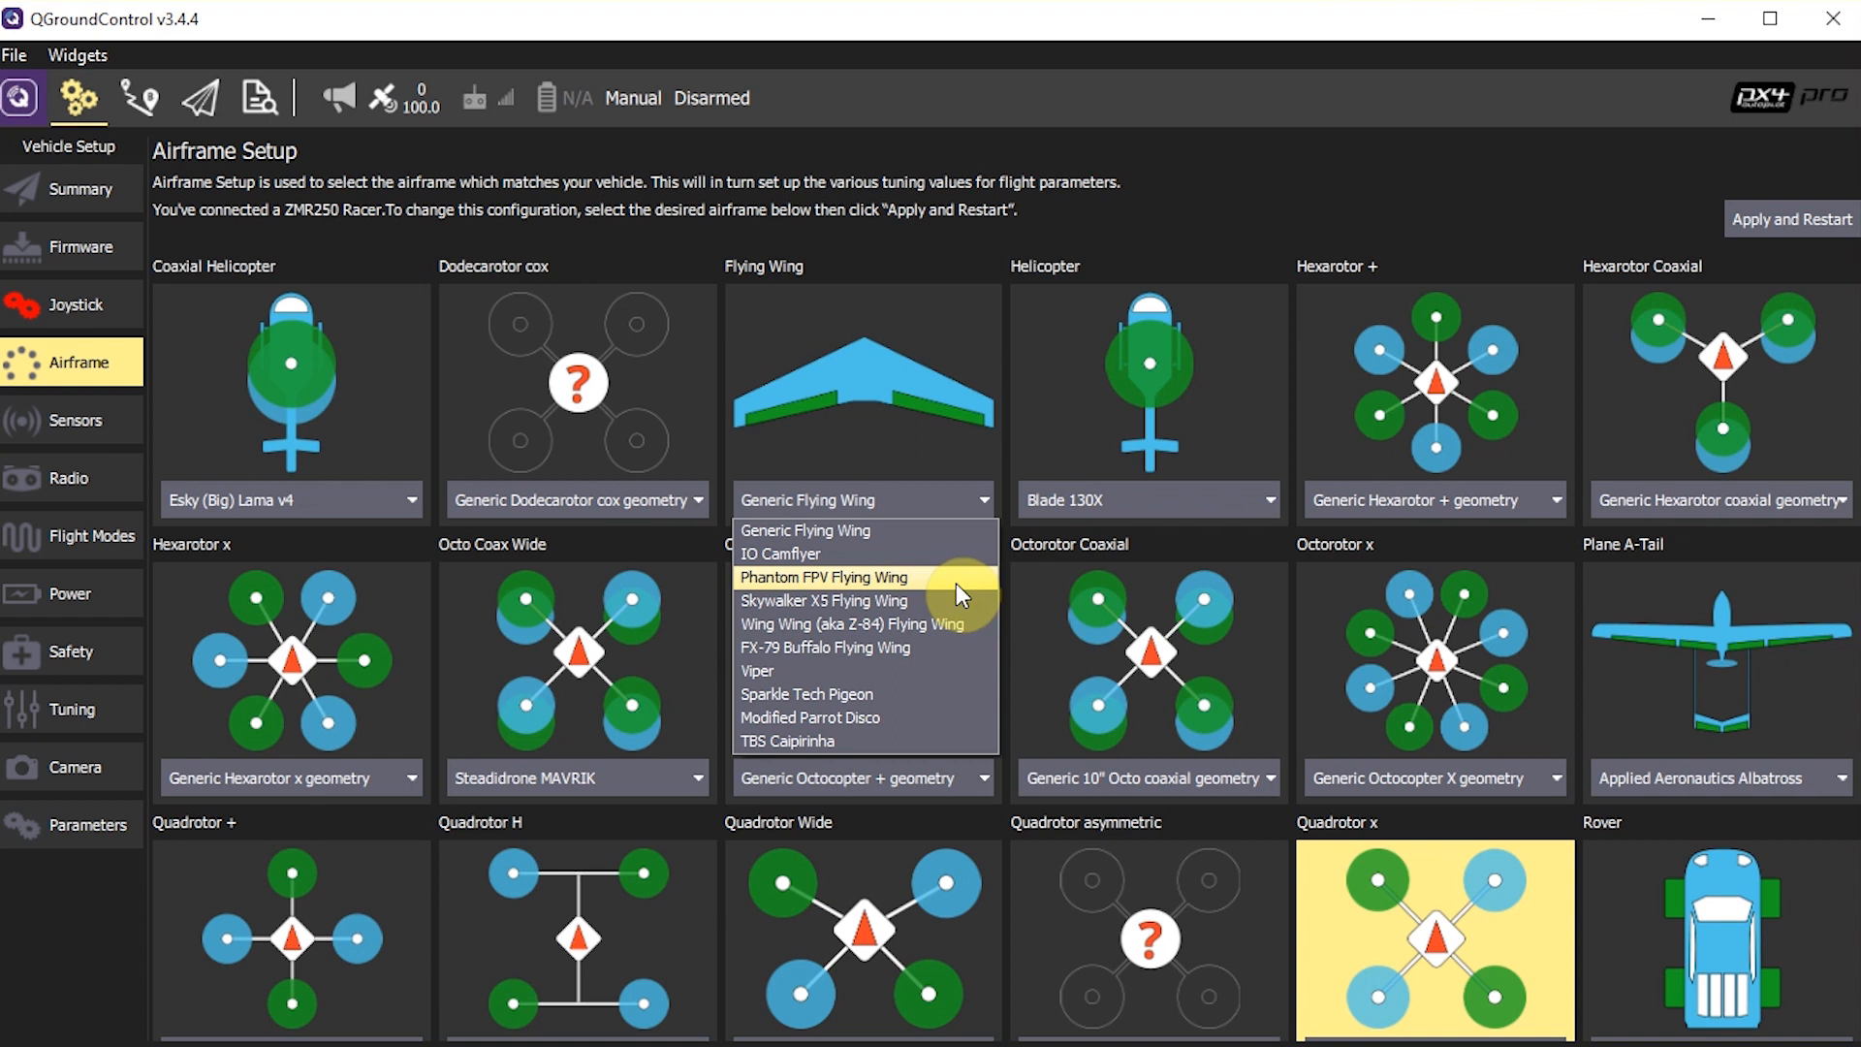
mouse_move(947, 318)
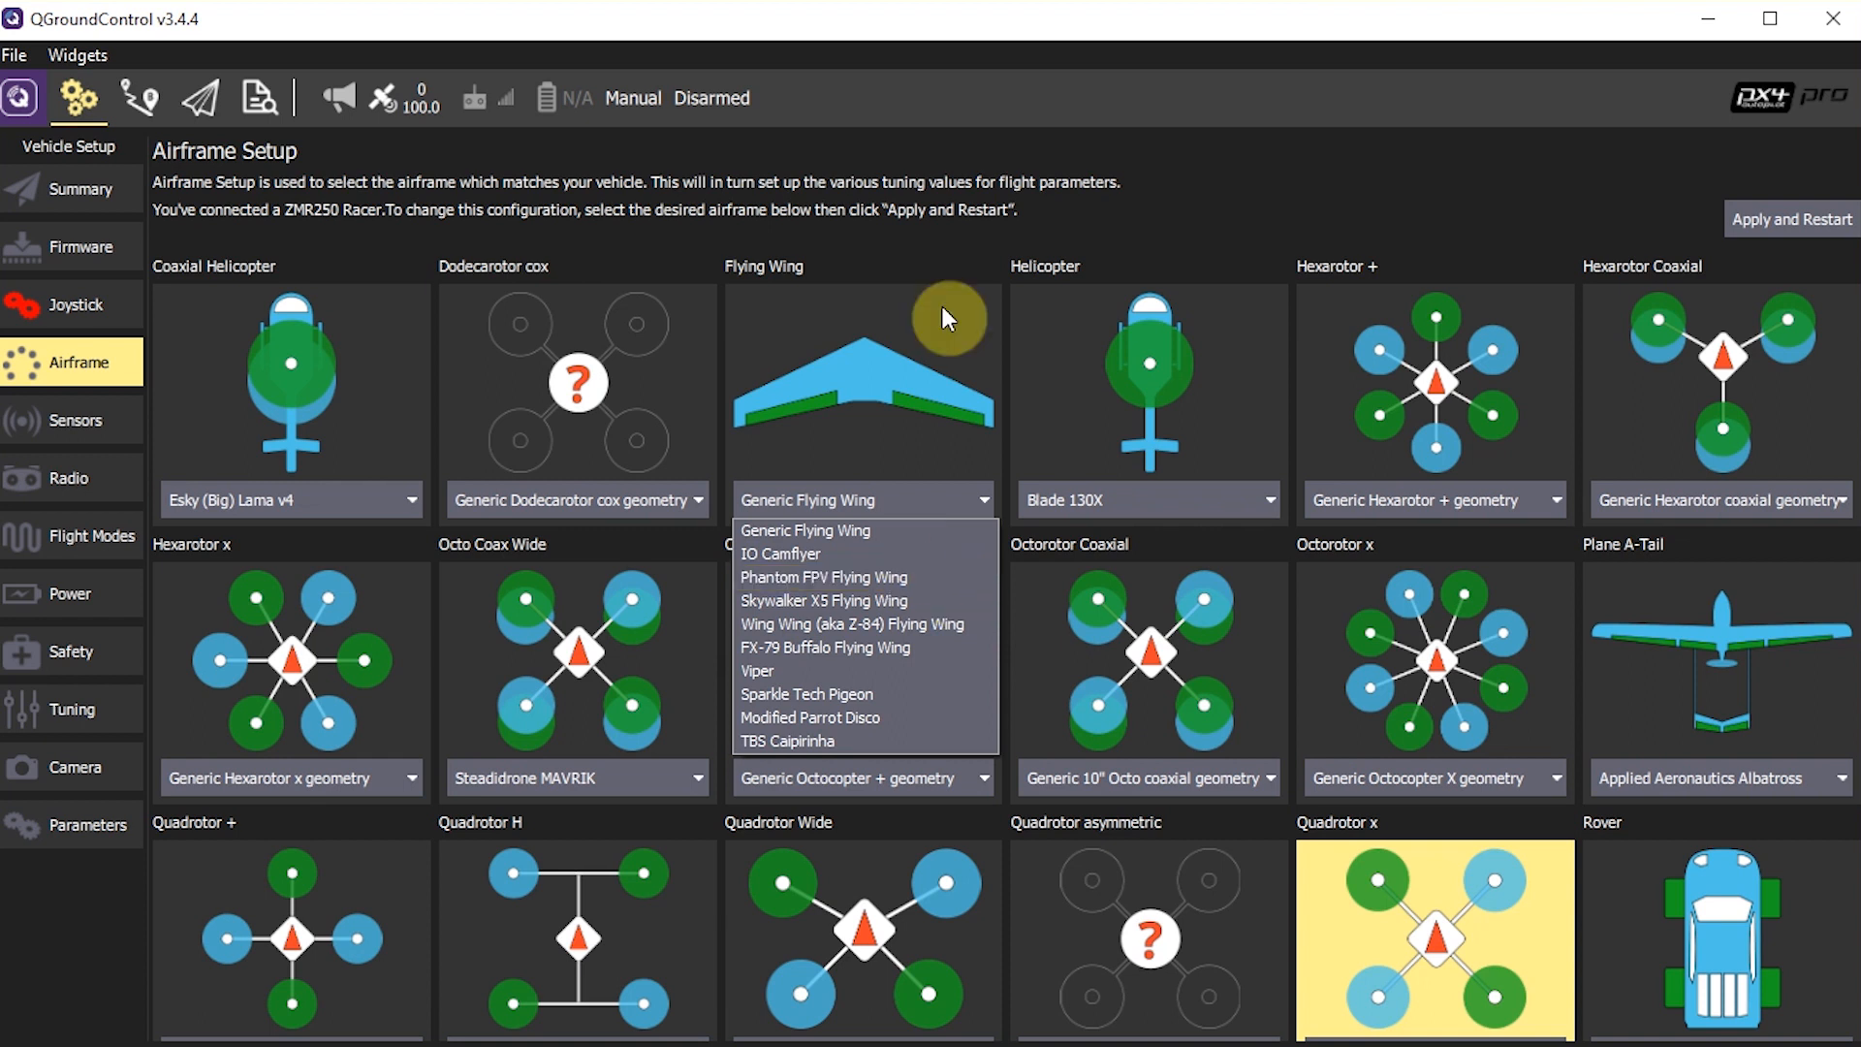
- Scroll to Quadrotor x and choose the ZMR250 Racer model
scroll(down, 3)
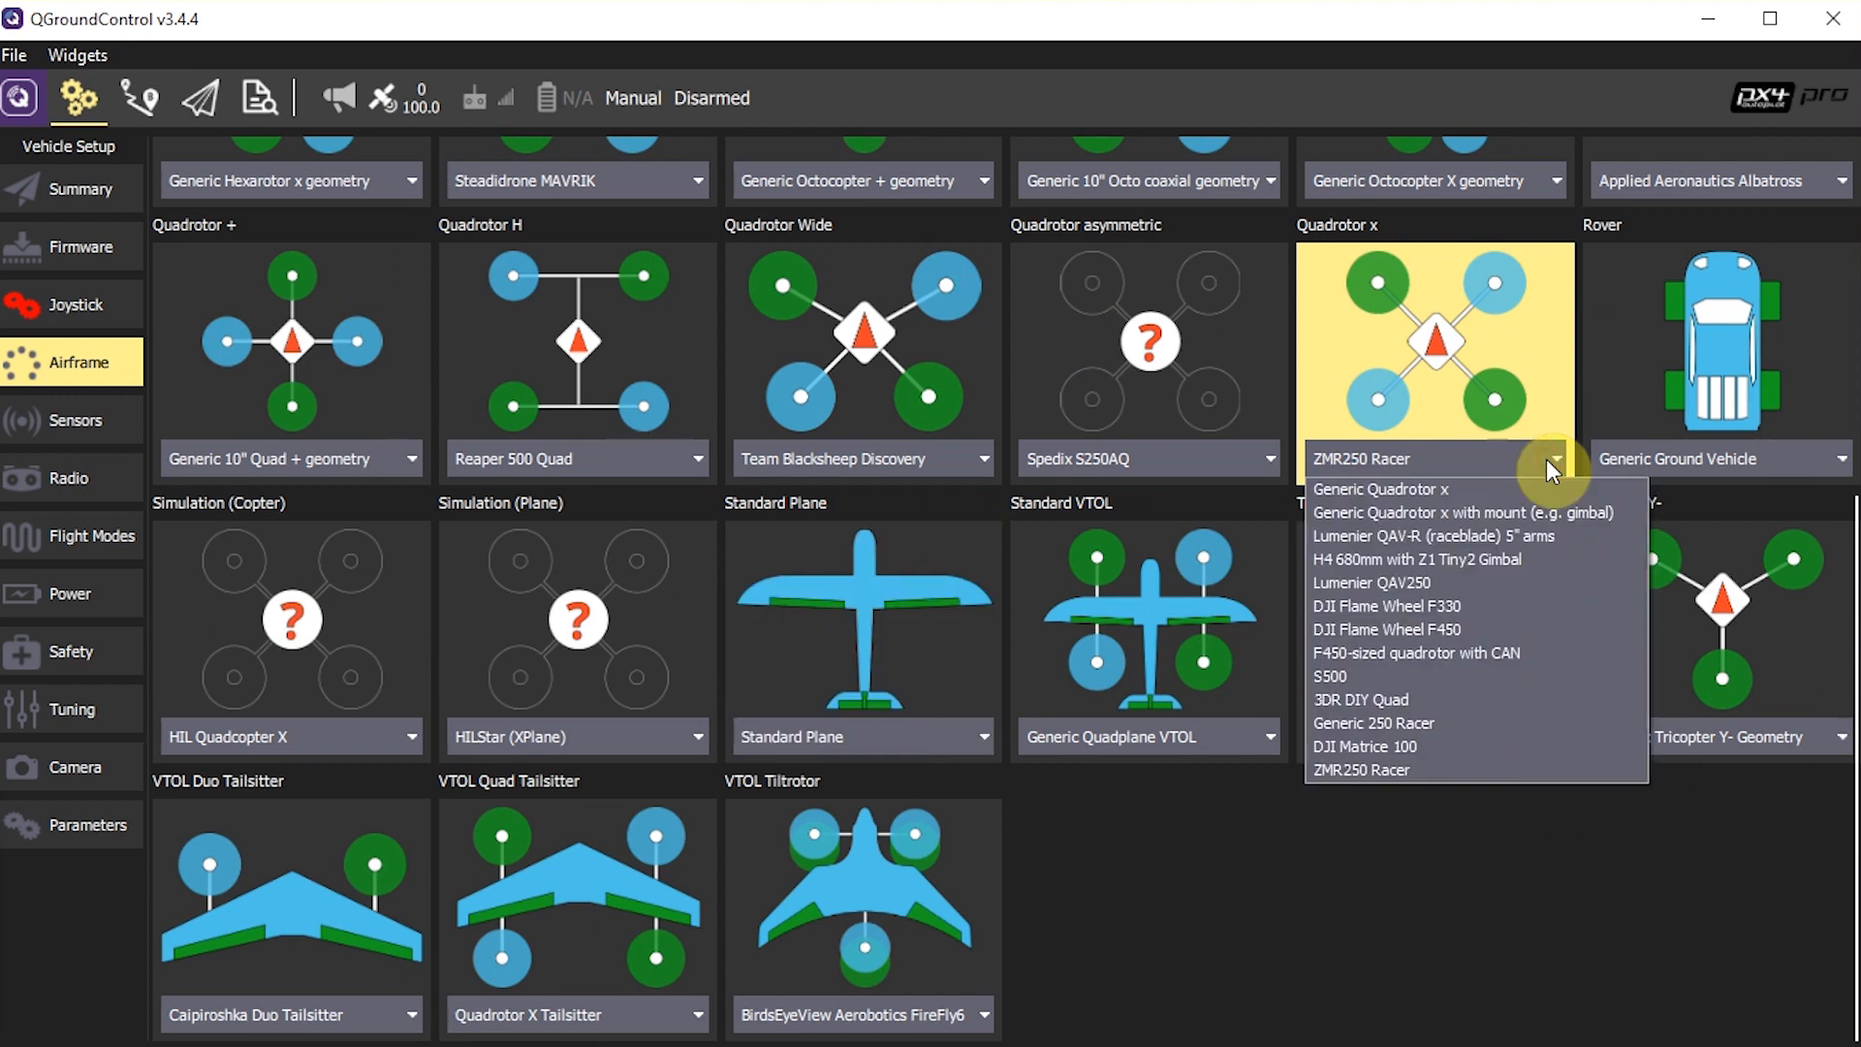
mouse_move(1349, 250)
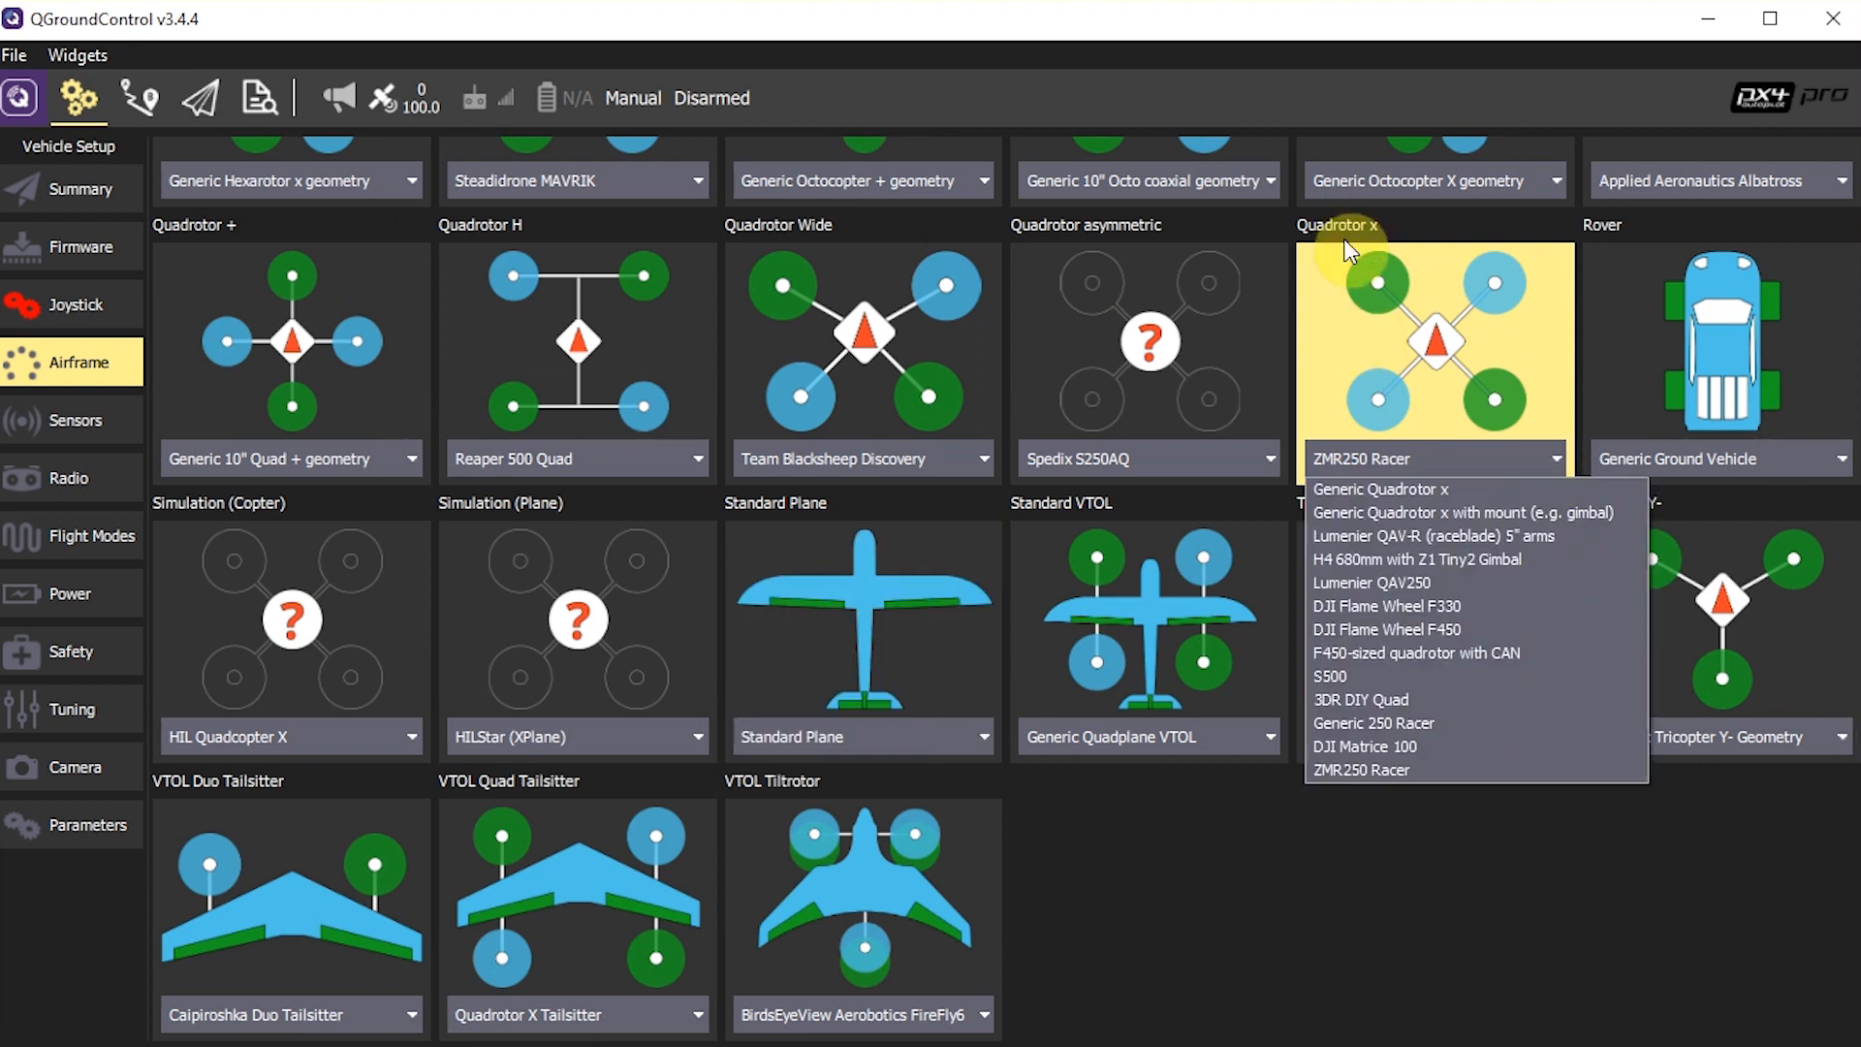
mouse_move(1539, 399)
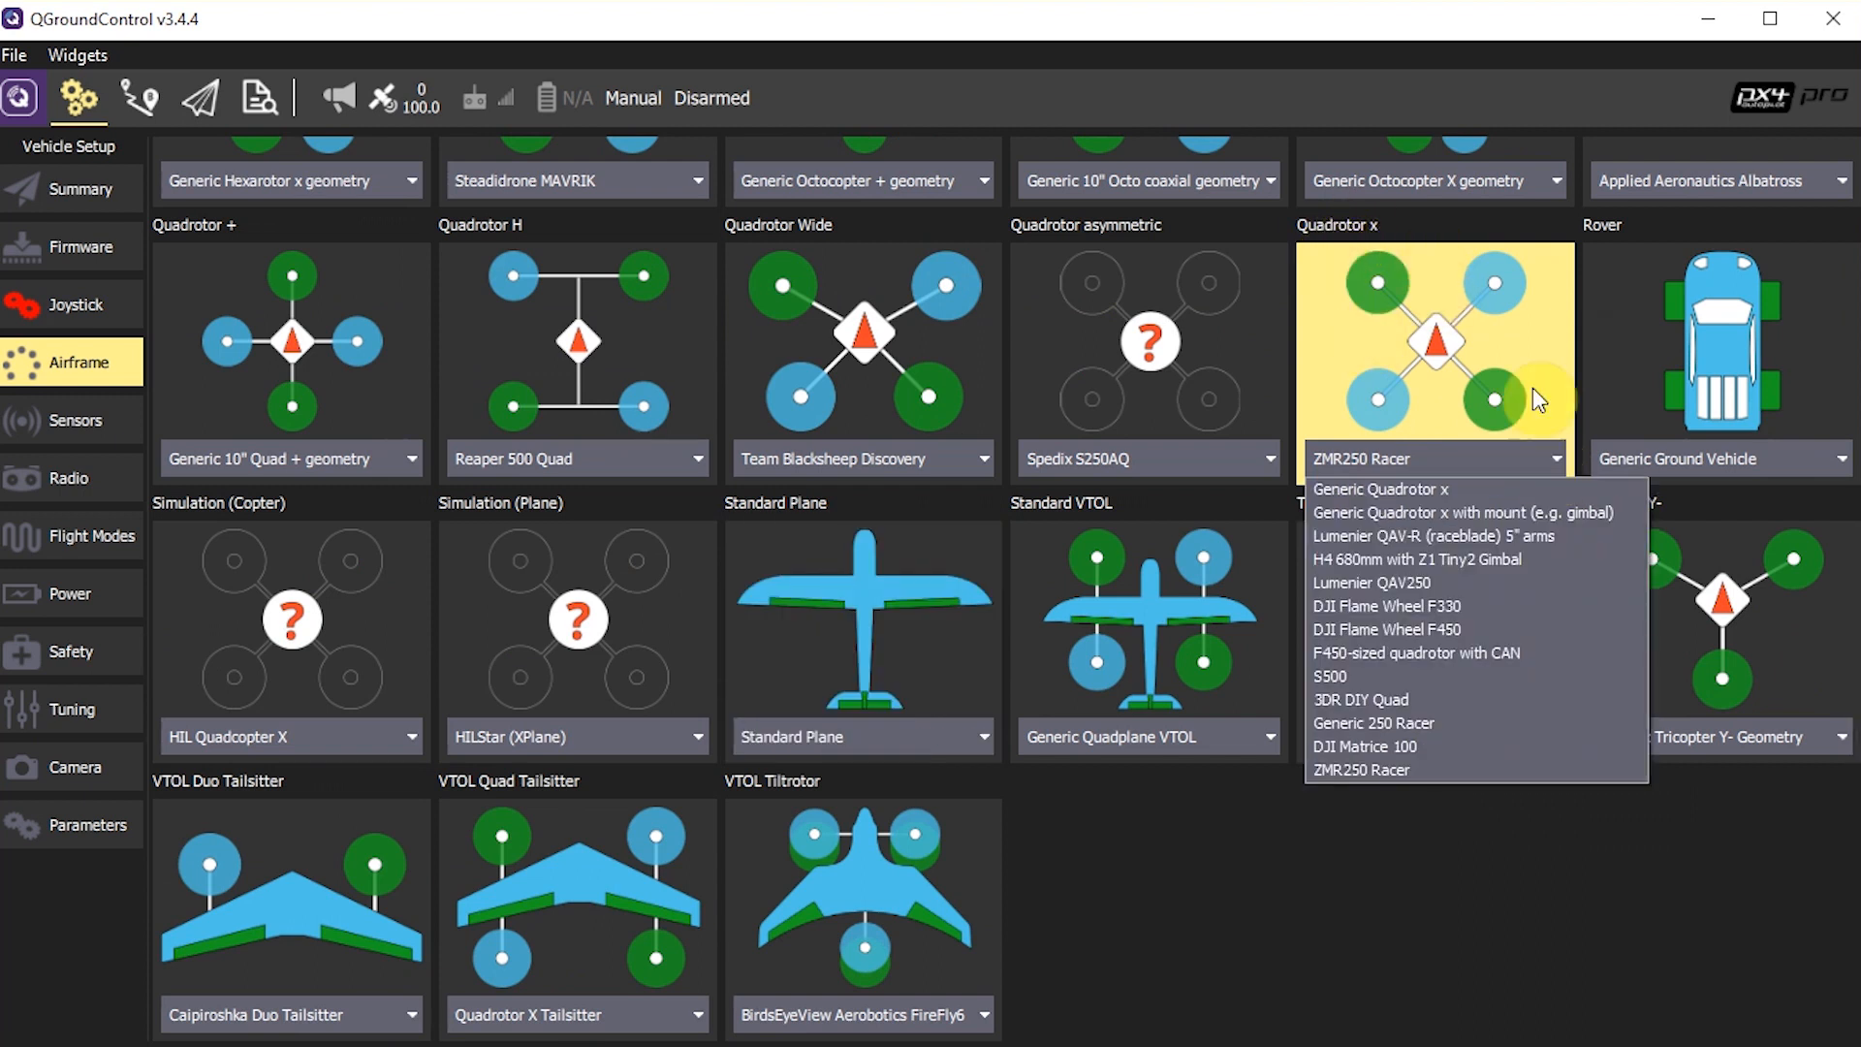
mouse_move(1393, 700)
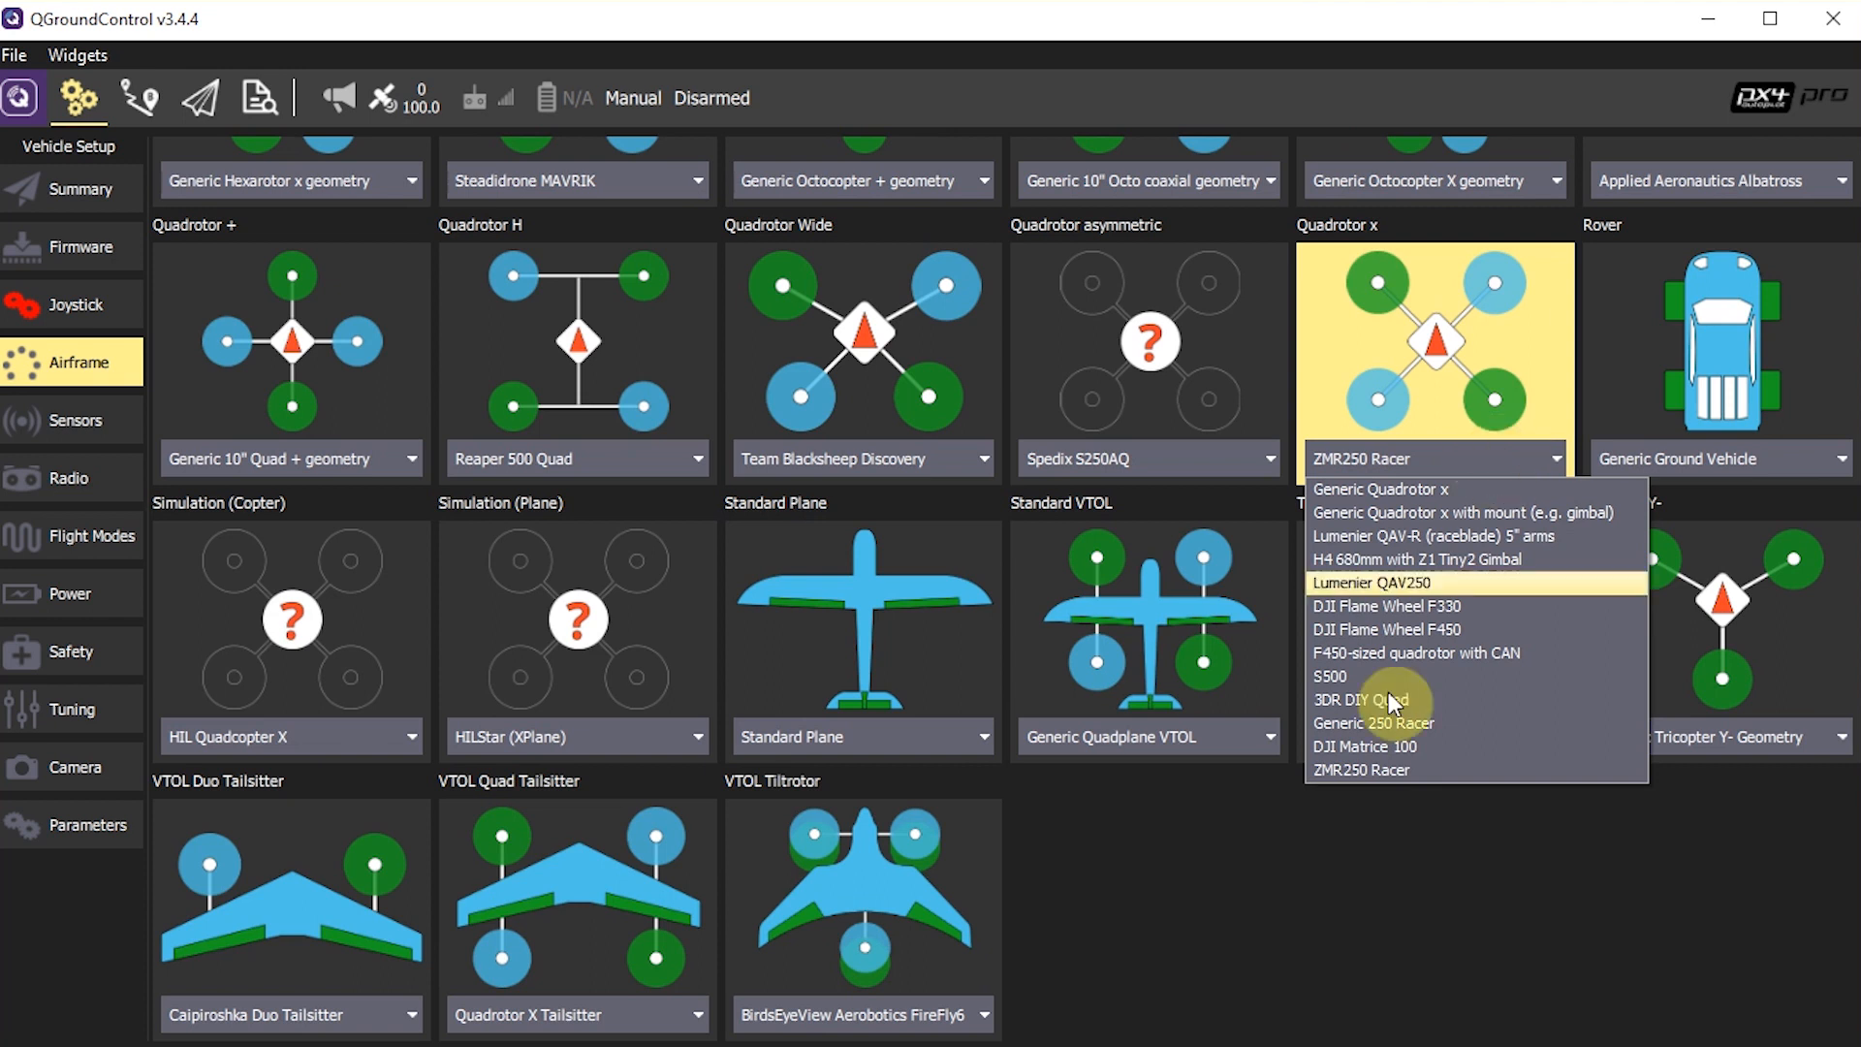
mouse_move(1391, 776)
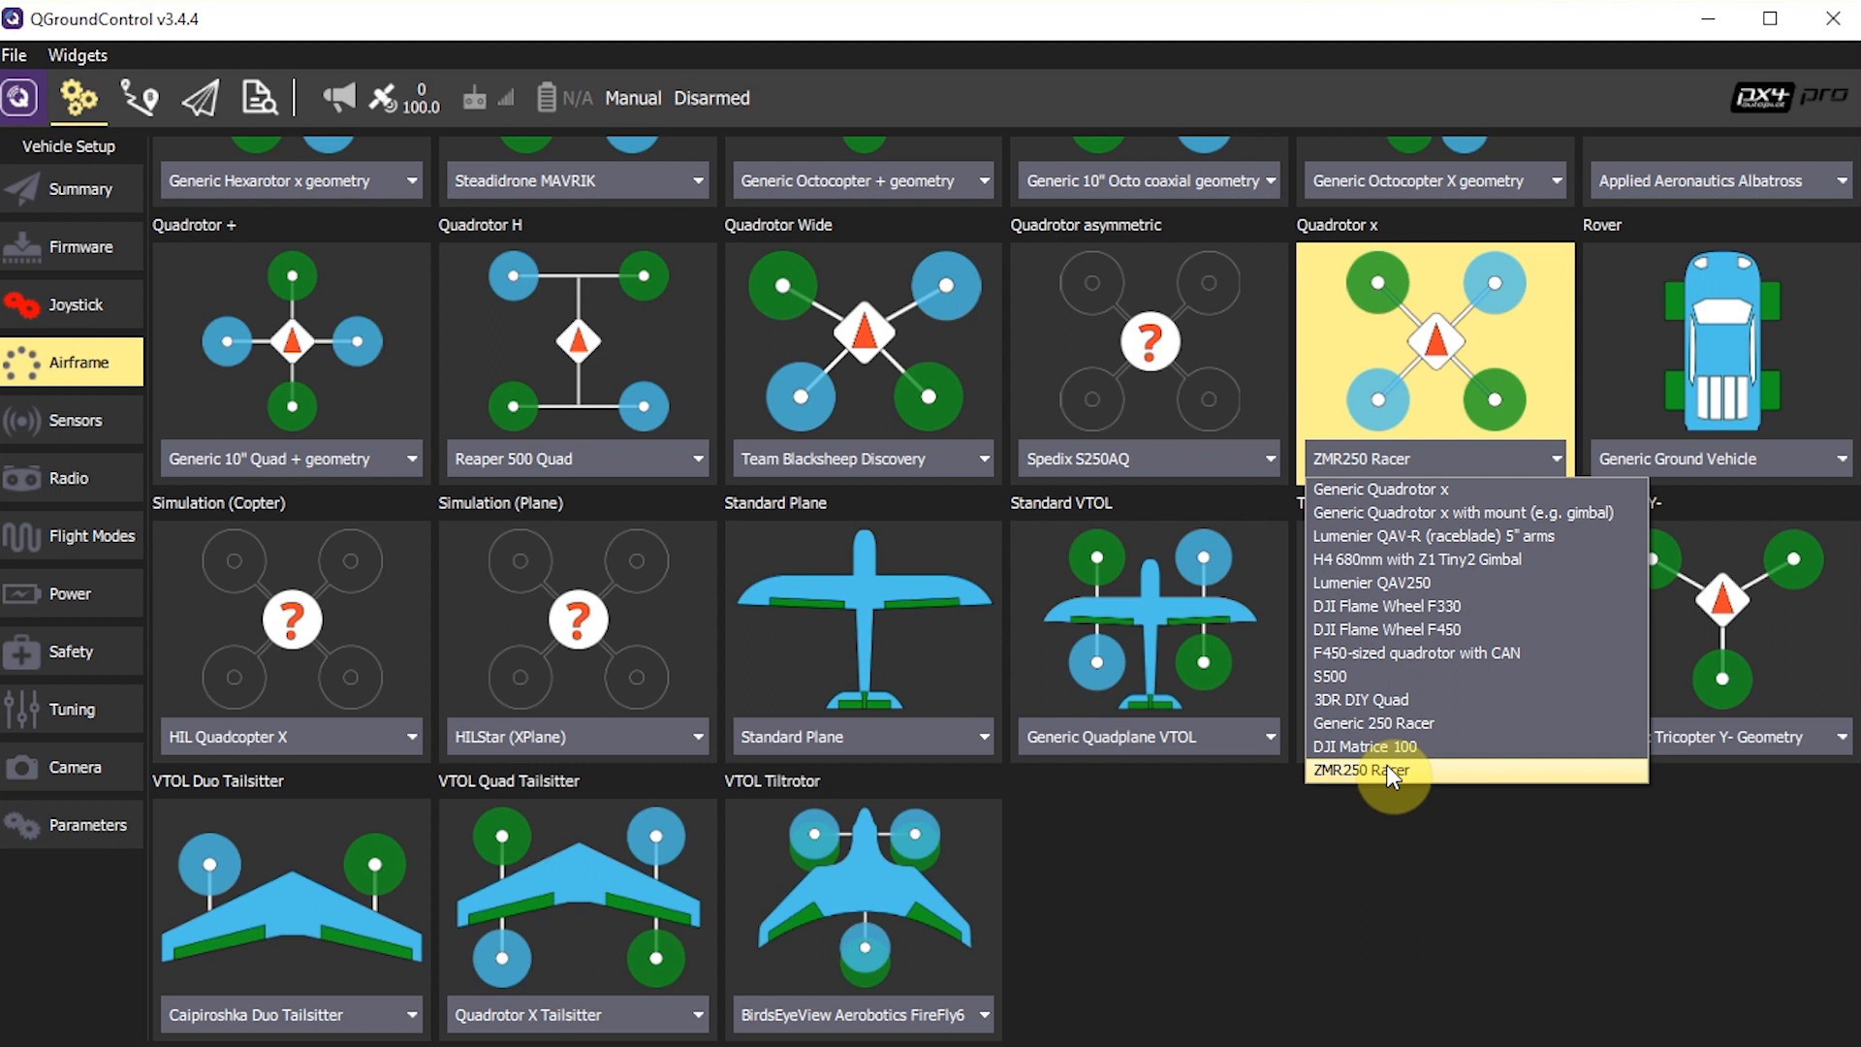
click(1363, 769)
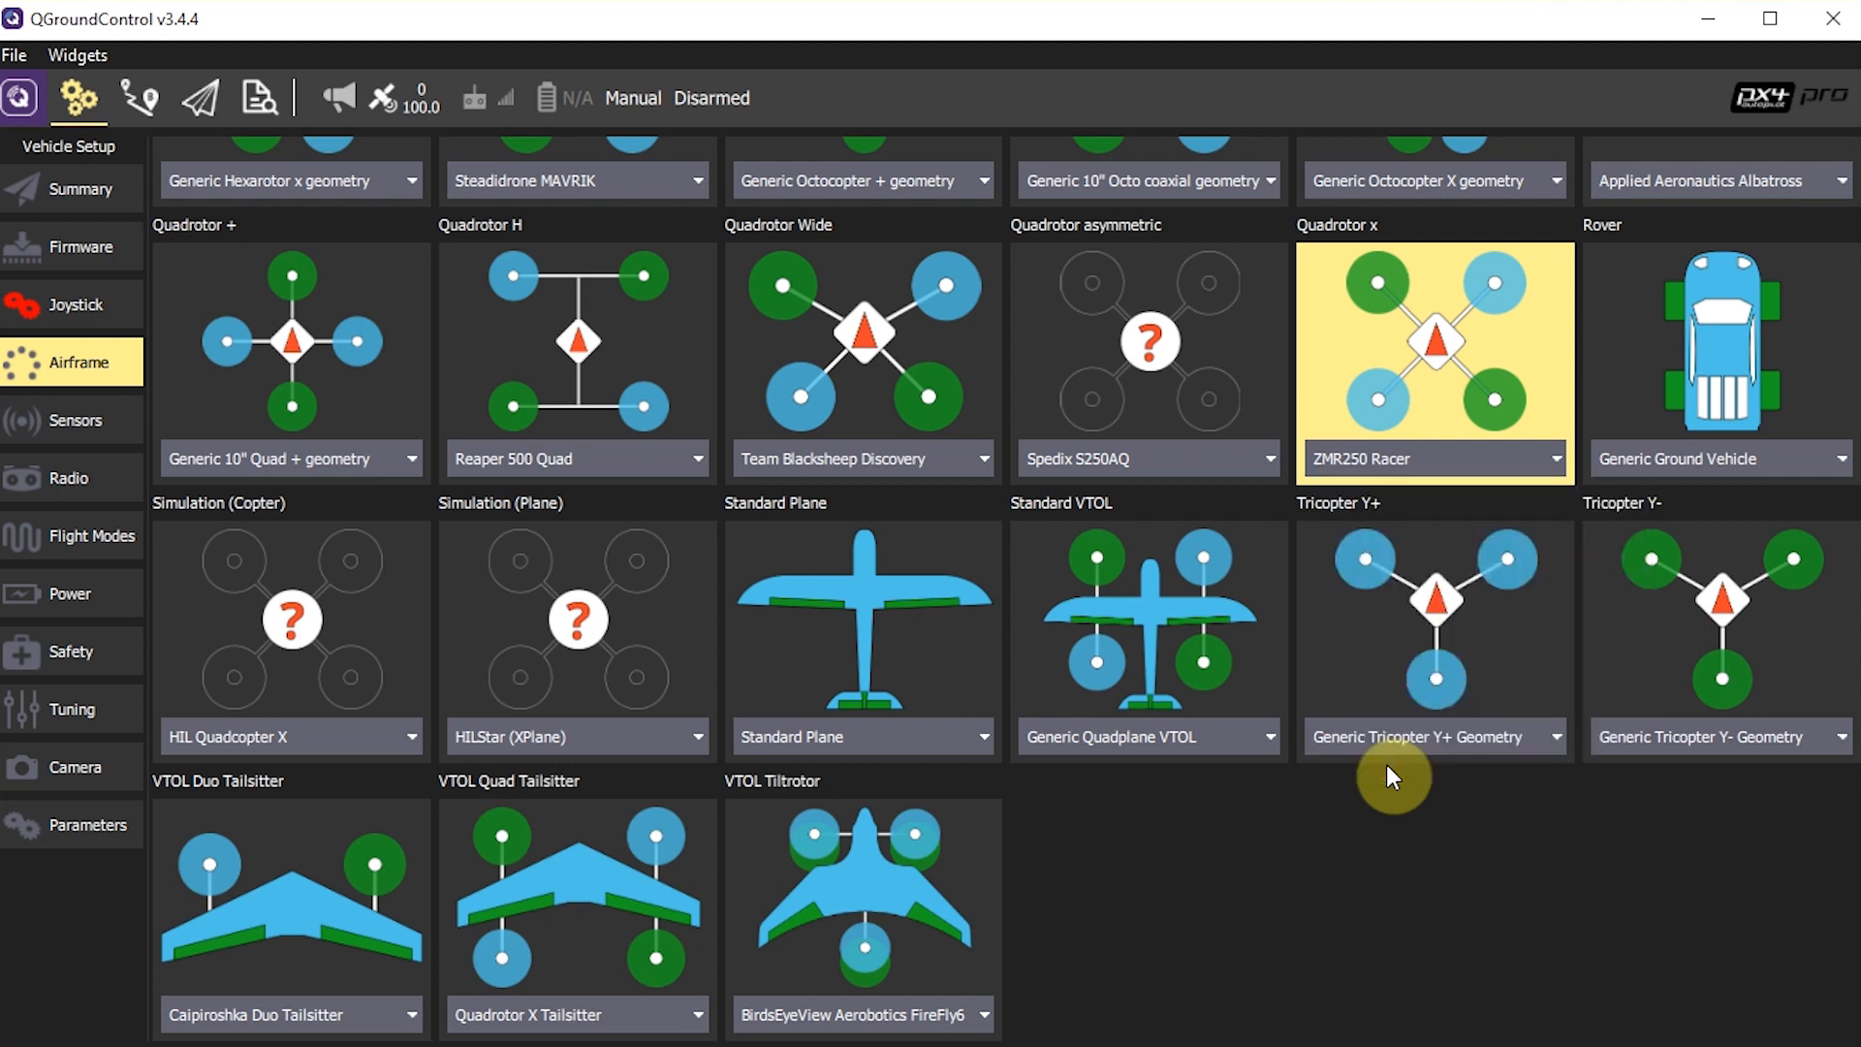
mouse_move(1457, 353)
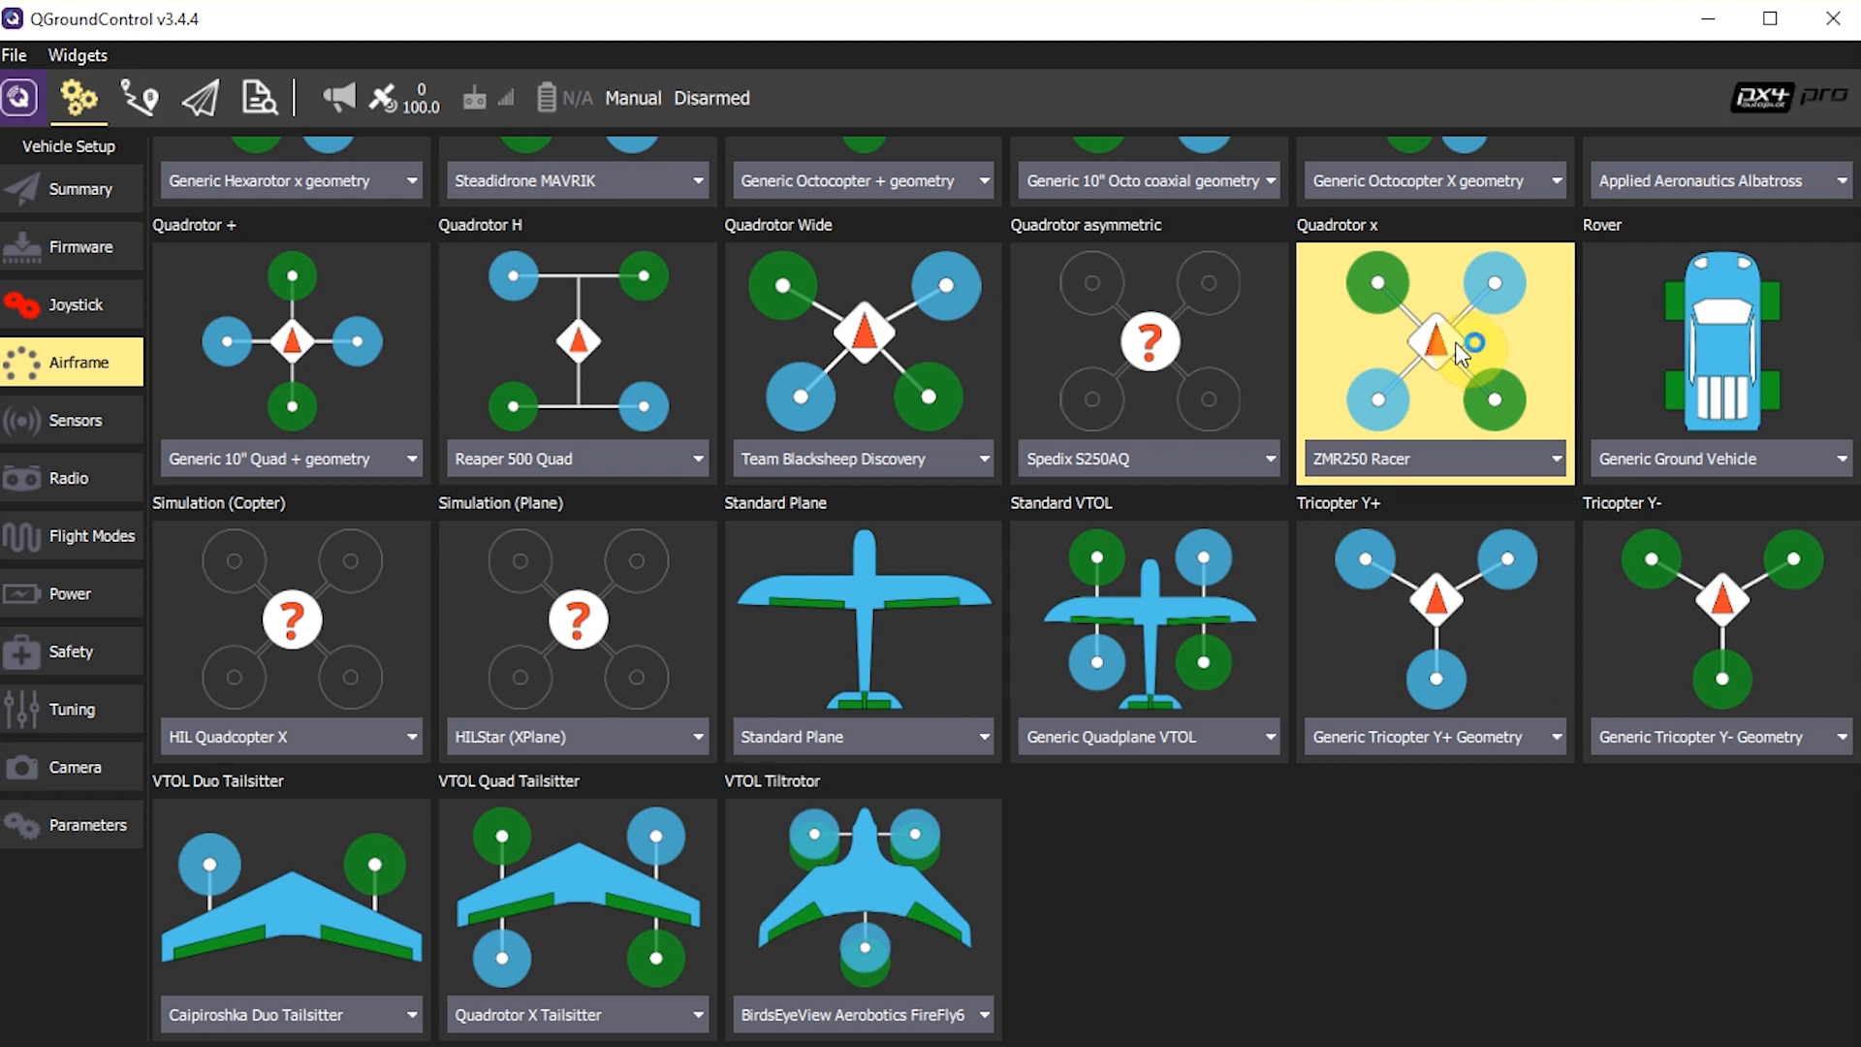
mouse_move(87, 444)
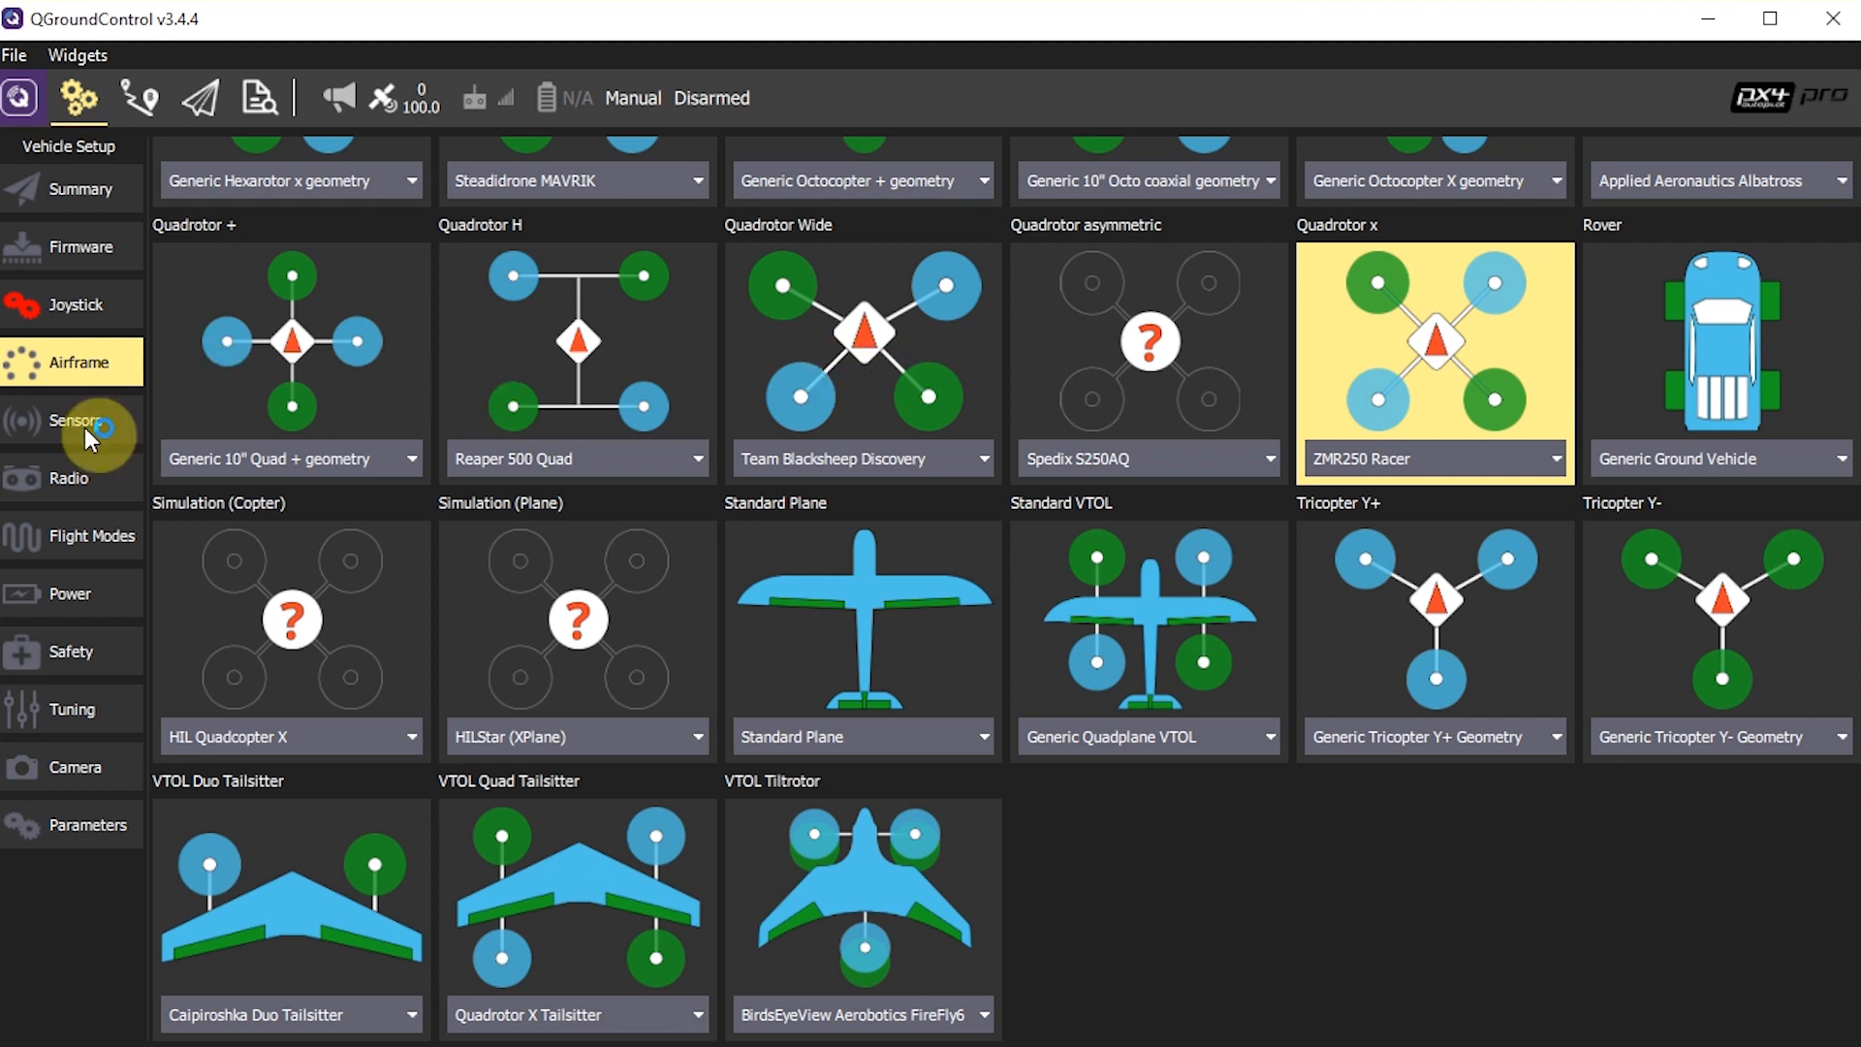
mouse_move(1306, 863)
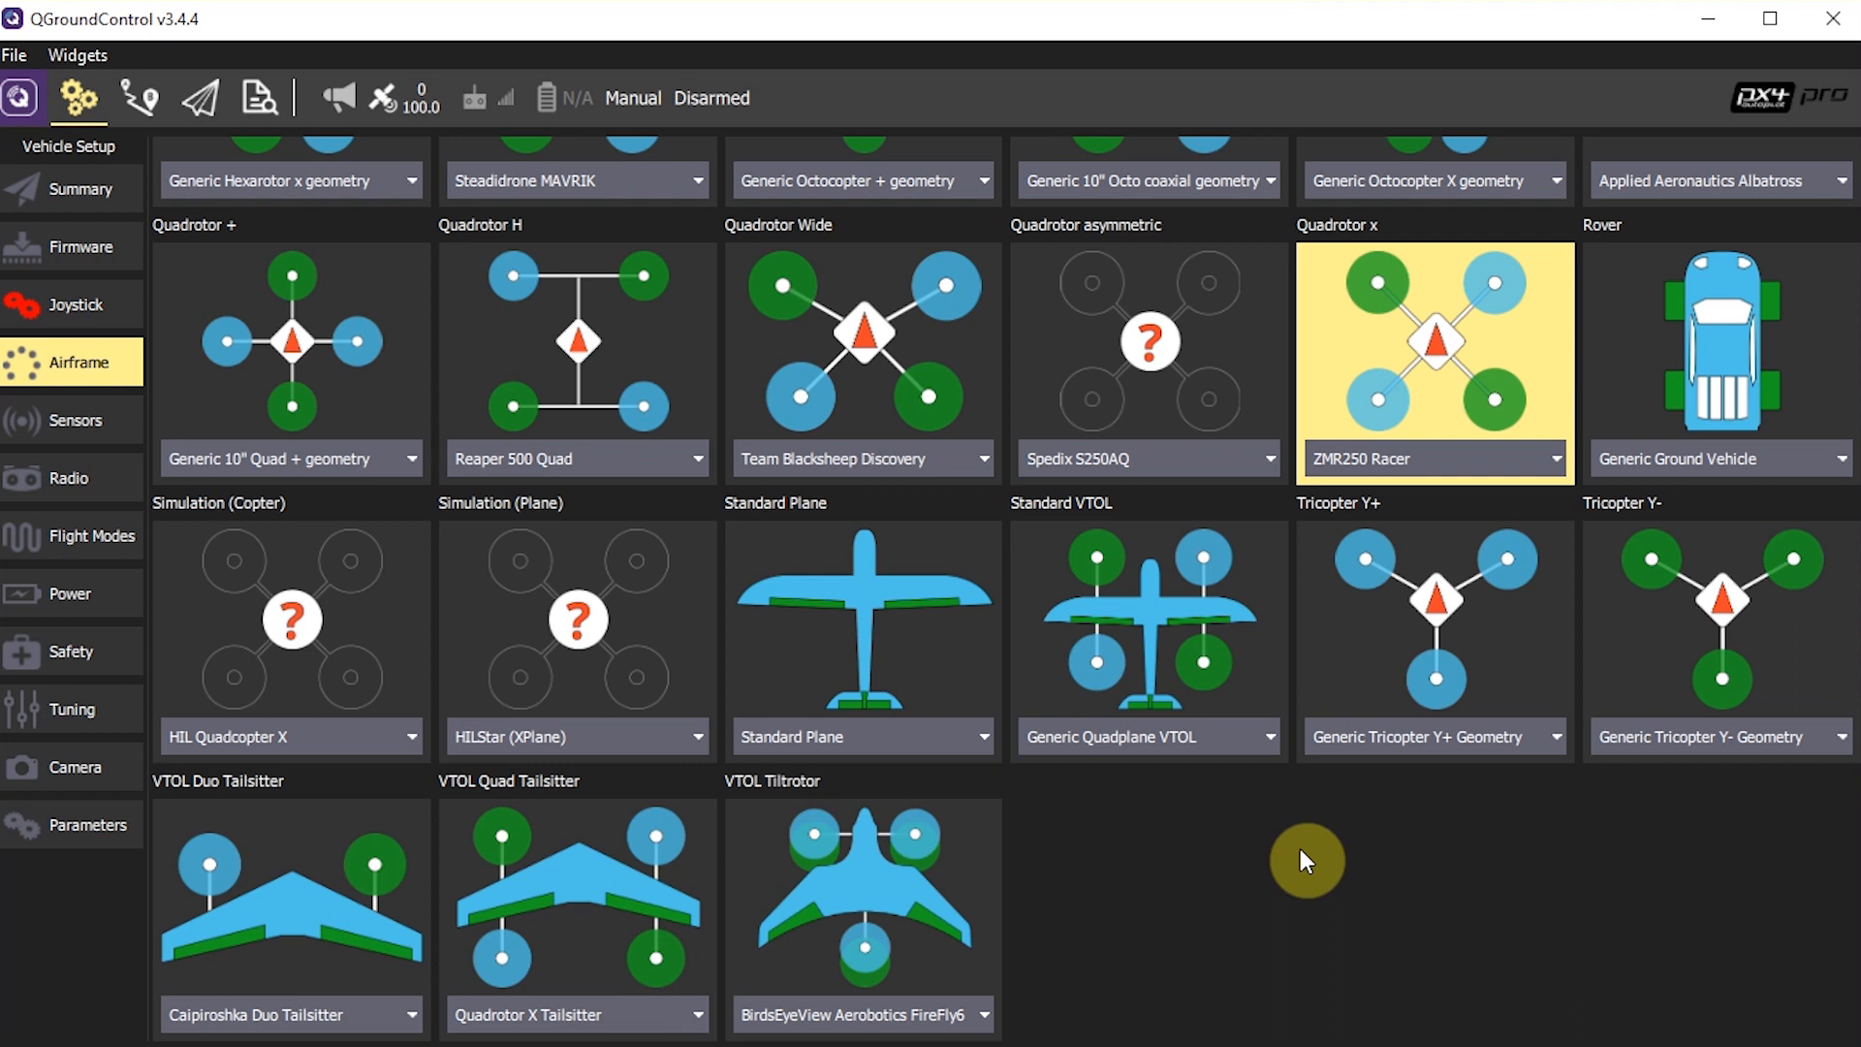
mouse_move(1484, 925)
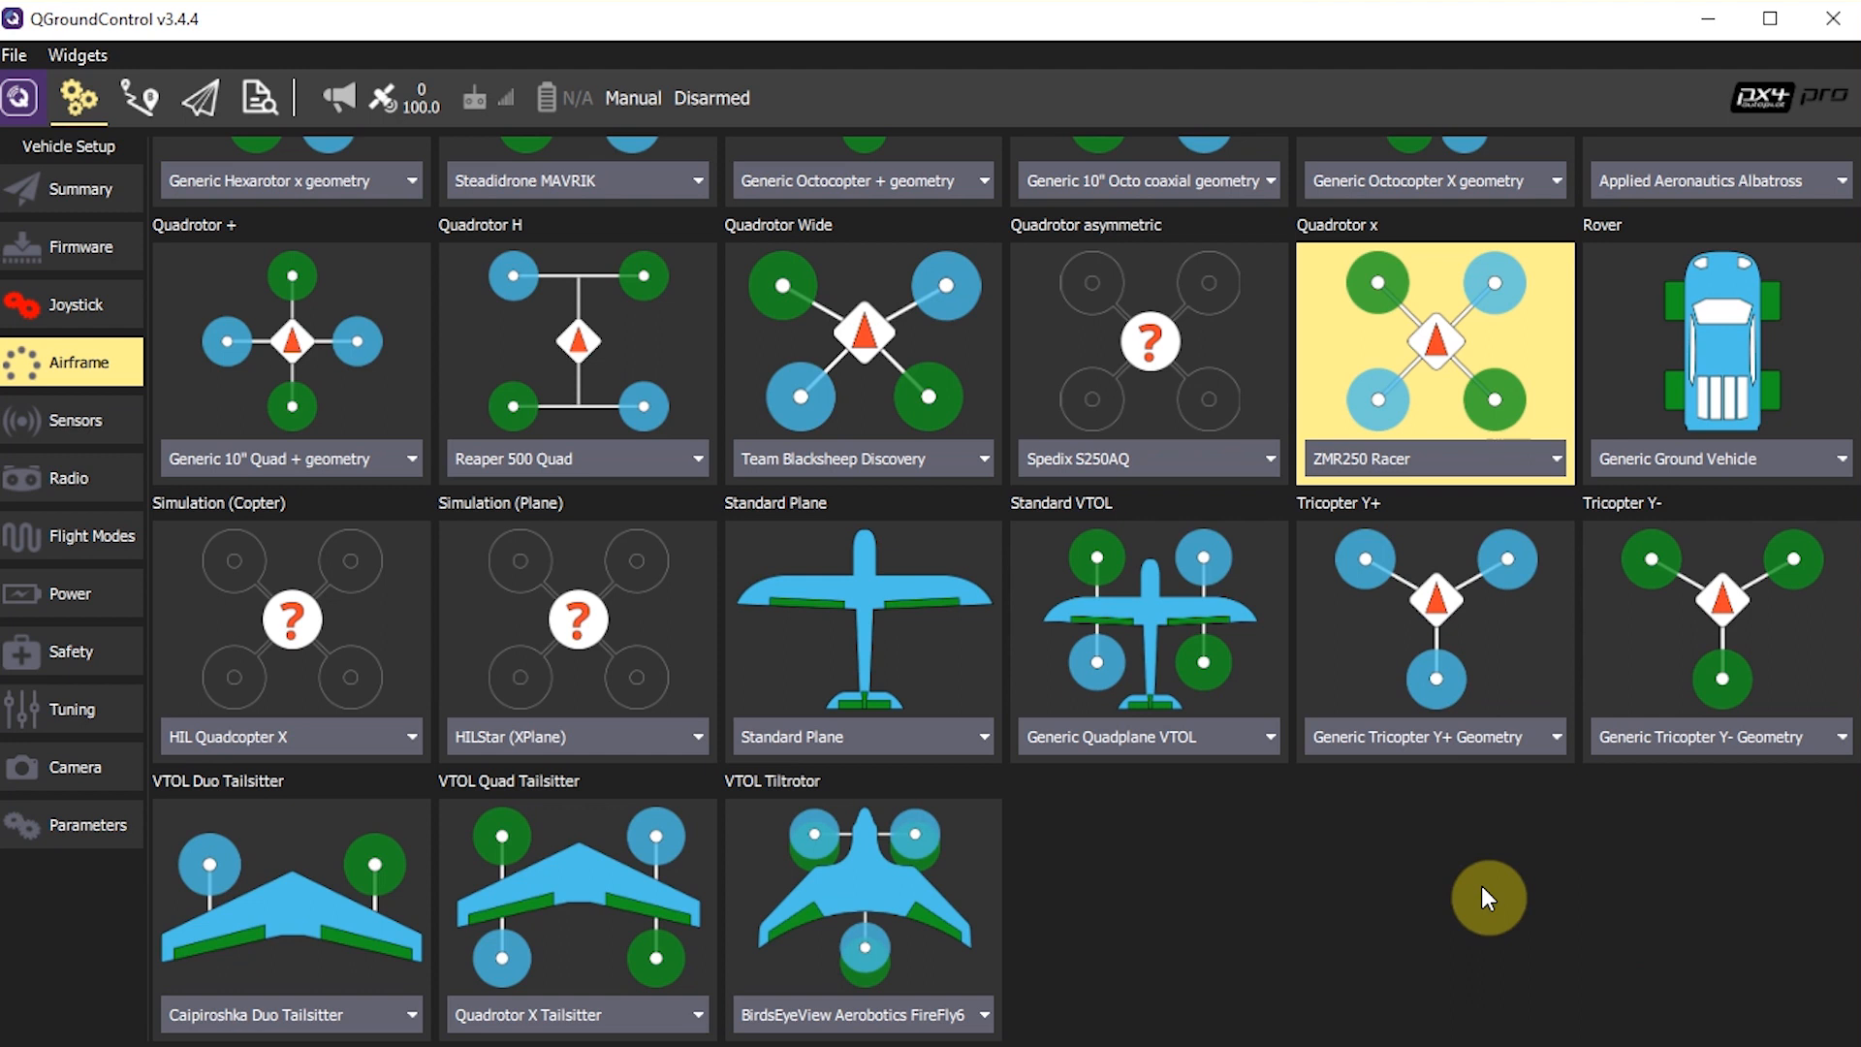
mouse_move(392, 579)
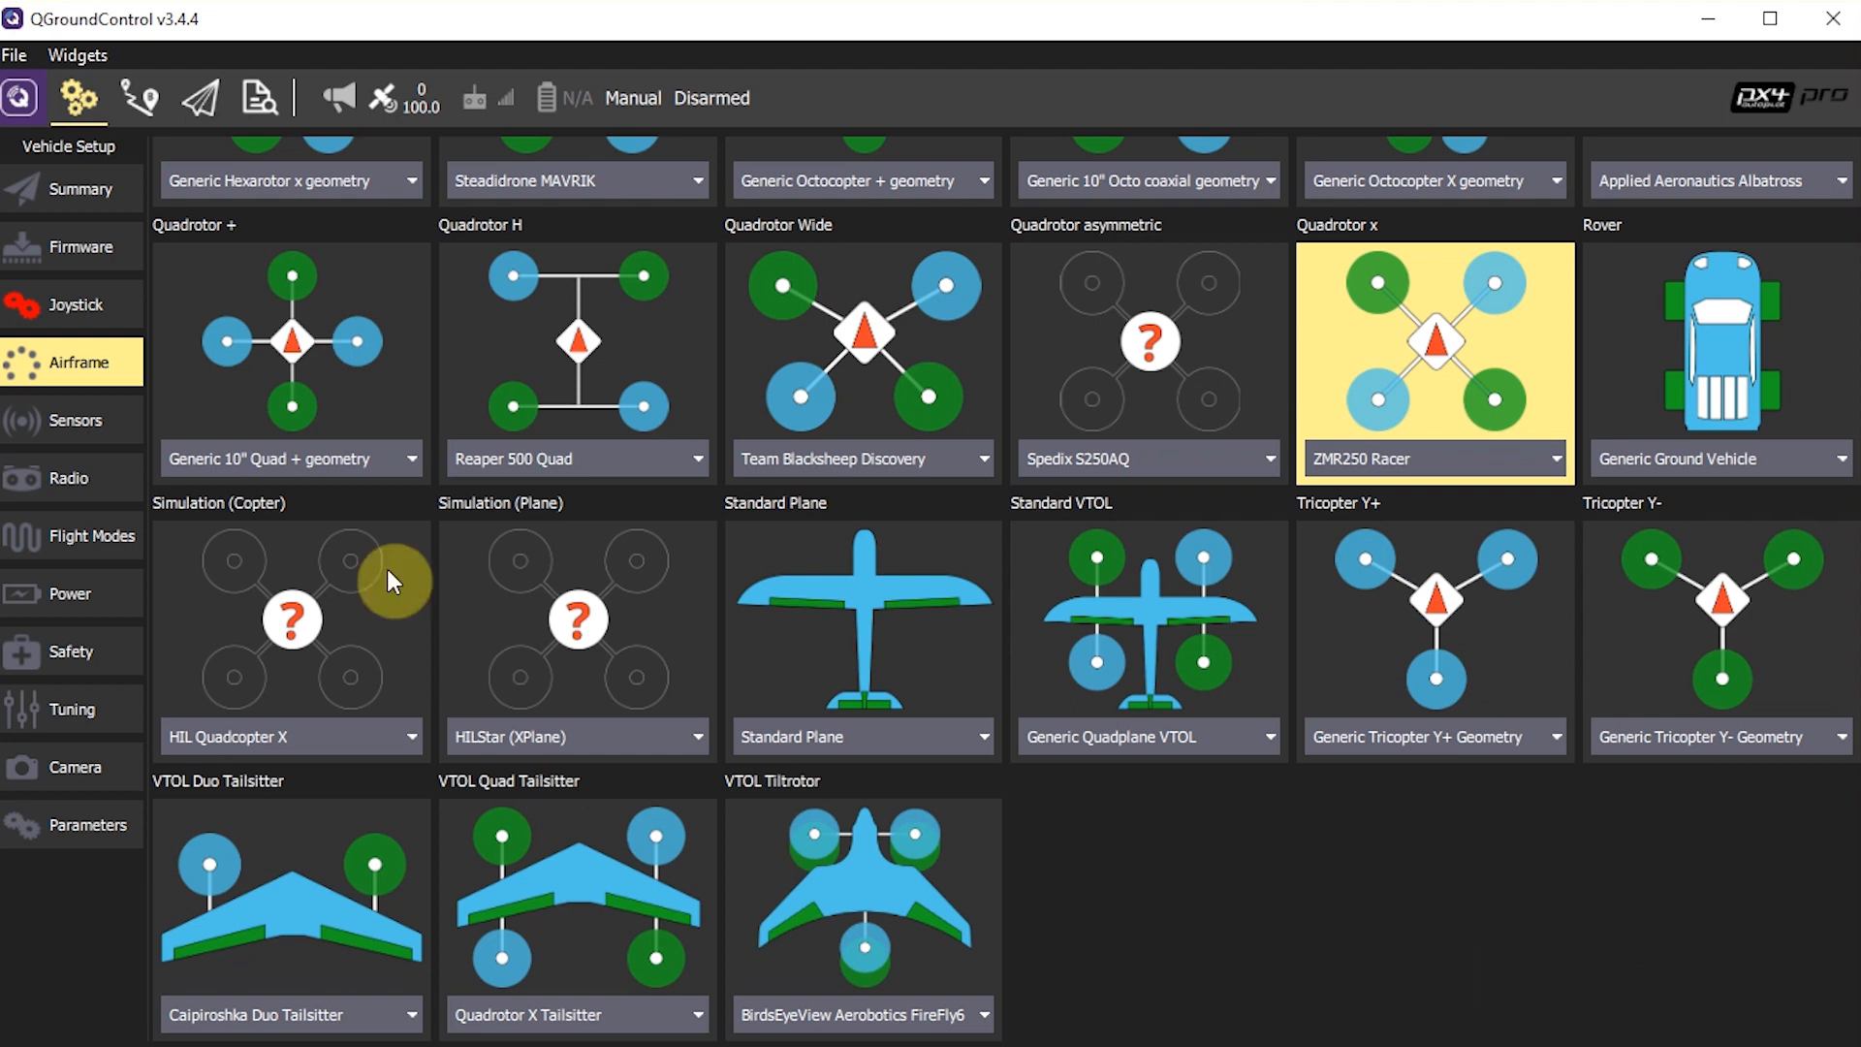
- Start Compass calibration from Sensors Setup, confirming orientation to show six incomplete positions
click(76, 420)
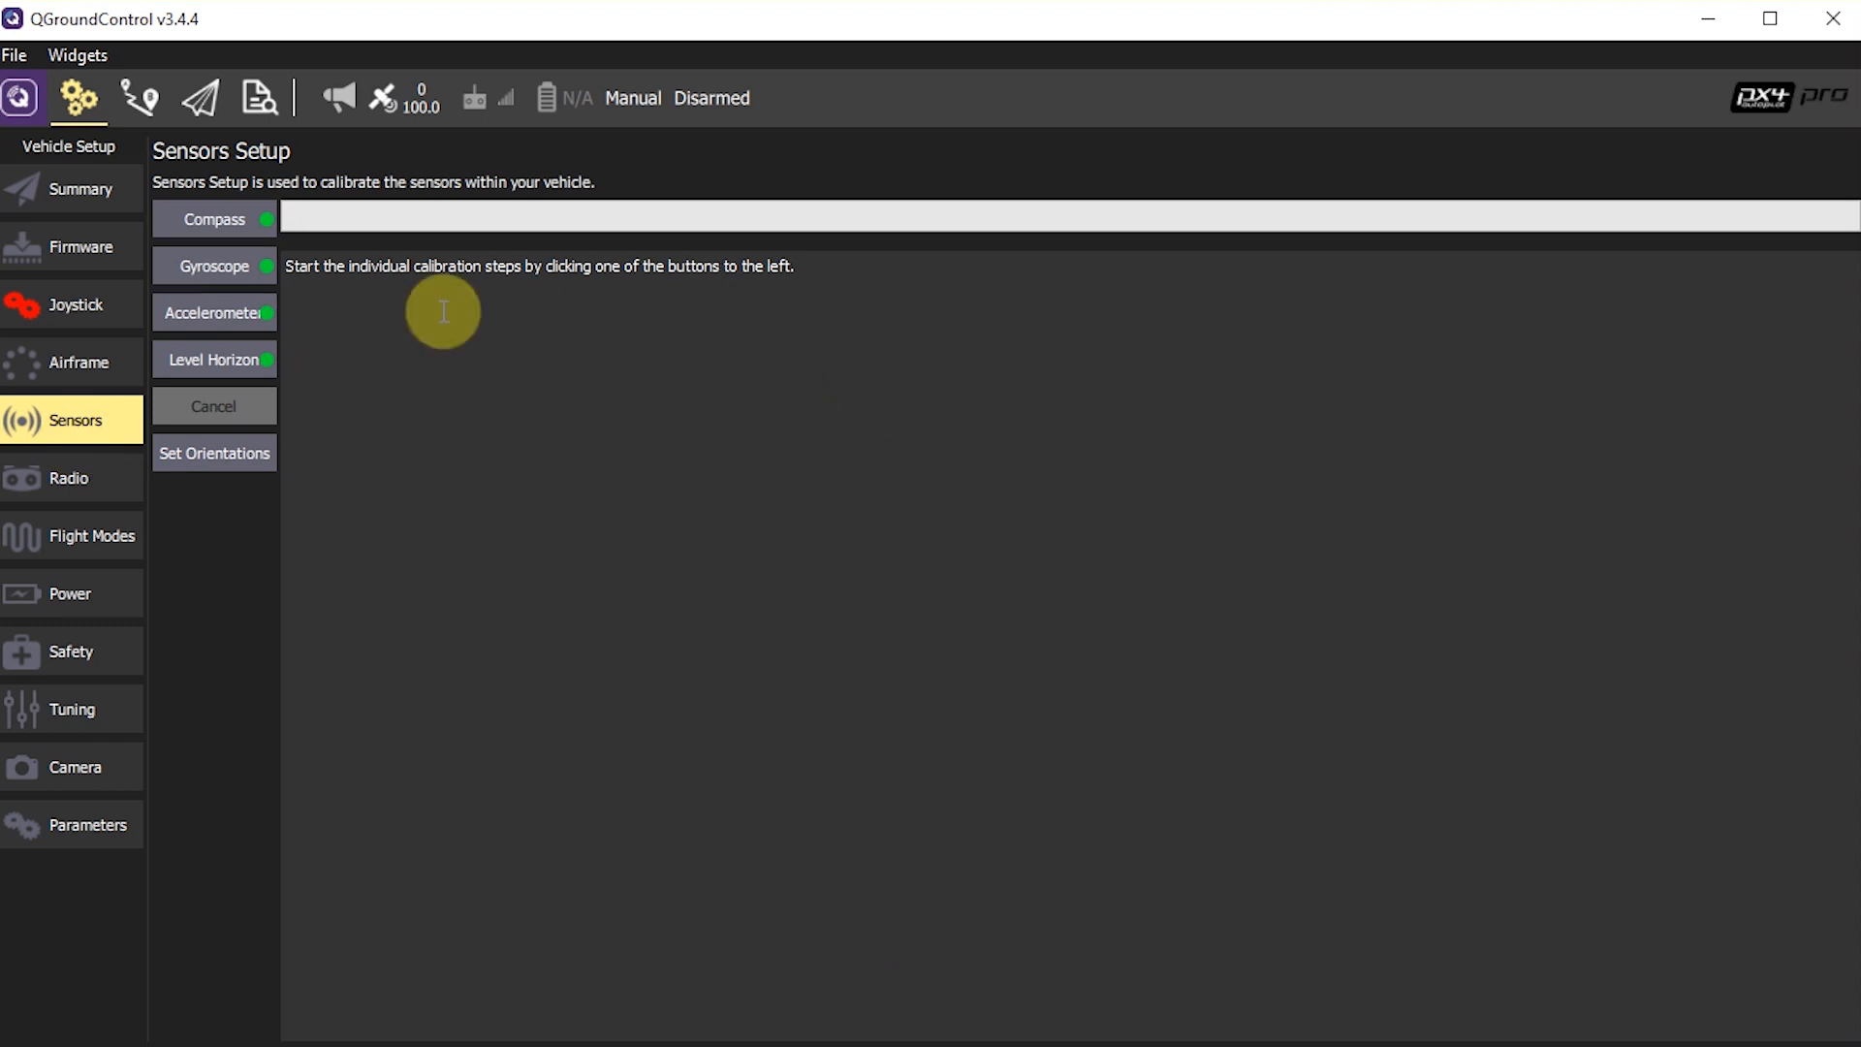
mouse_move(258, 283)
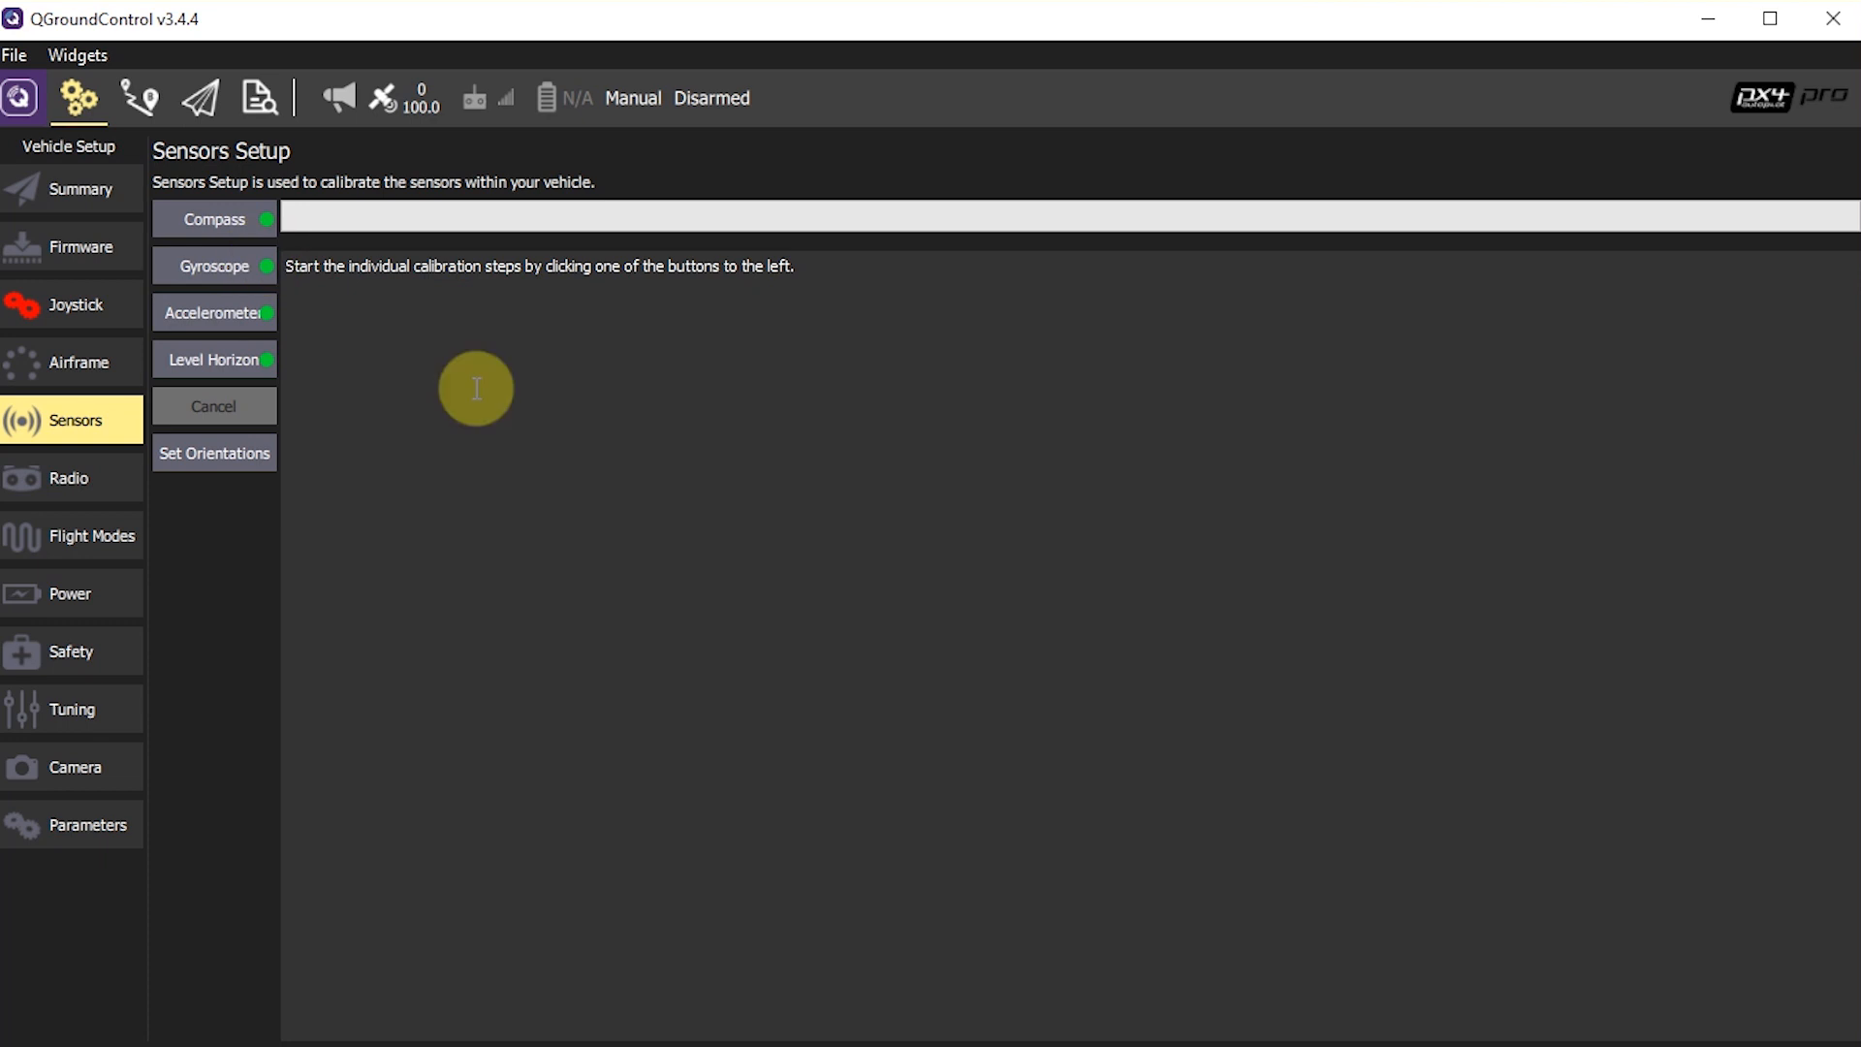
mouse_move(702, 485)
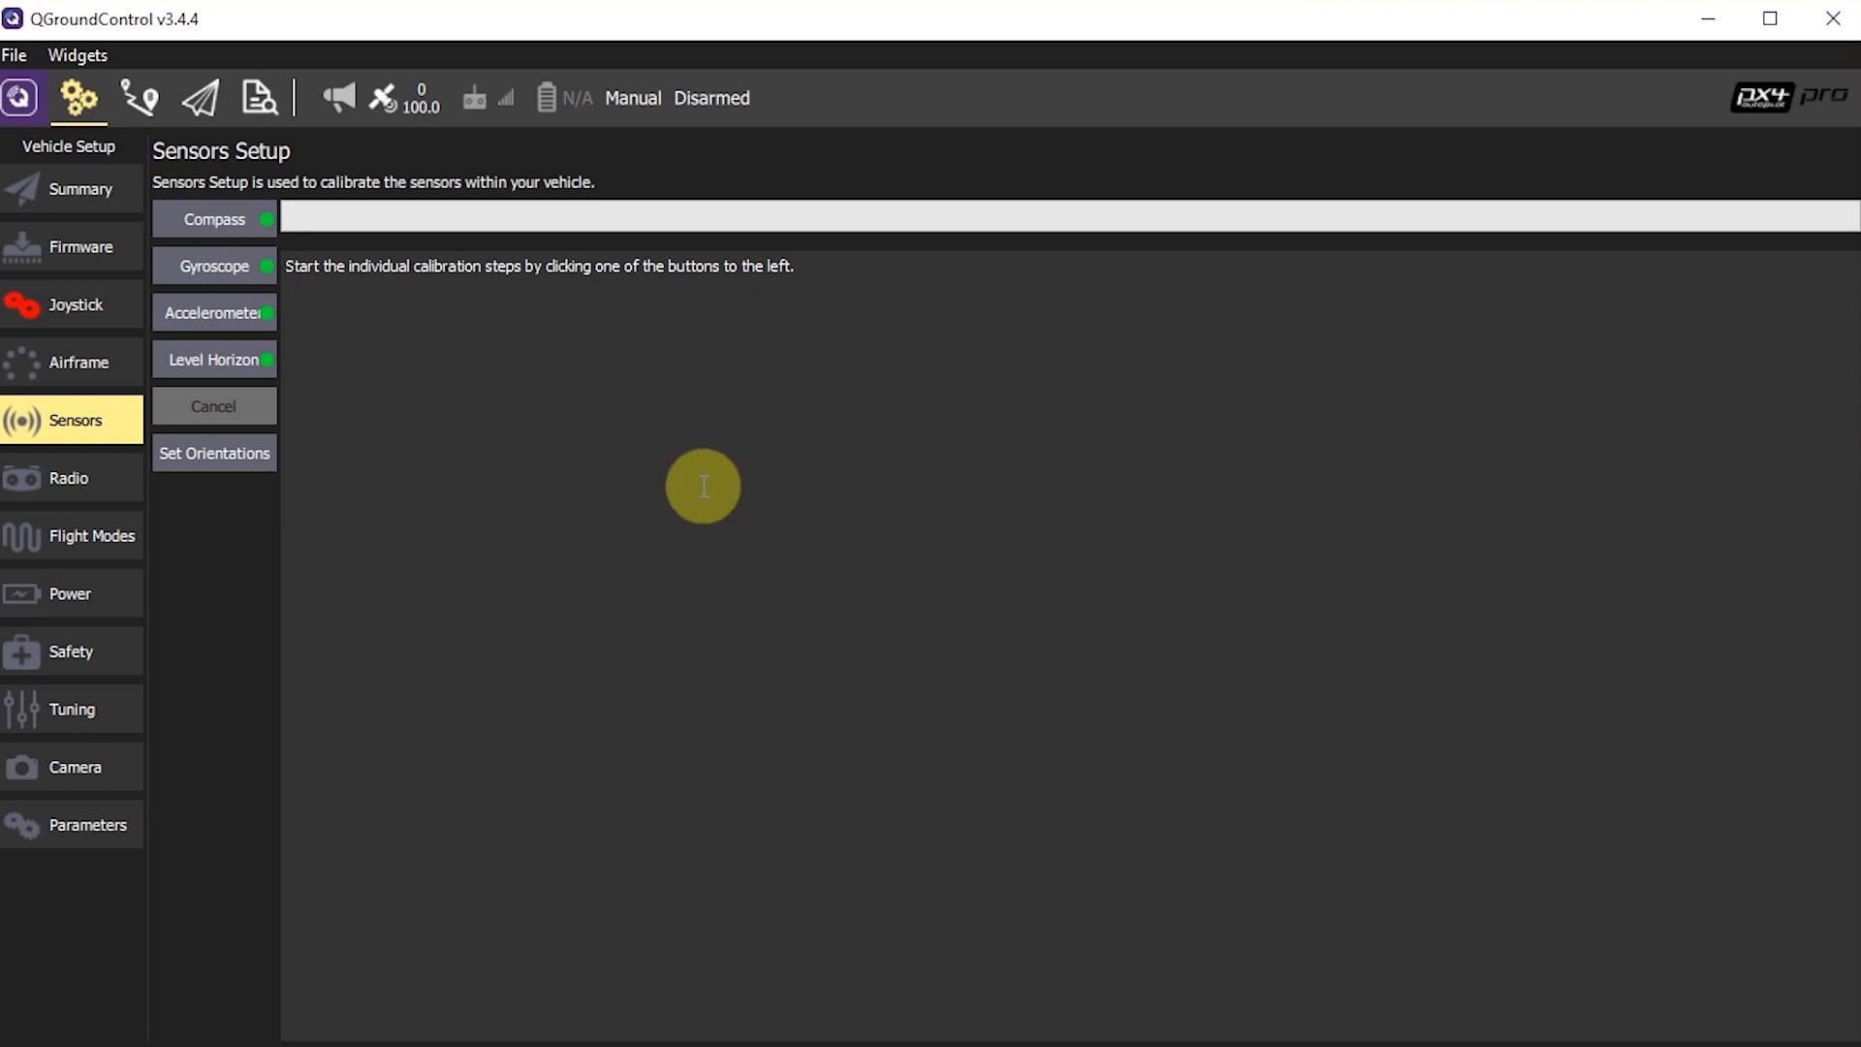
mouse_move(227, 221)
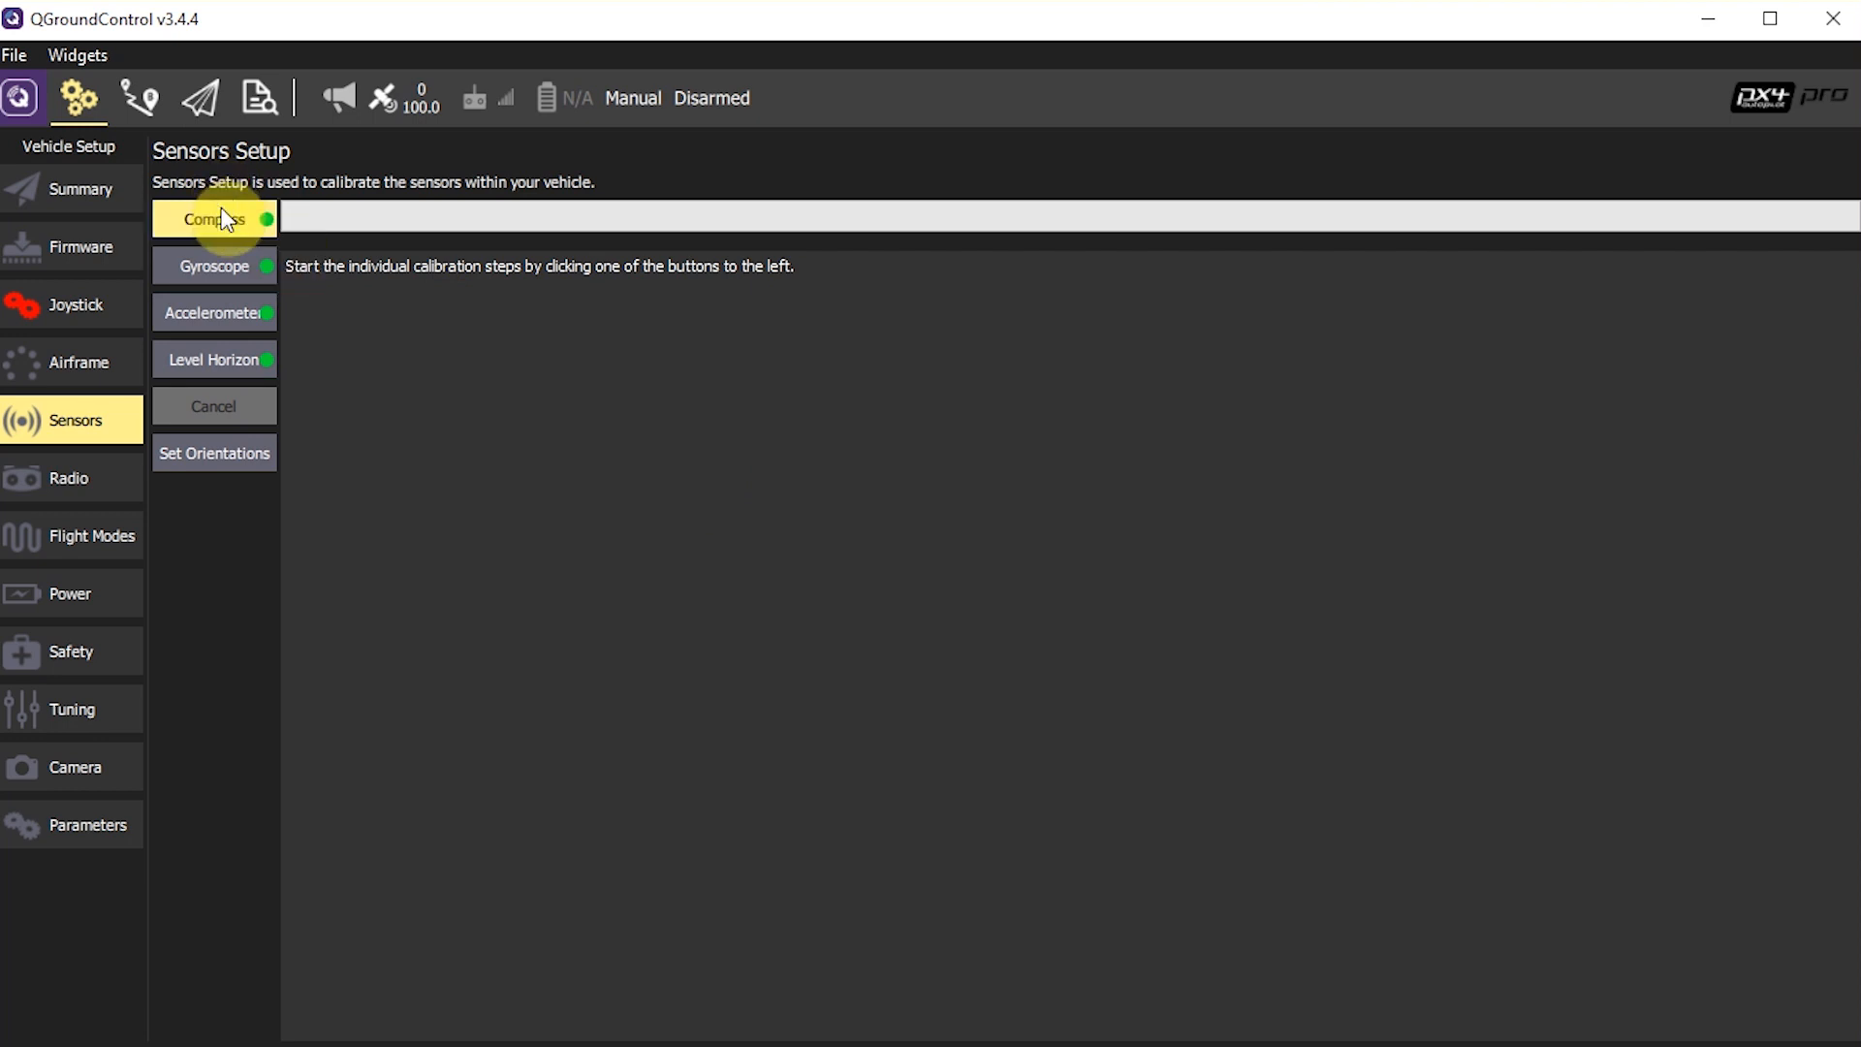
click(214, 219)
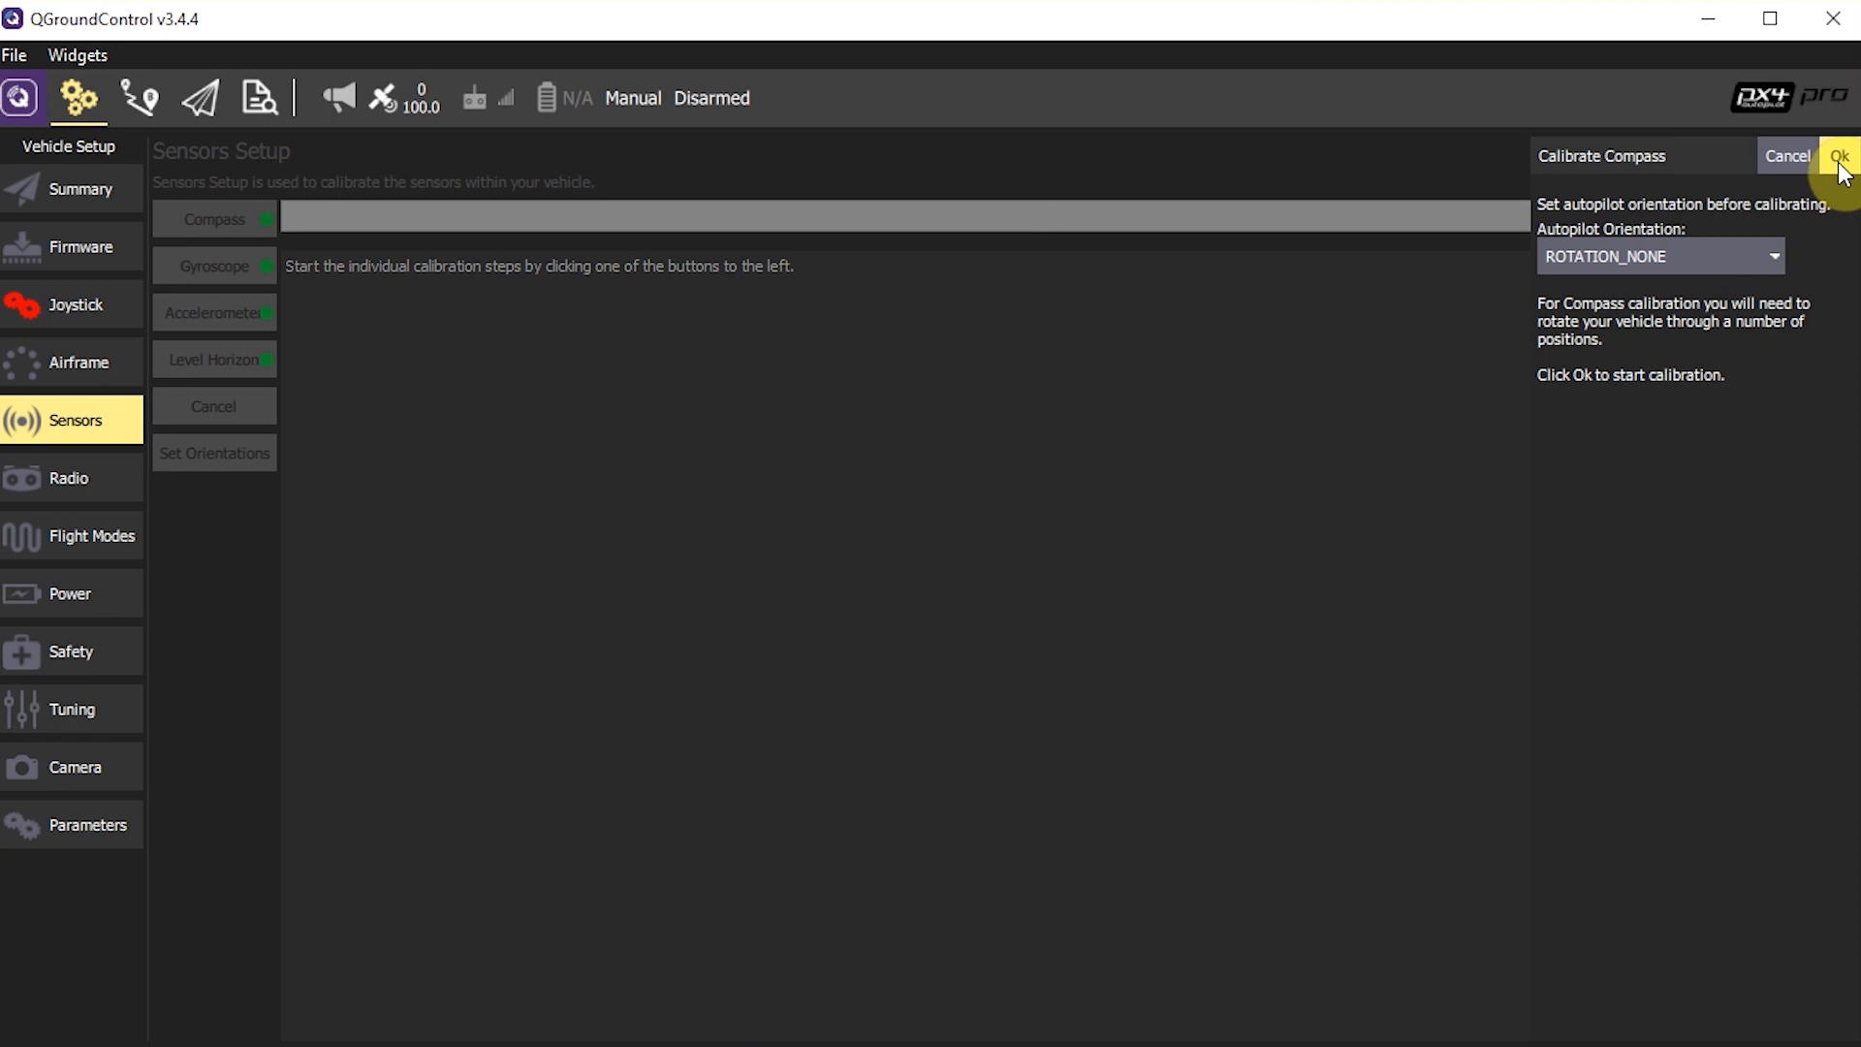
click(1817, 155)
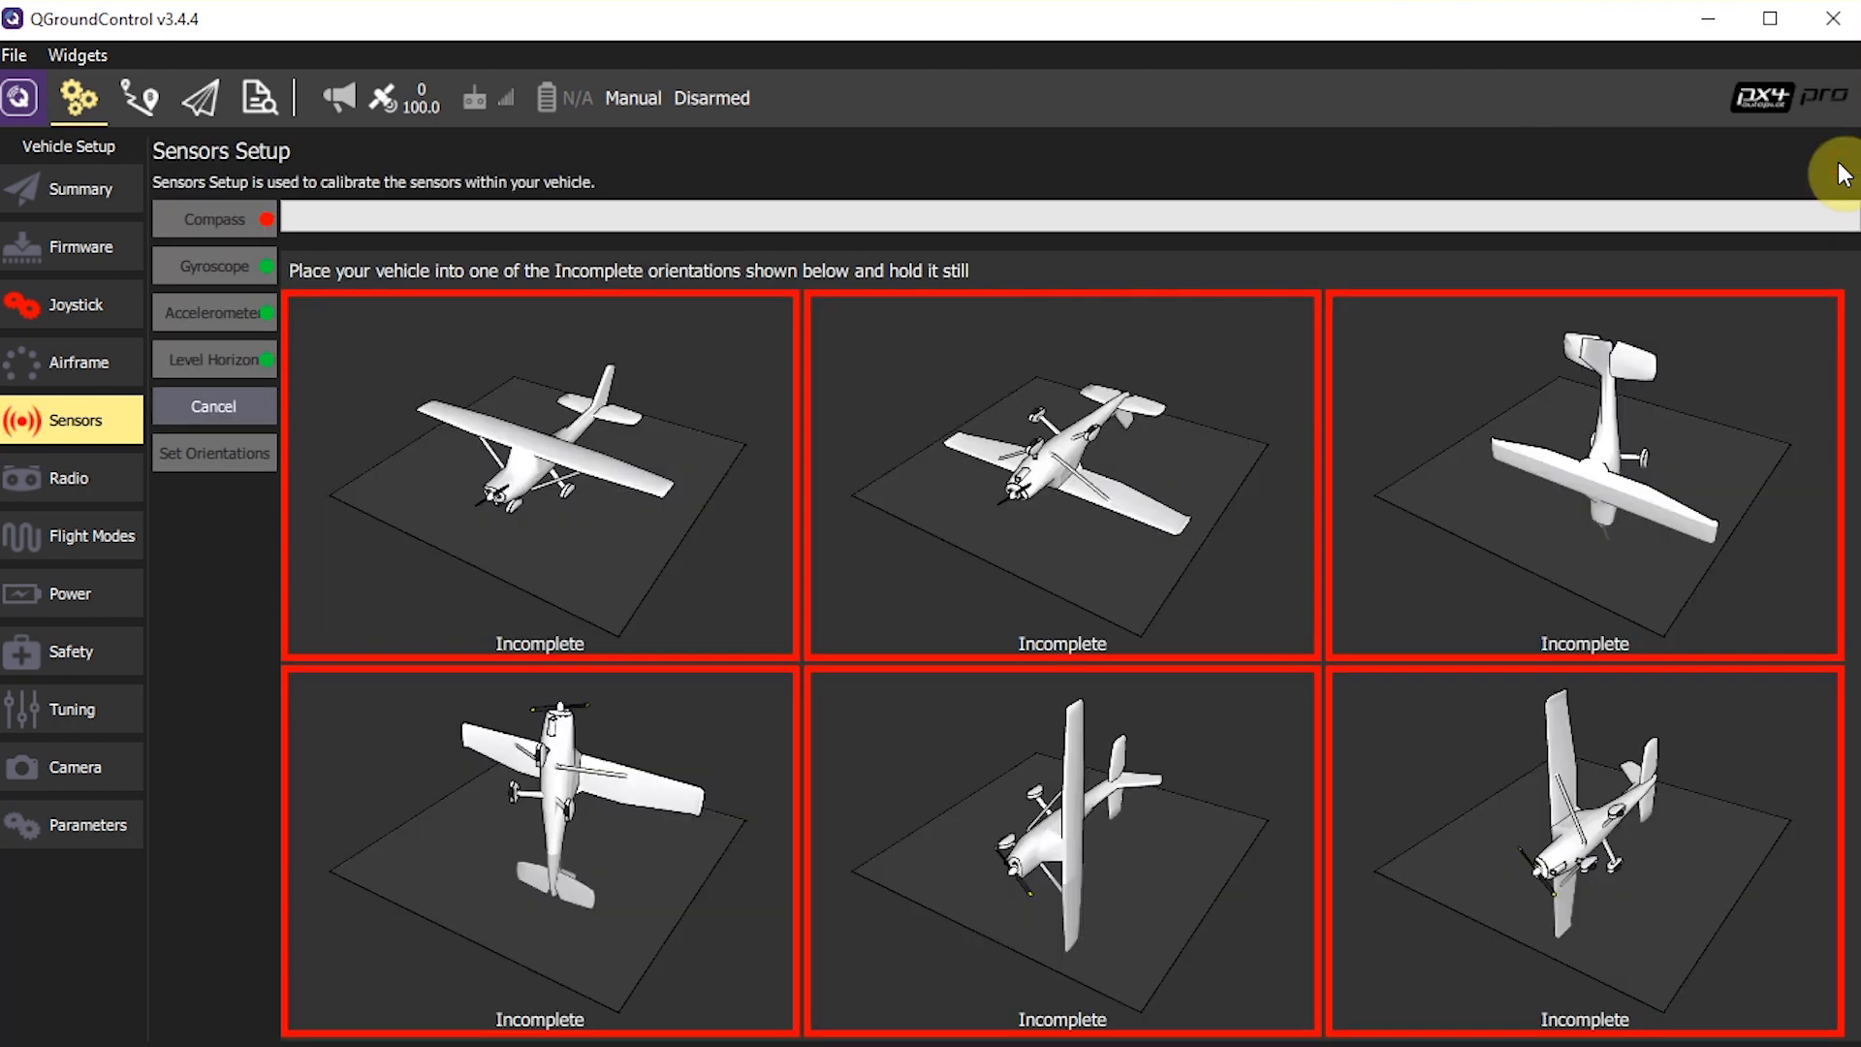